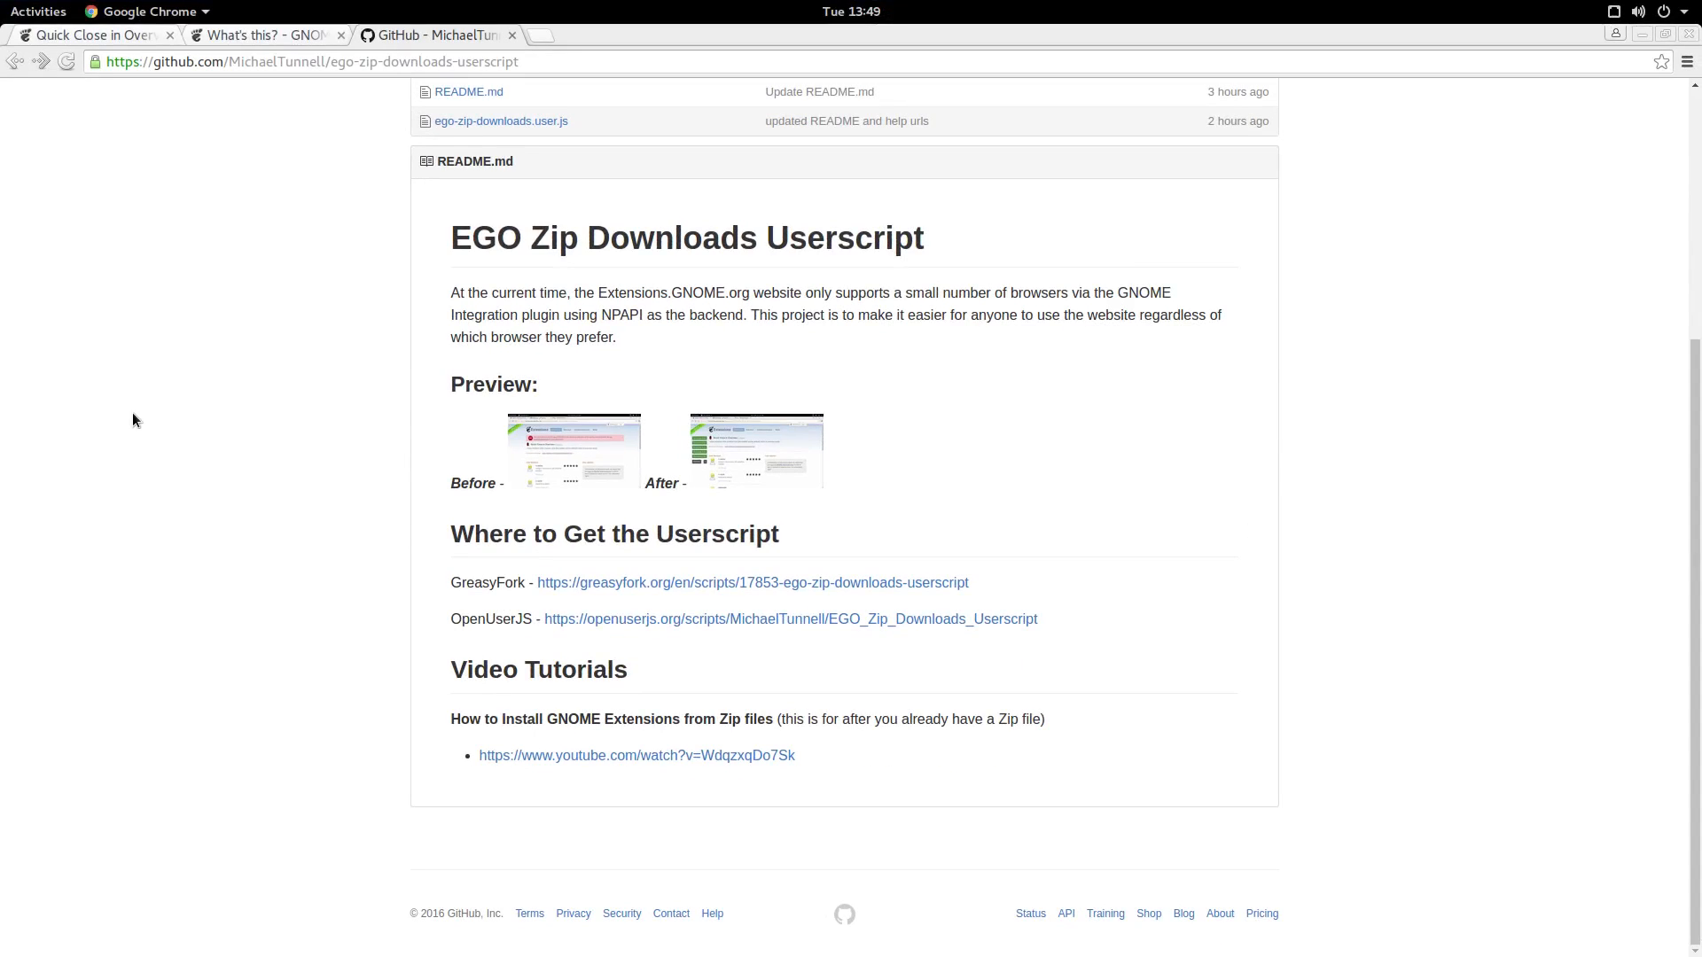
{"action": "mouse_move", "coordinate": [375, 374]}
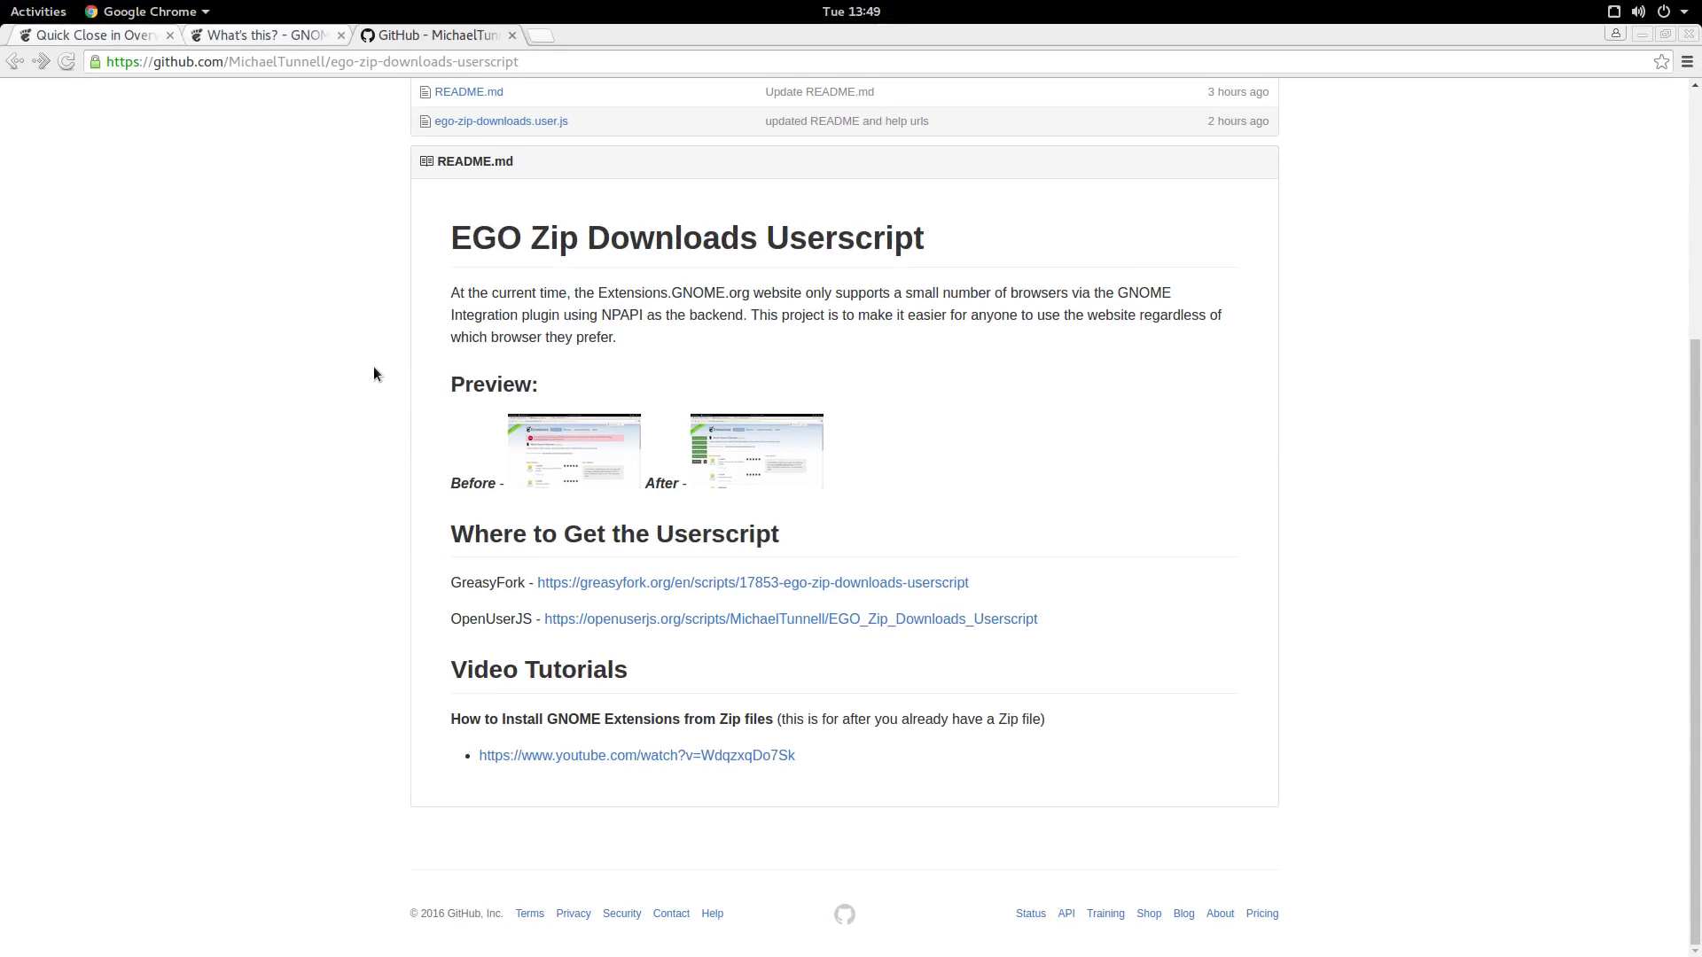
- Close the Chrome window showing the GitHub README, leaving the empty desktop
{"action": "double_click", "coordinate": [656, 292]}
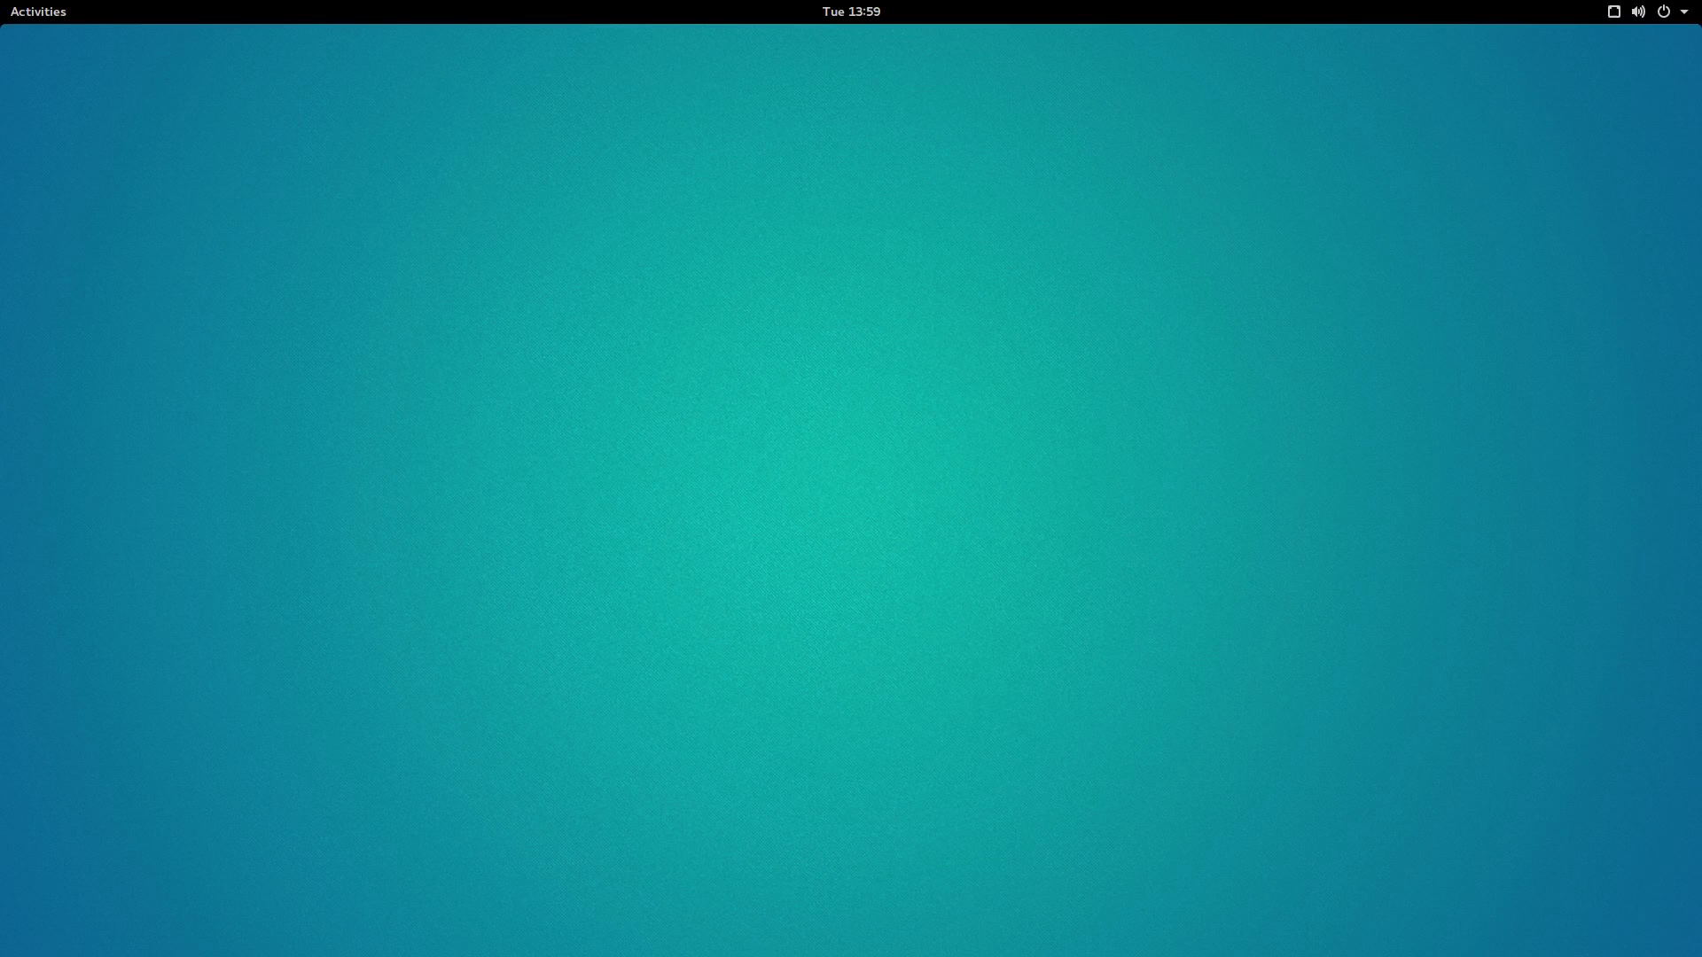
{"action": "mouse_move", "coordinate": [670, 548]}
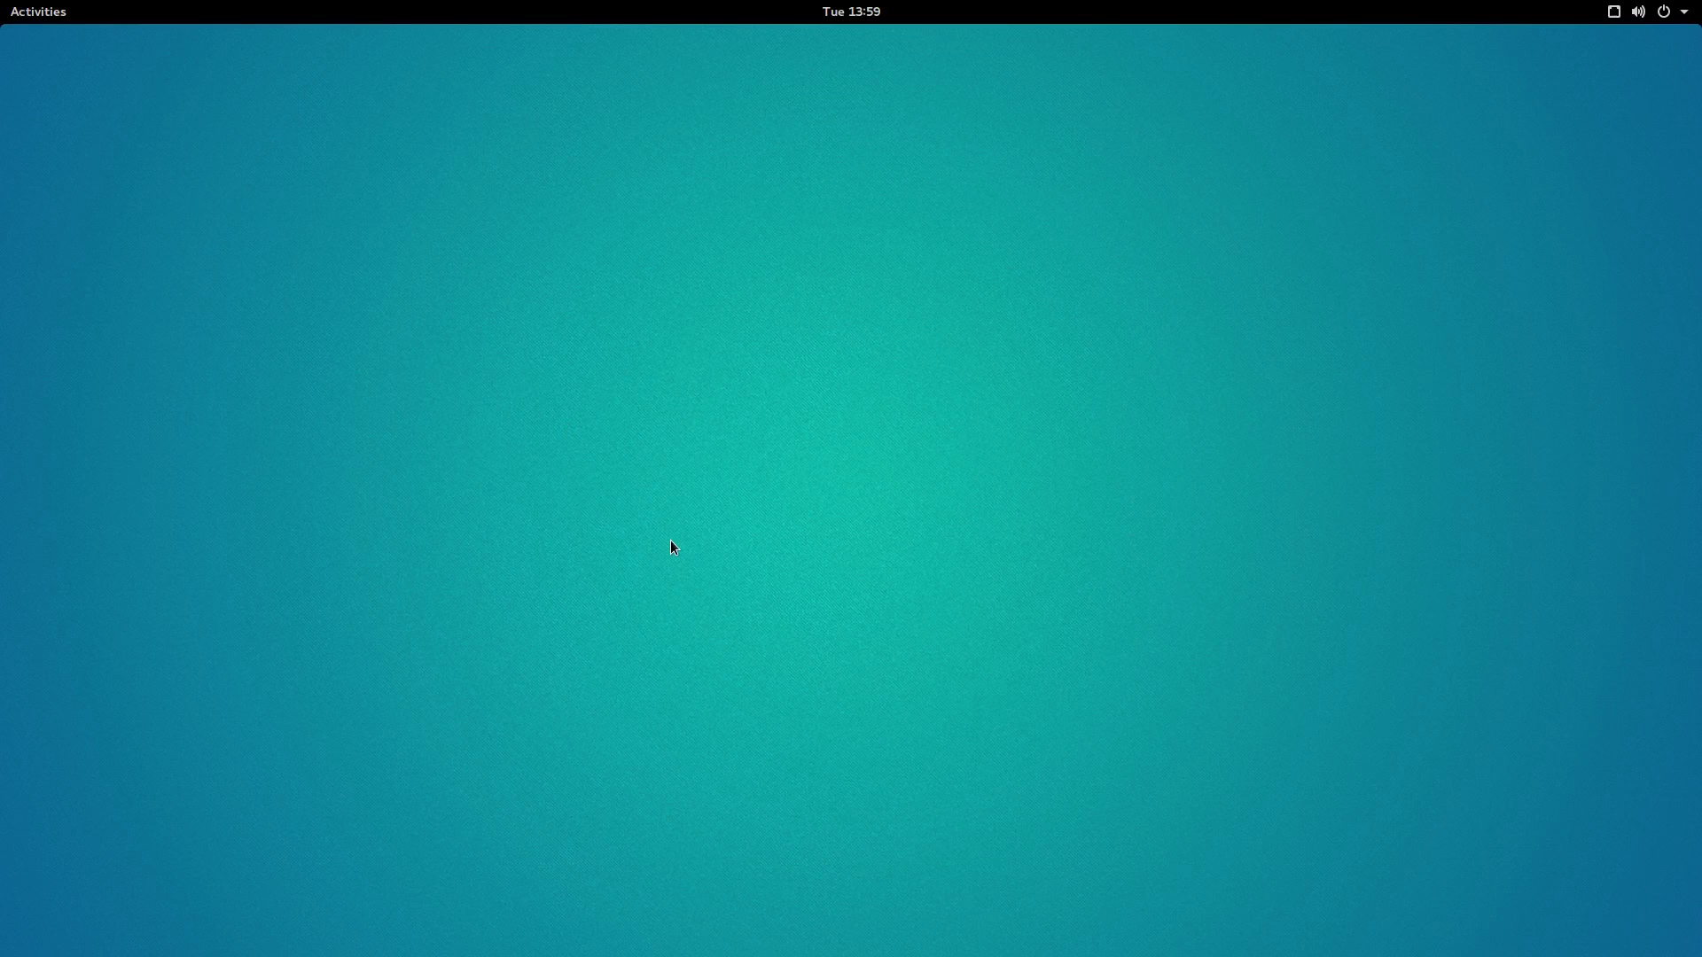
- Launch the web browser and load the Quick Close in Overview page on extensions.gnome.org
{"action": "left_click", "coordinate": [38, 11]}
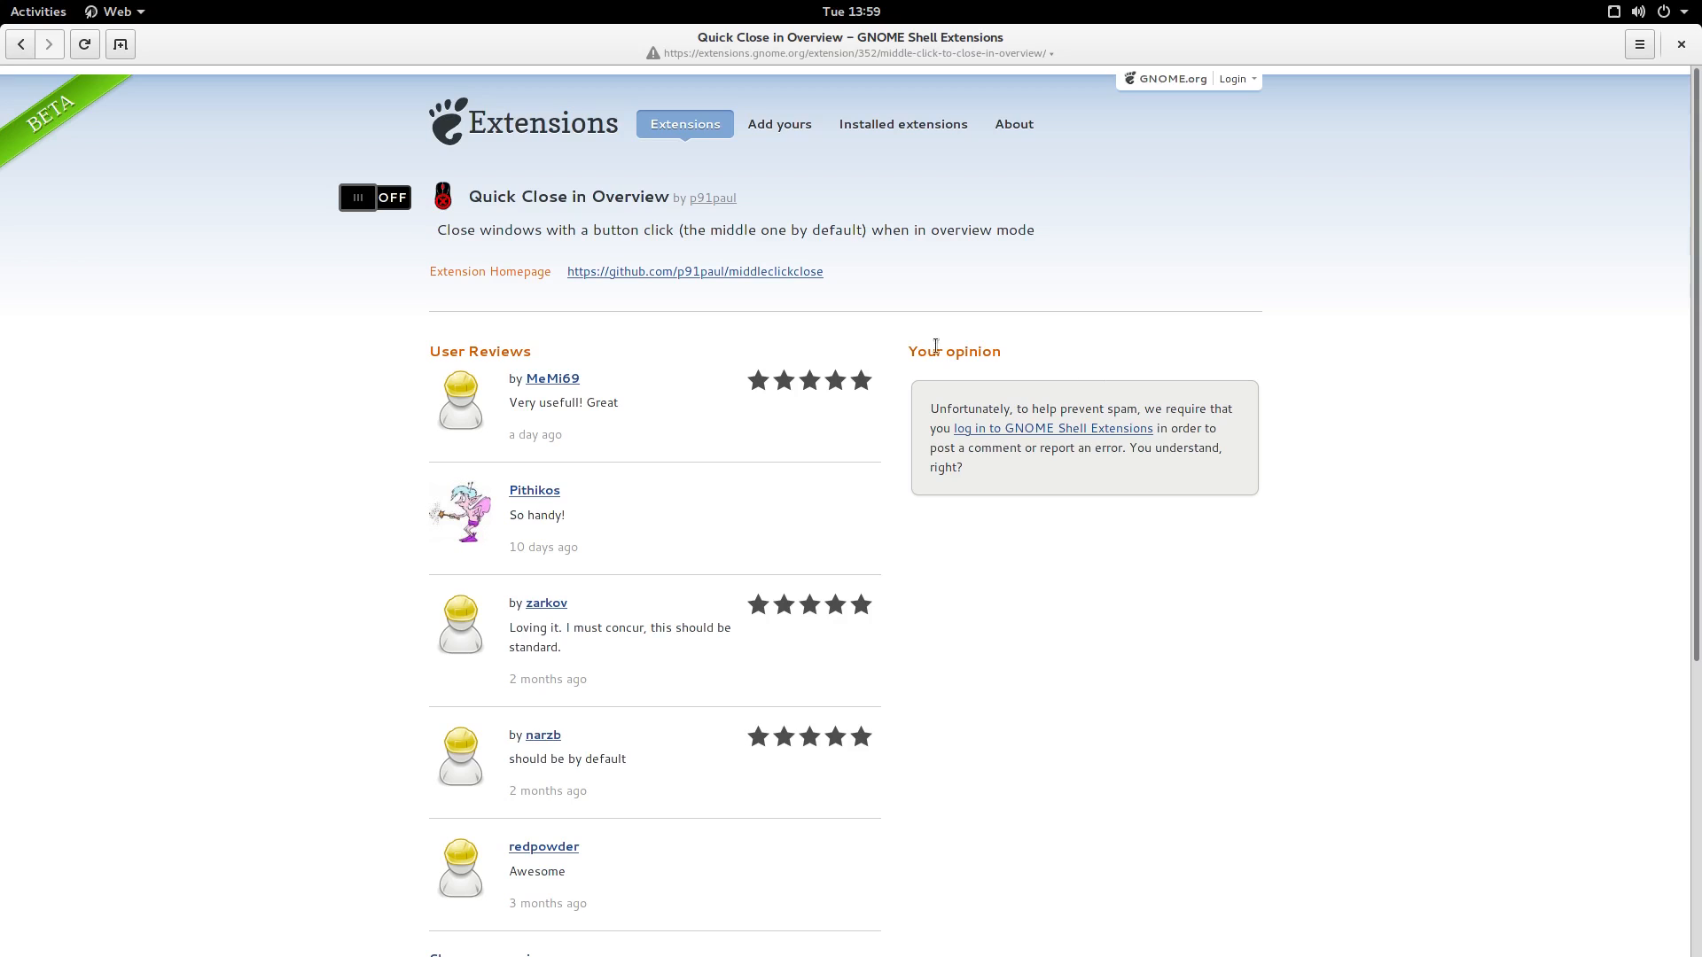
{"action": "mouse_move", "coordinate": [1311, 429]}
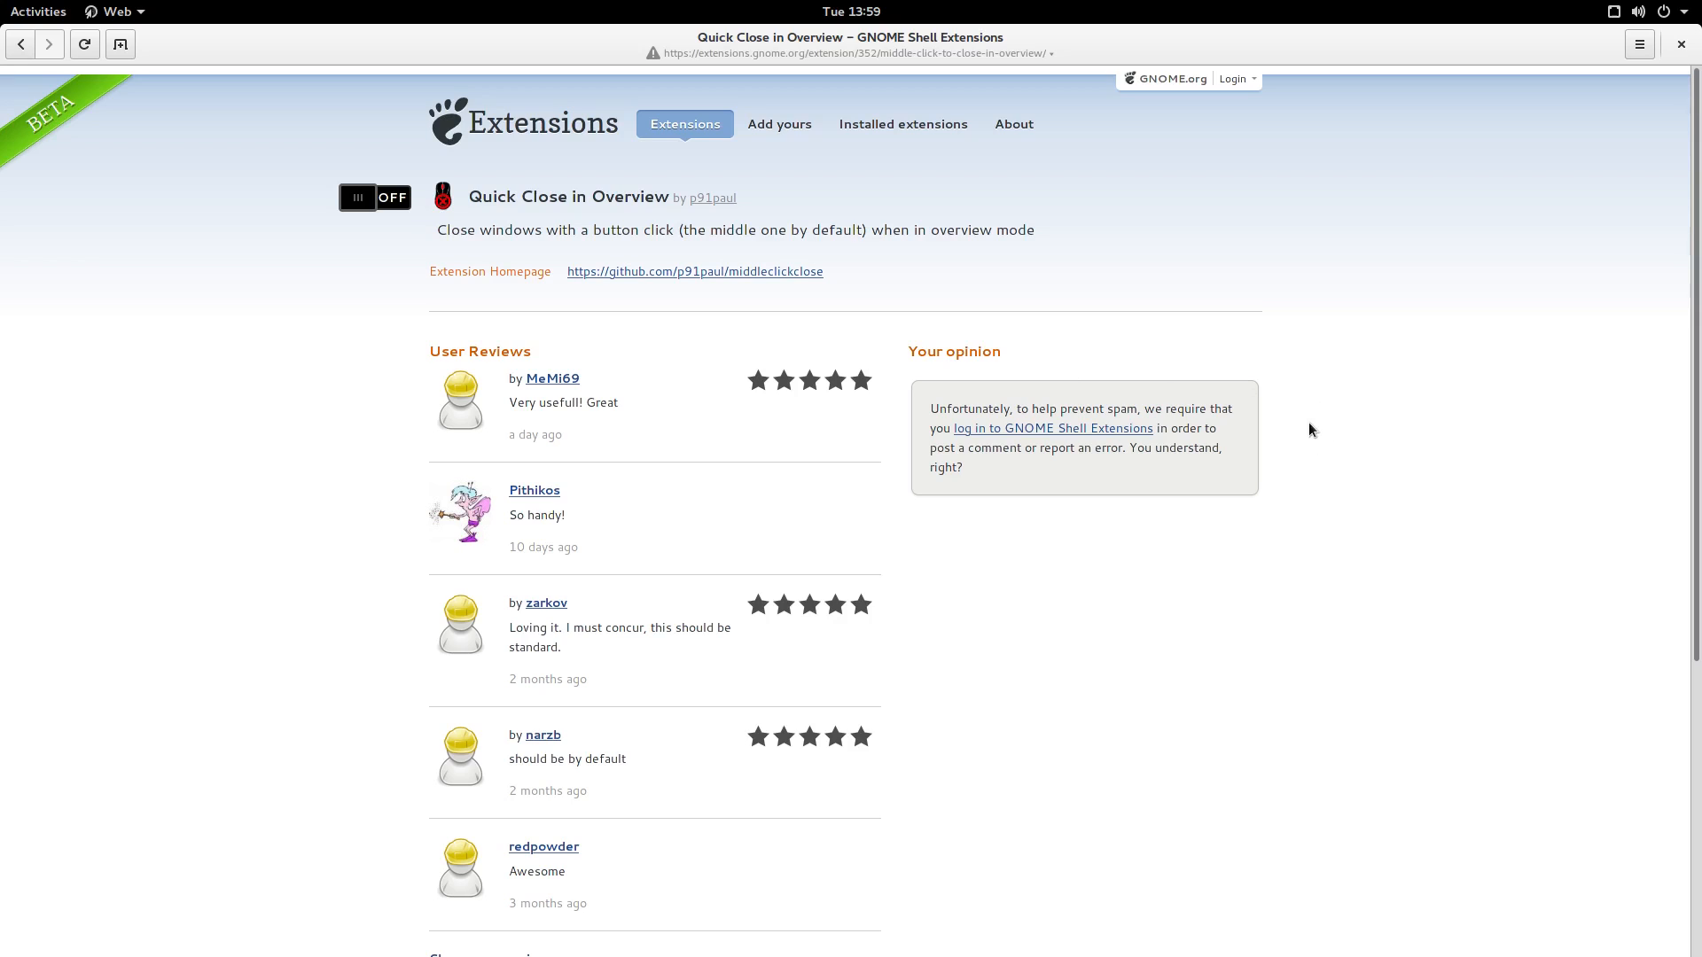
{"action": "mouse_move", "coordinate": [1313, 408]}
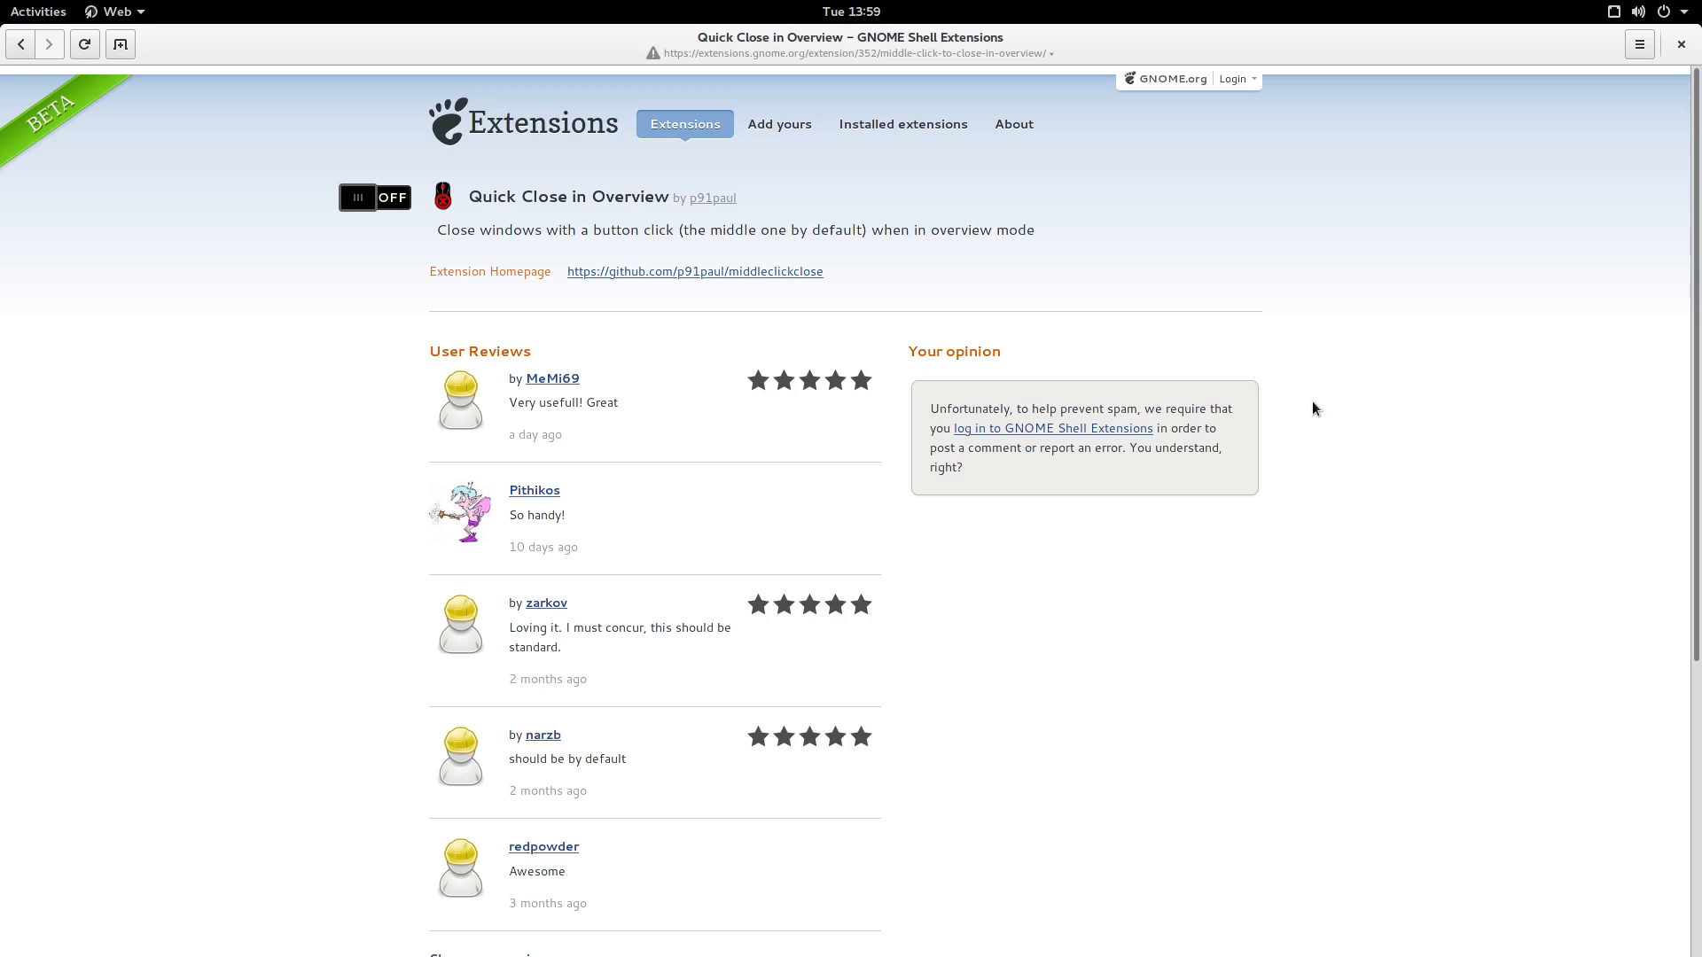
{"action": "mouse_move", "coordinate": [1138, 213]}
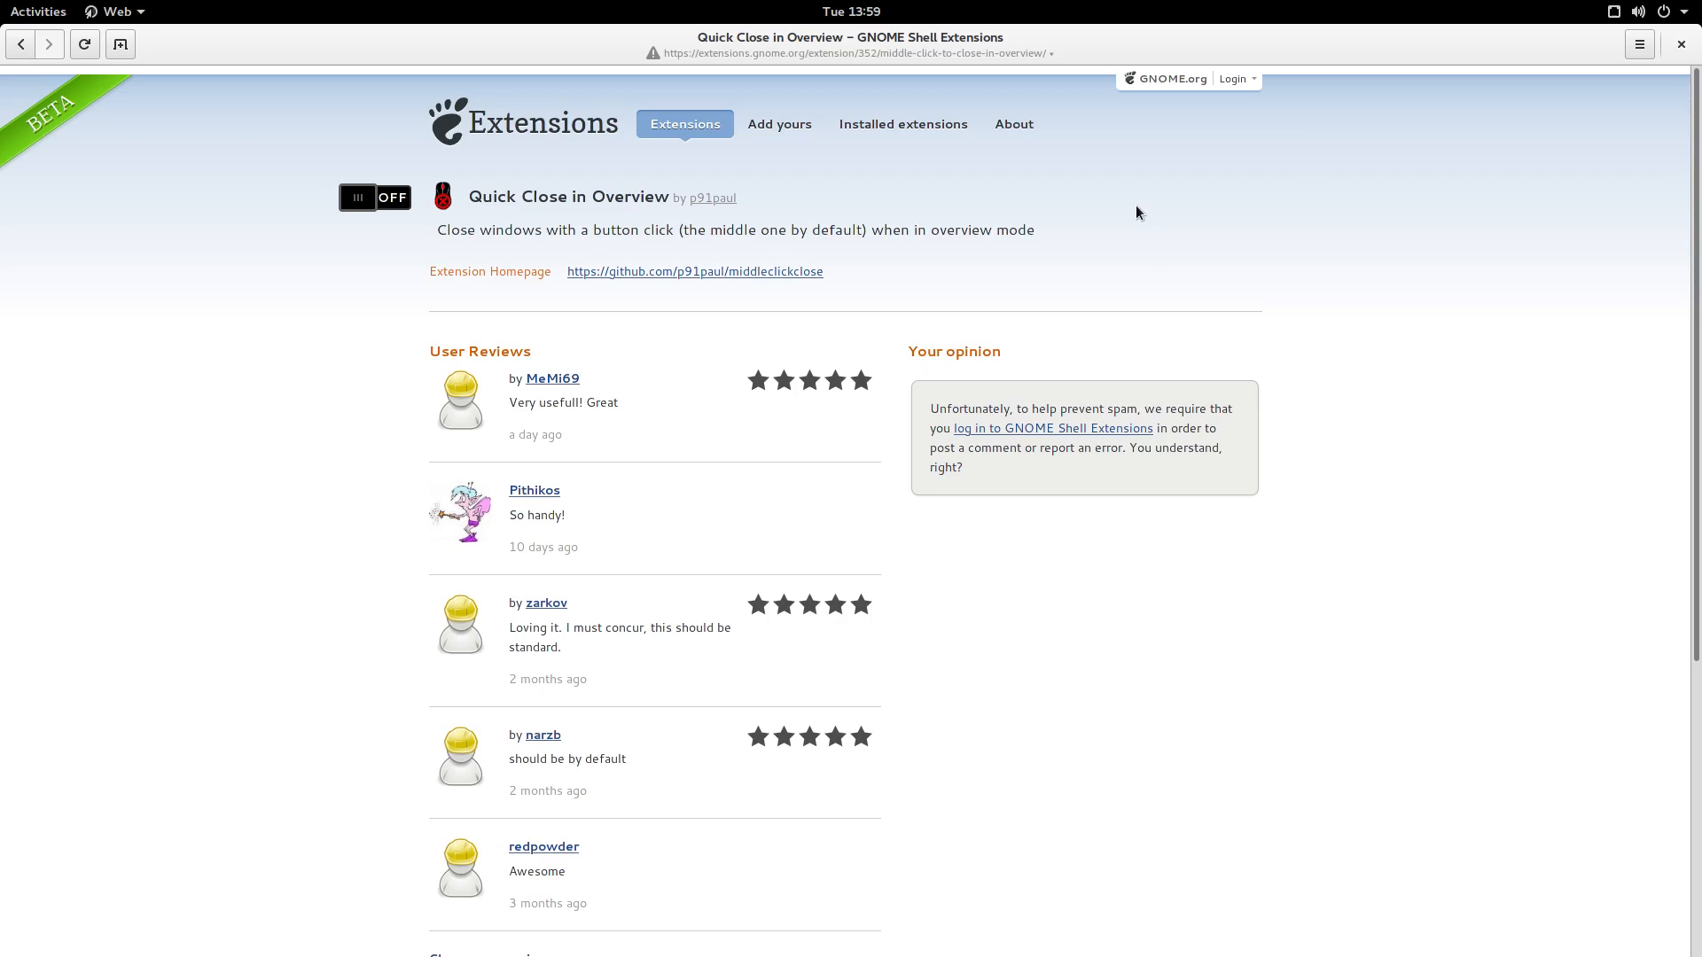
{"action": "left_click", "coordinate": [37, 11]}
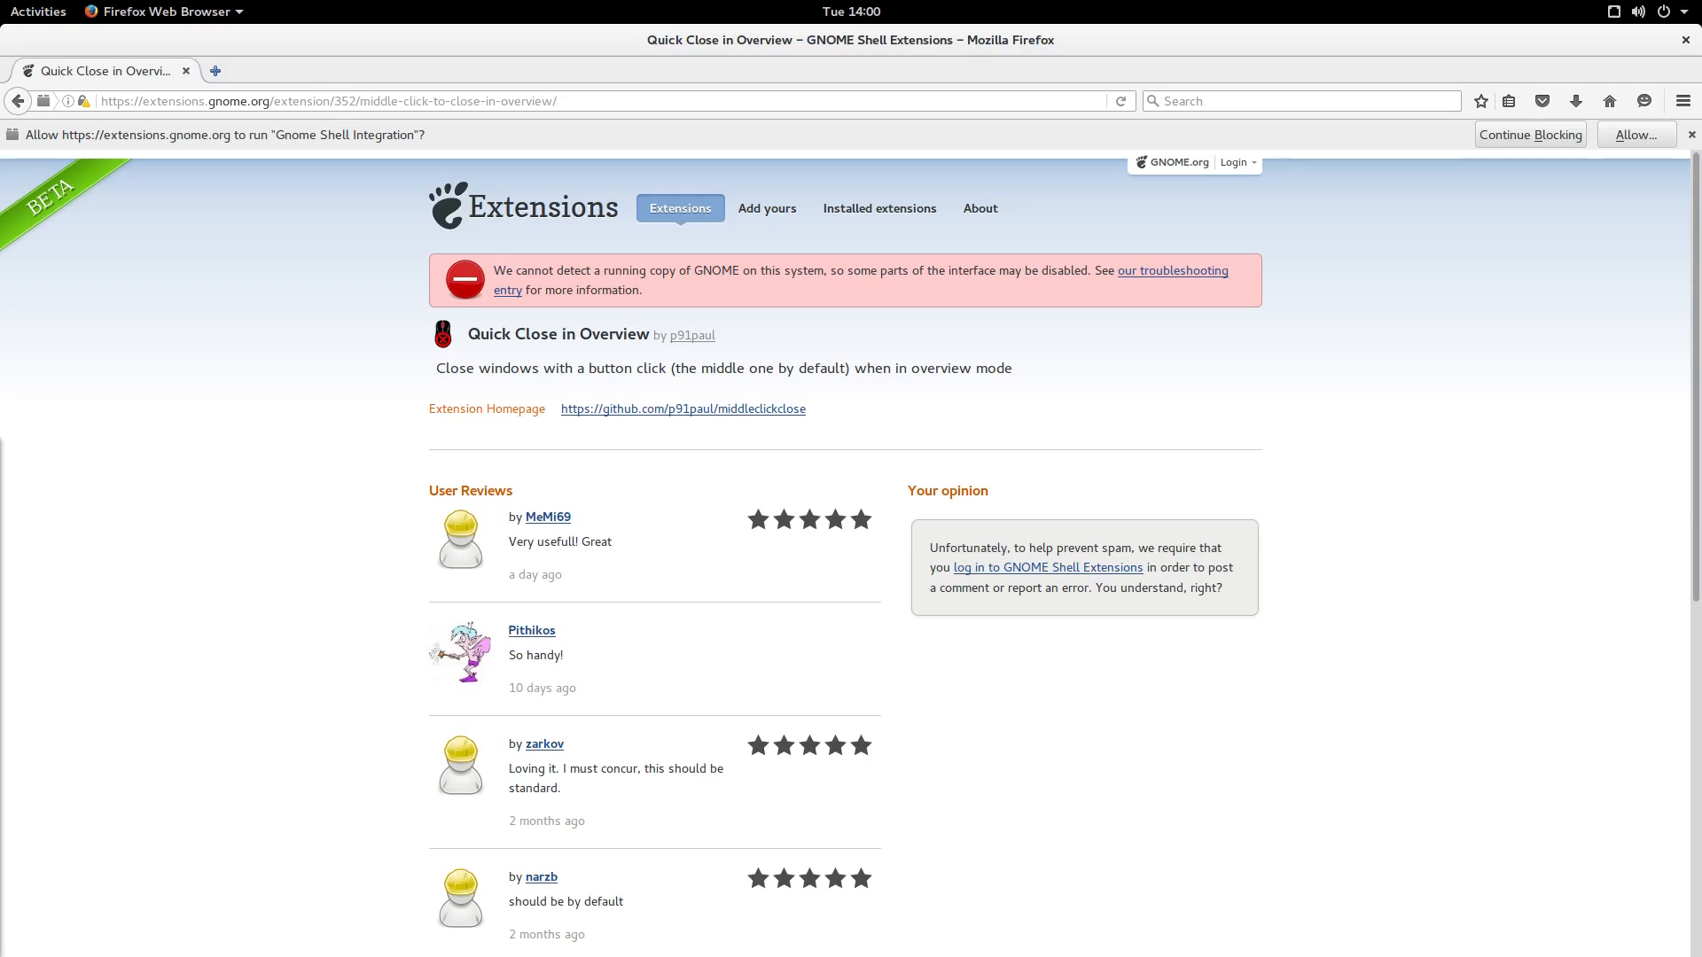
{"action": "mouse_move", "coordinate": [271, 161]}
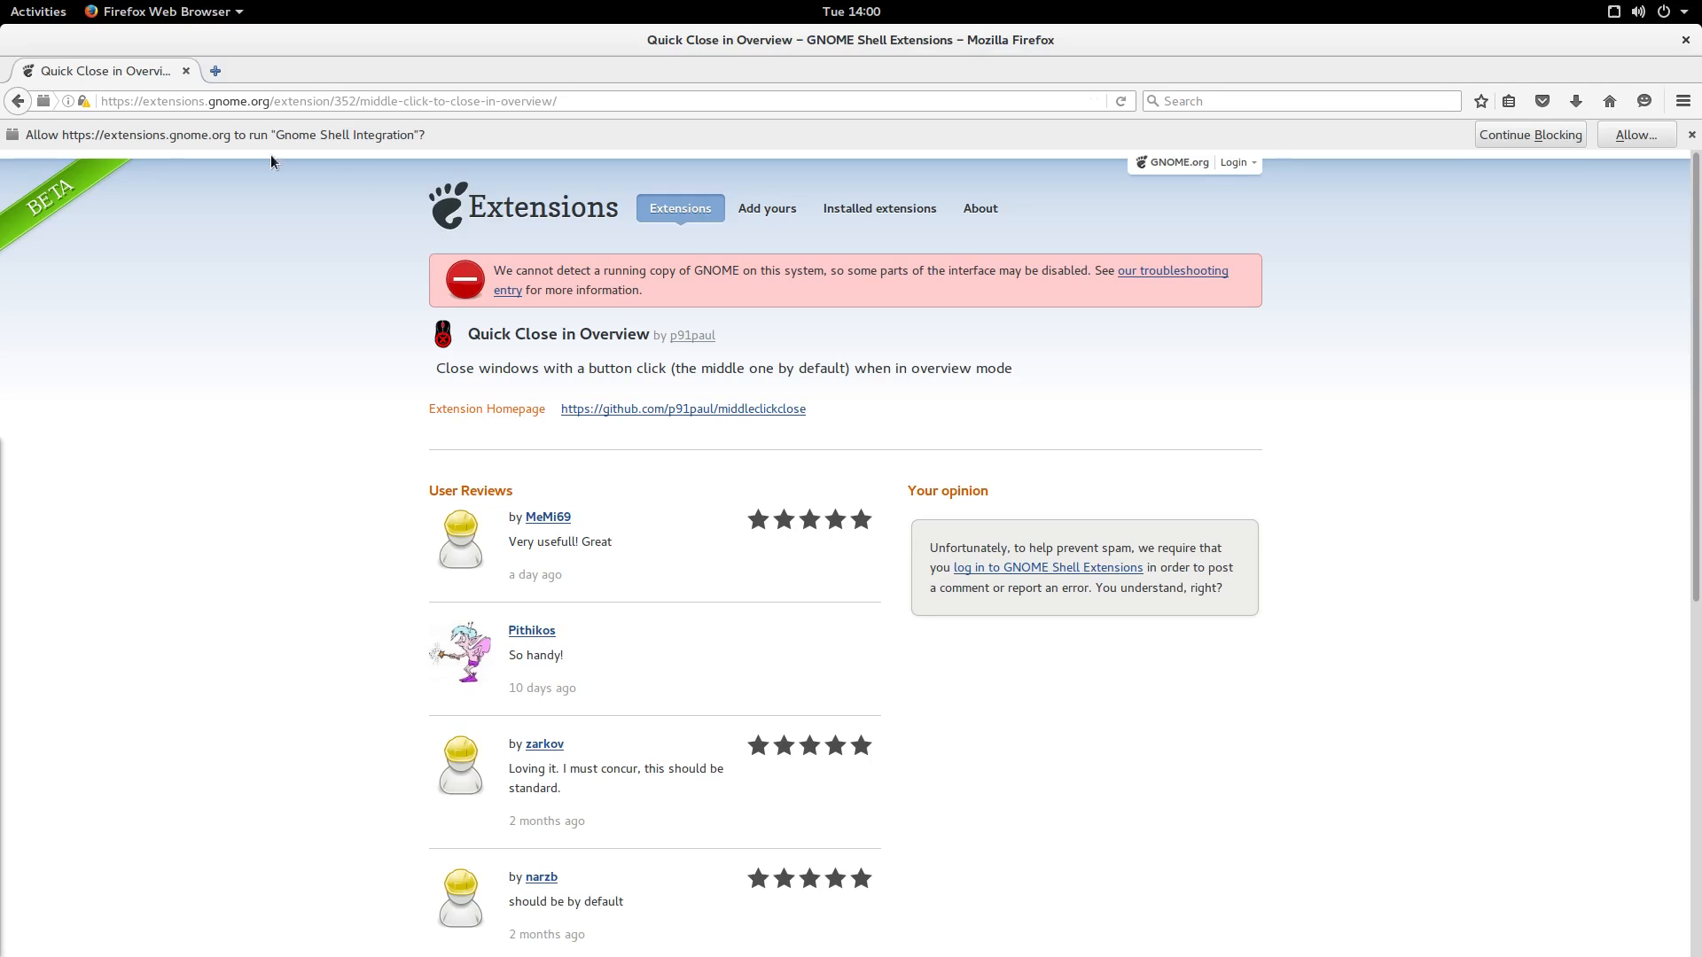
{"action": "mouse_move", "coordinate": [1323, 284]}
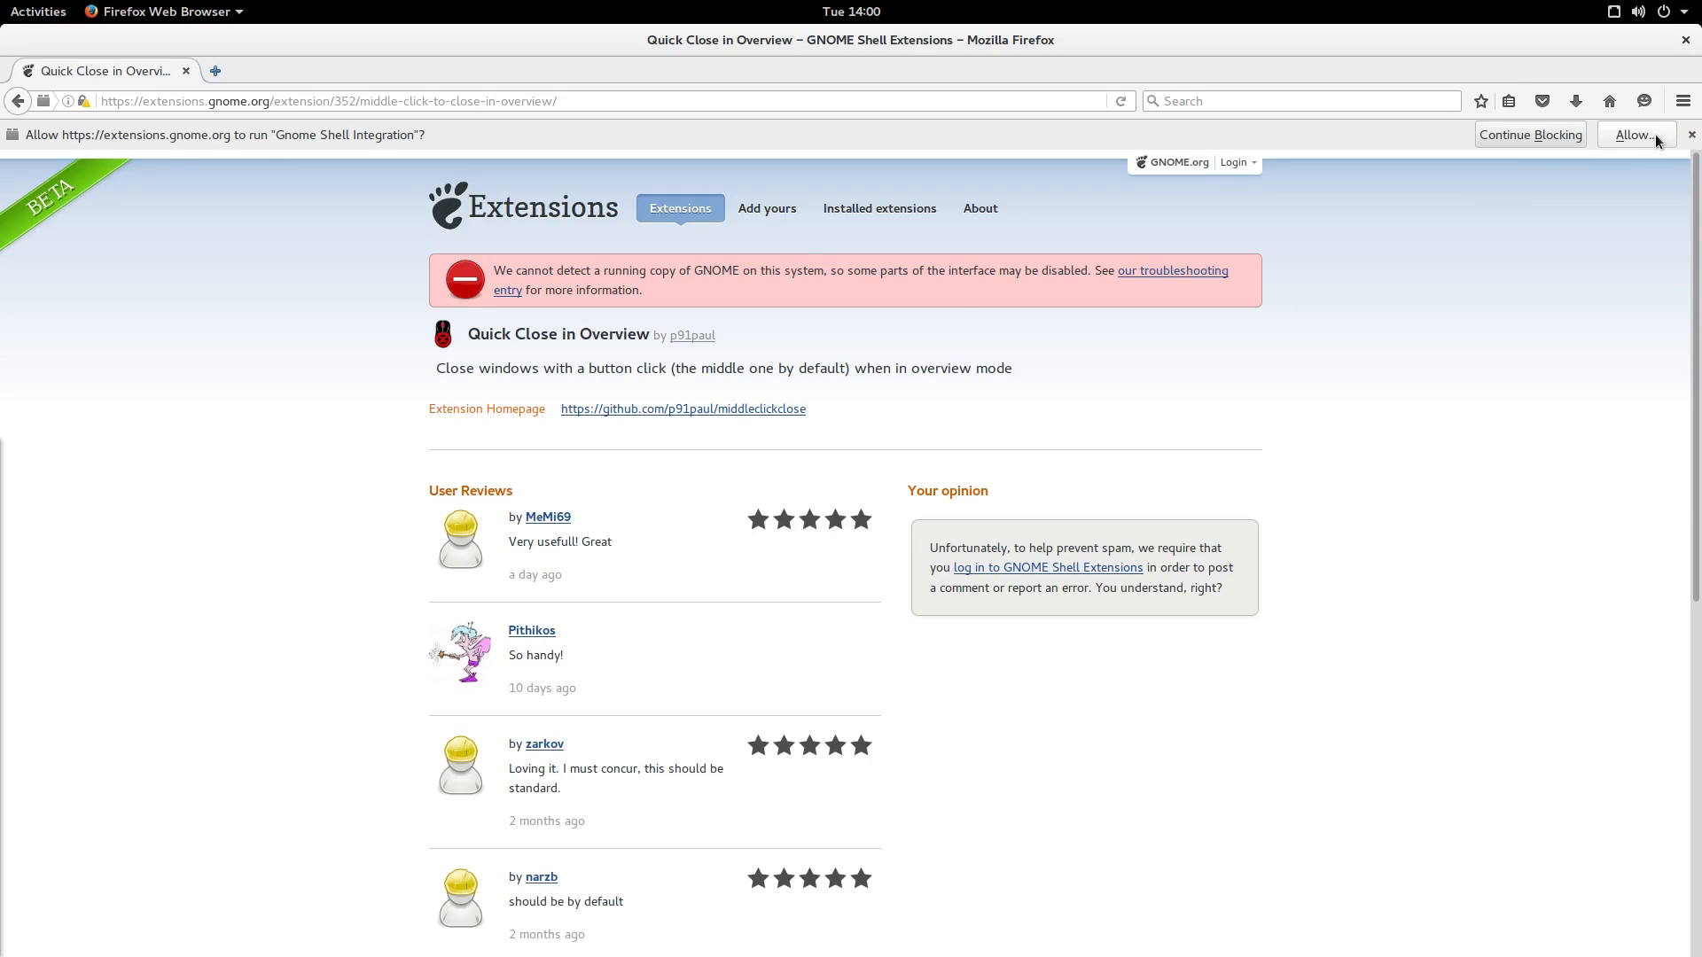
{"action": "mouse_move", "coordinate": [1311, 149]}
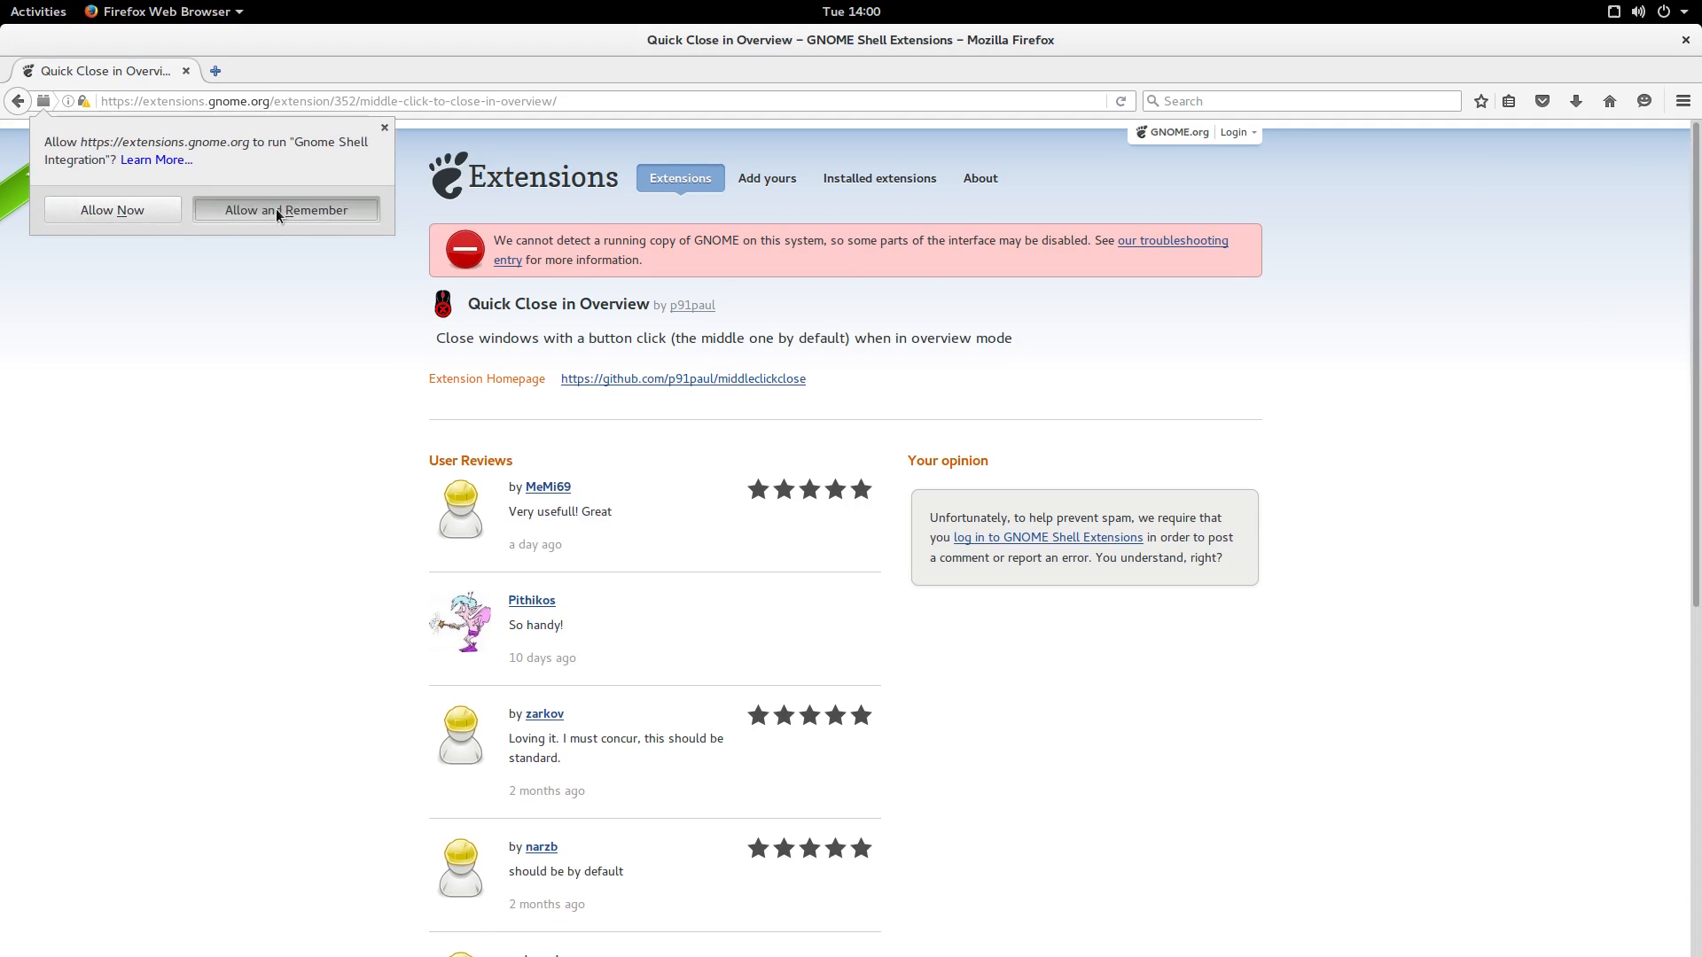
- Choose Allow and Remember so extensions.gnome.org always runs GNOME Shell Integration
{"action": "left_click", "coordinate": [287, 209]}
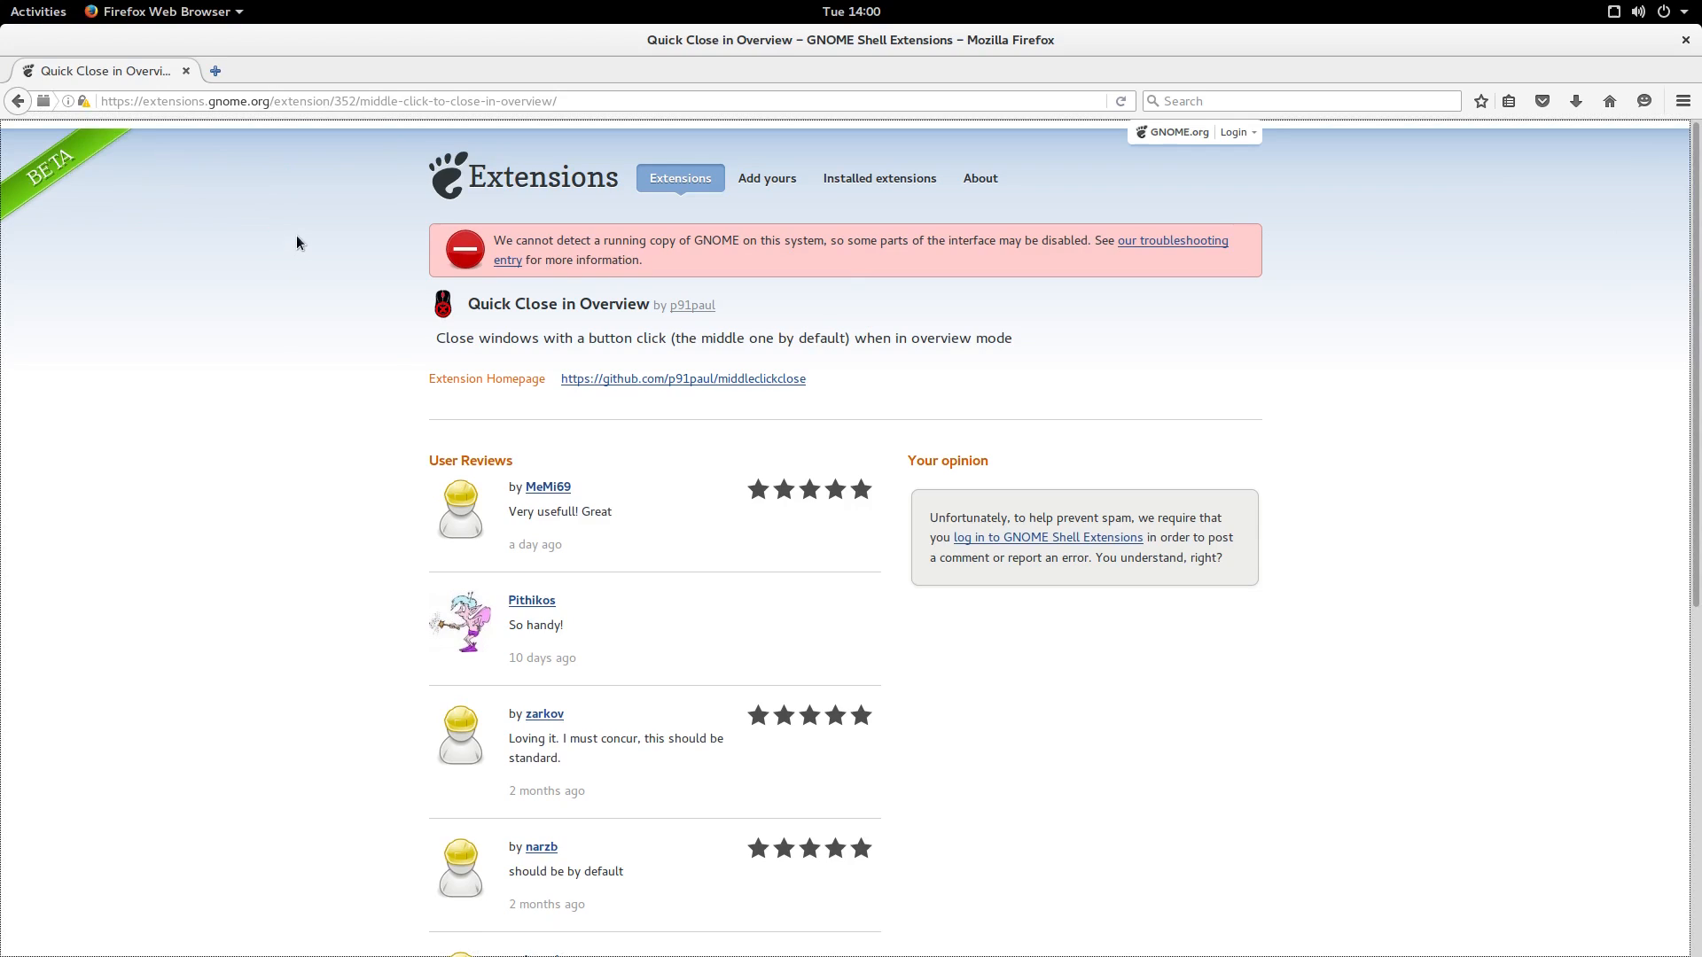
{"action": "left_click", "coordinate": [1120, 100]}
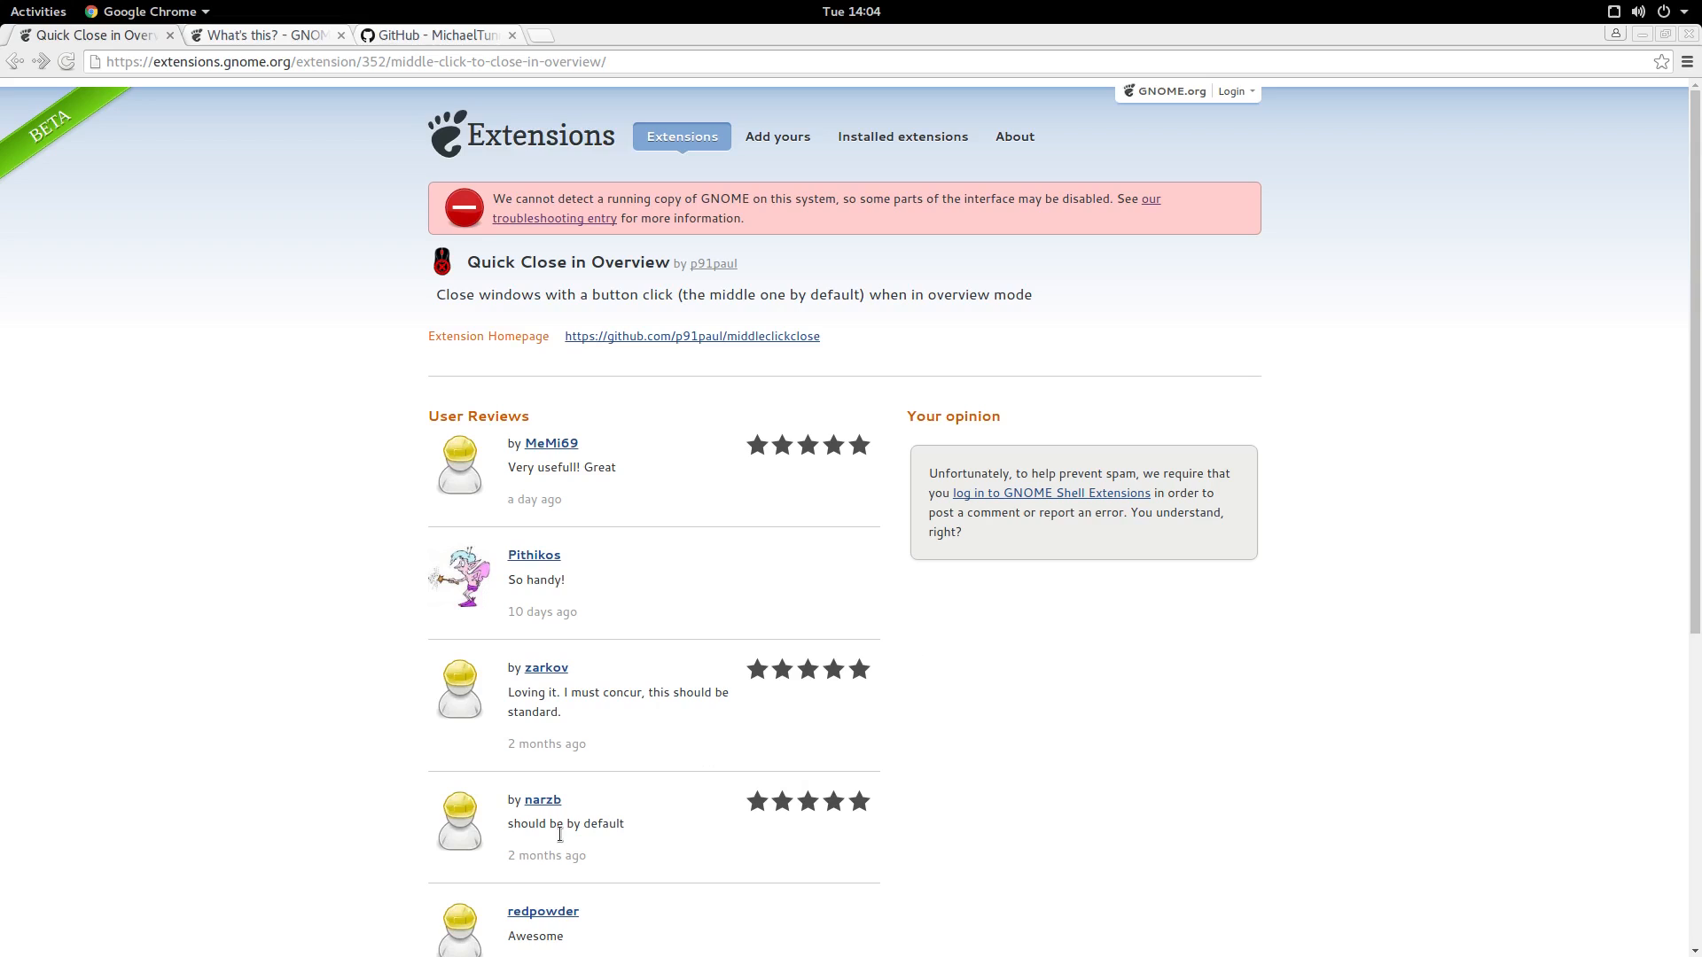
{"action": "mouse_move", "coordinate": [285, 675]}
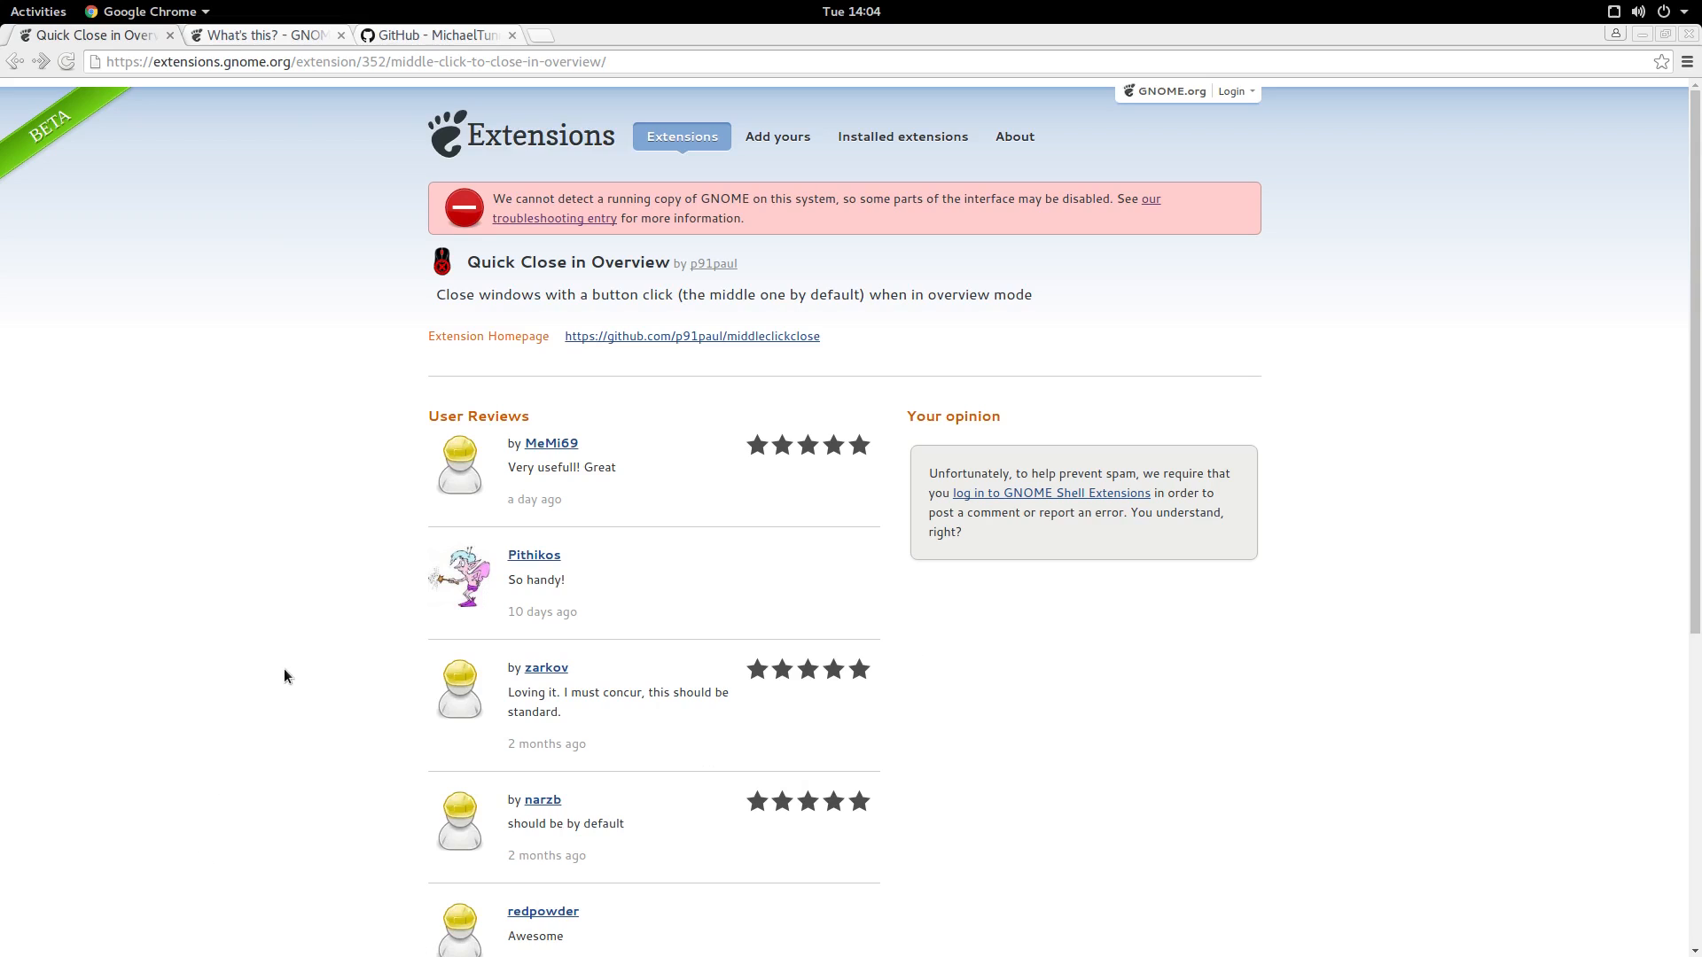
{"action": "mouse_move", "coordinate": [379, 310]}
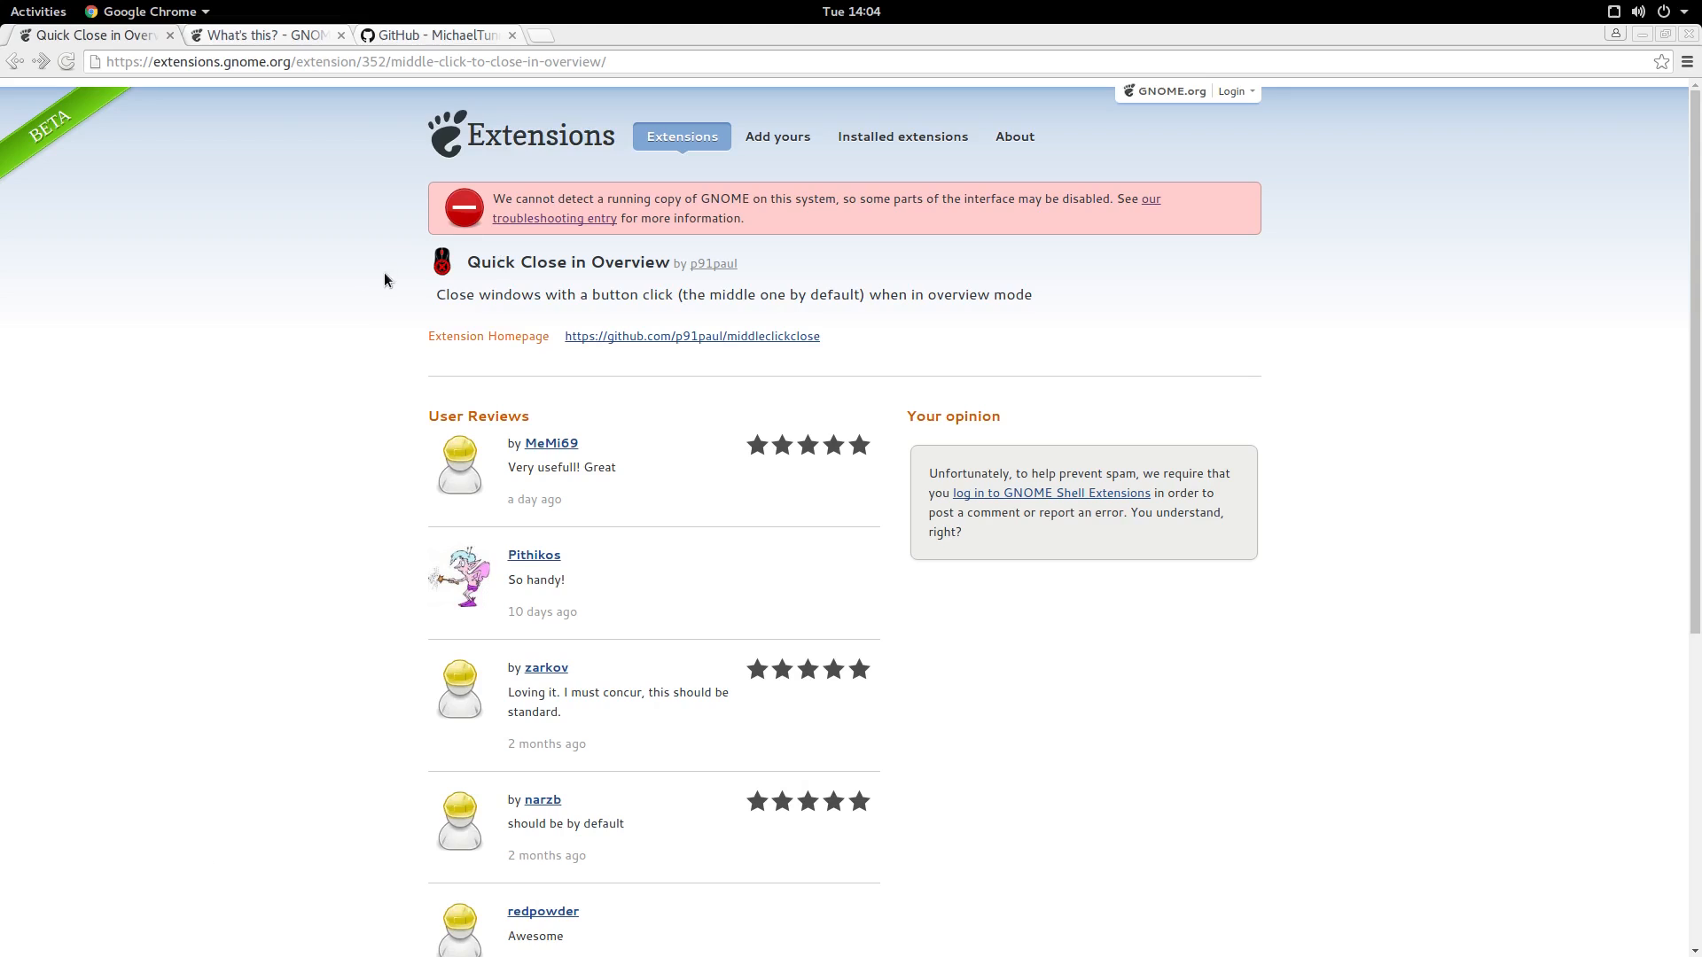
{"action": "mouse_move", "coordinate": [394, 264]}
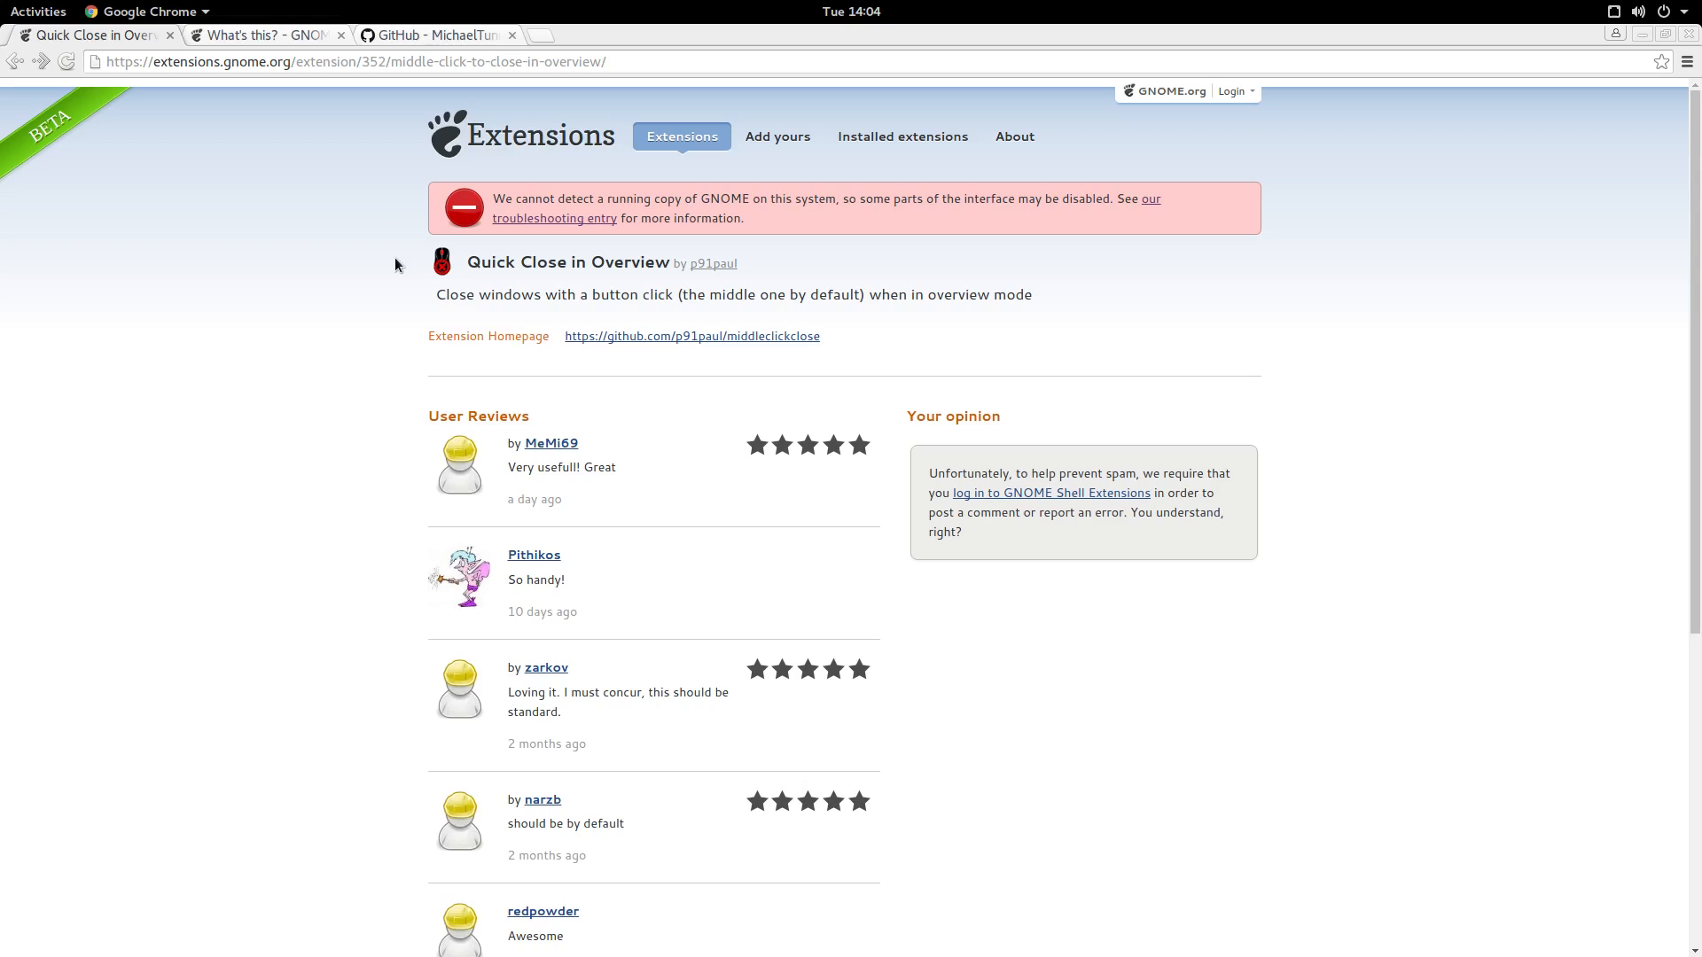
{"action": "mouse_move", "coordinate": [388, 268]}
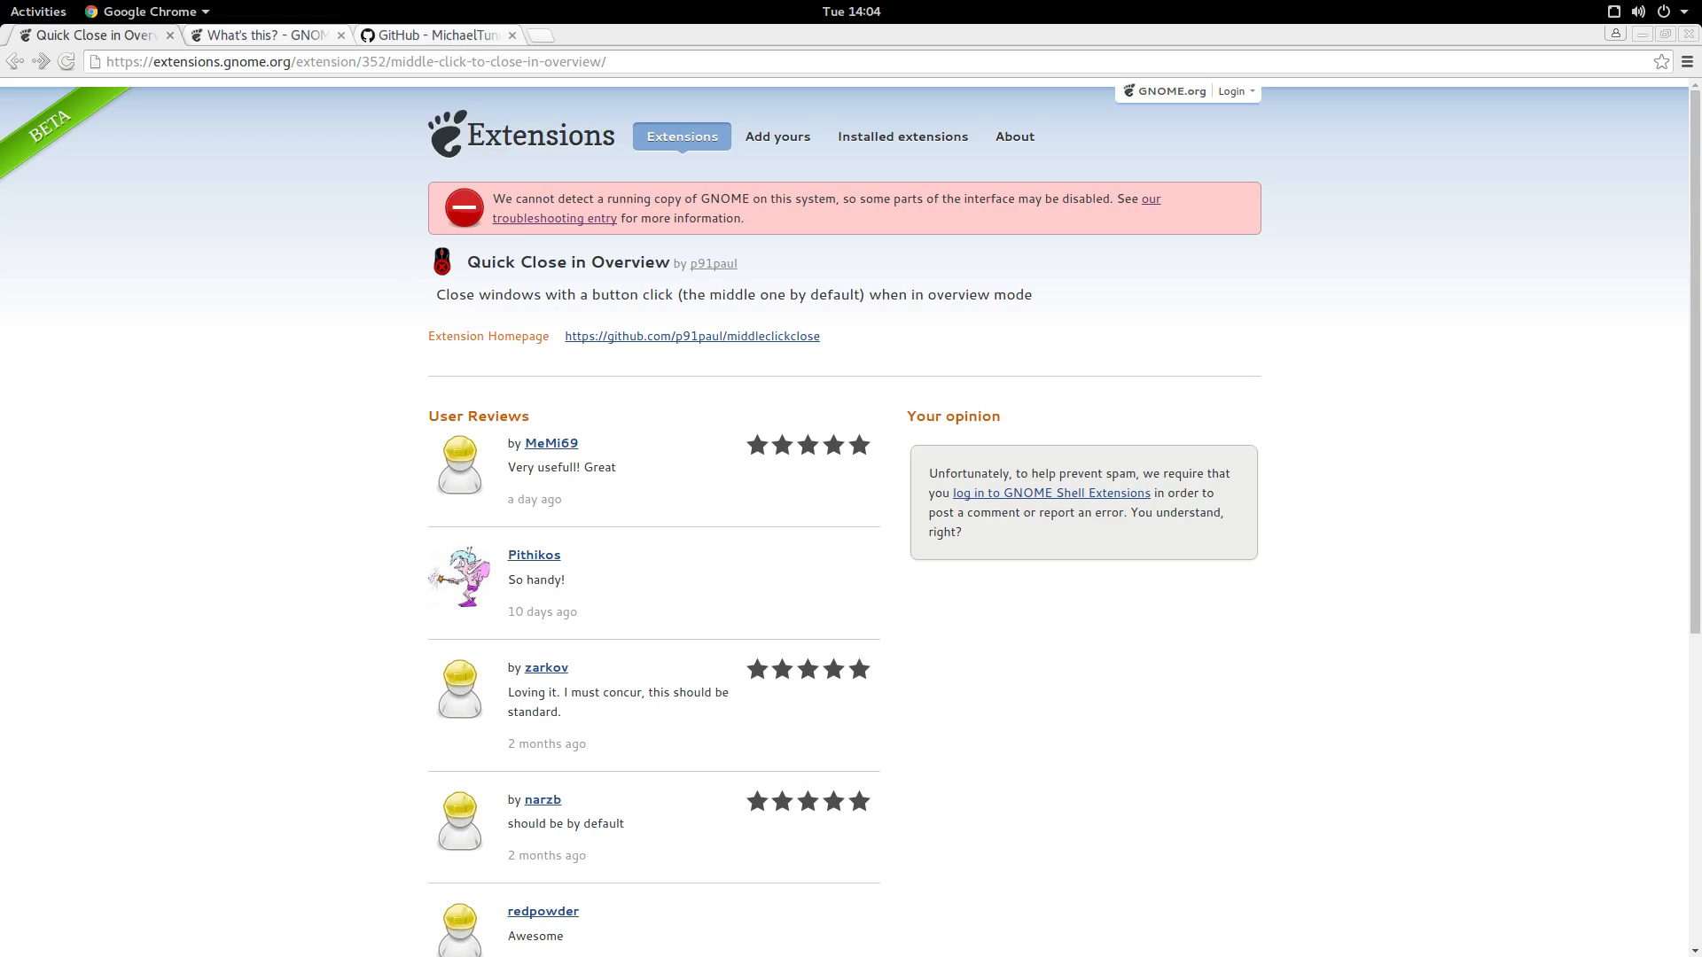
- Switch to the extensions.gnome.org tab for Quick Close in Overview in Chrome
{"action": "left_click", "coordinate": [435, 36]}
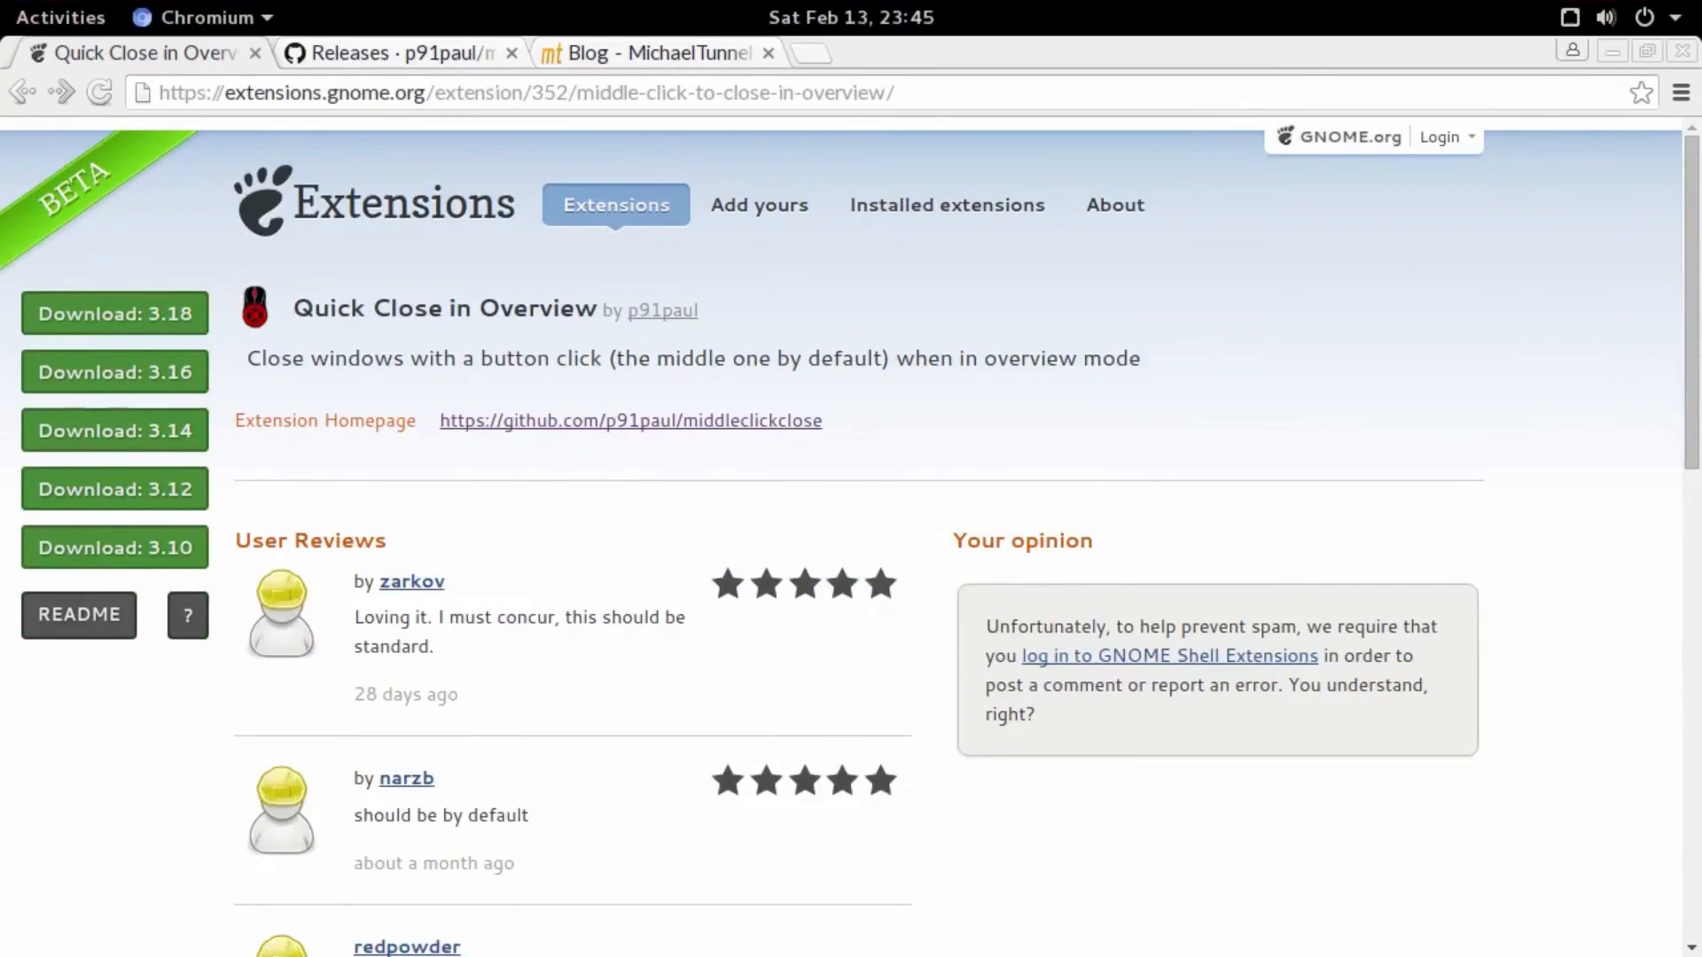
{"action": "mouse_move", "coordinate": [186, 314]}
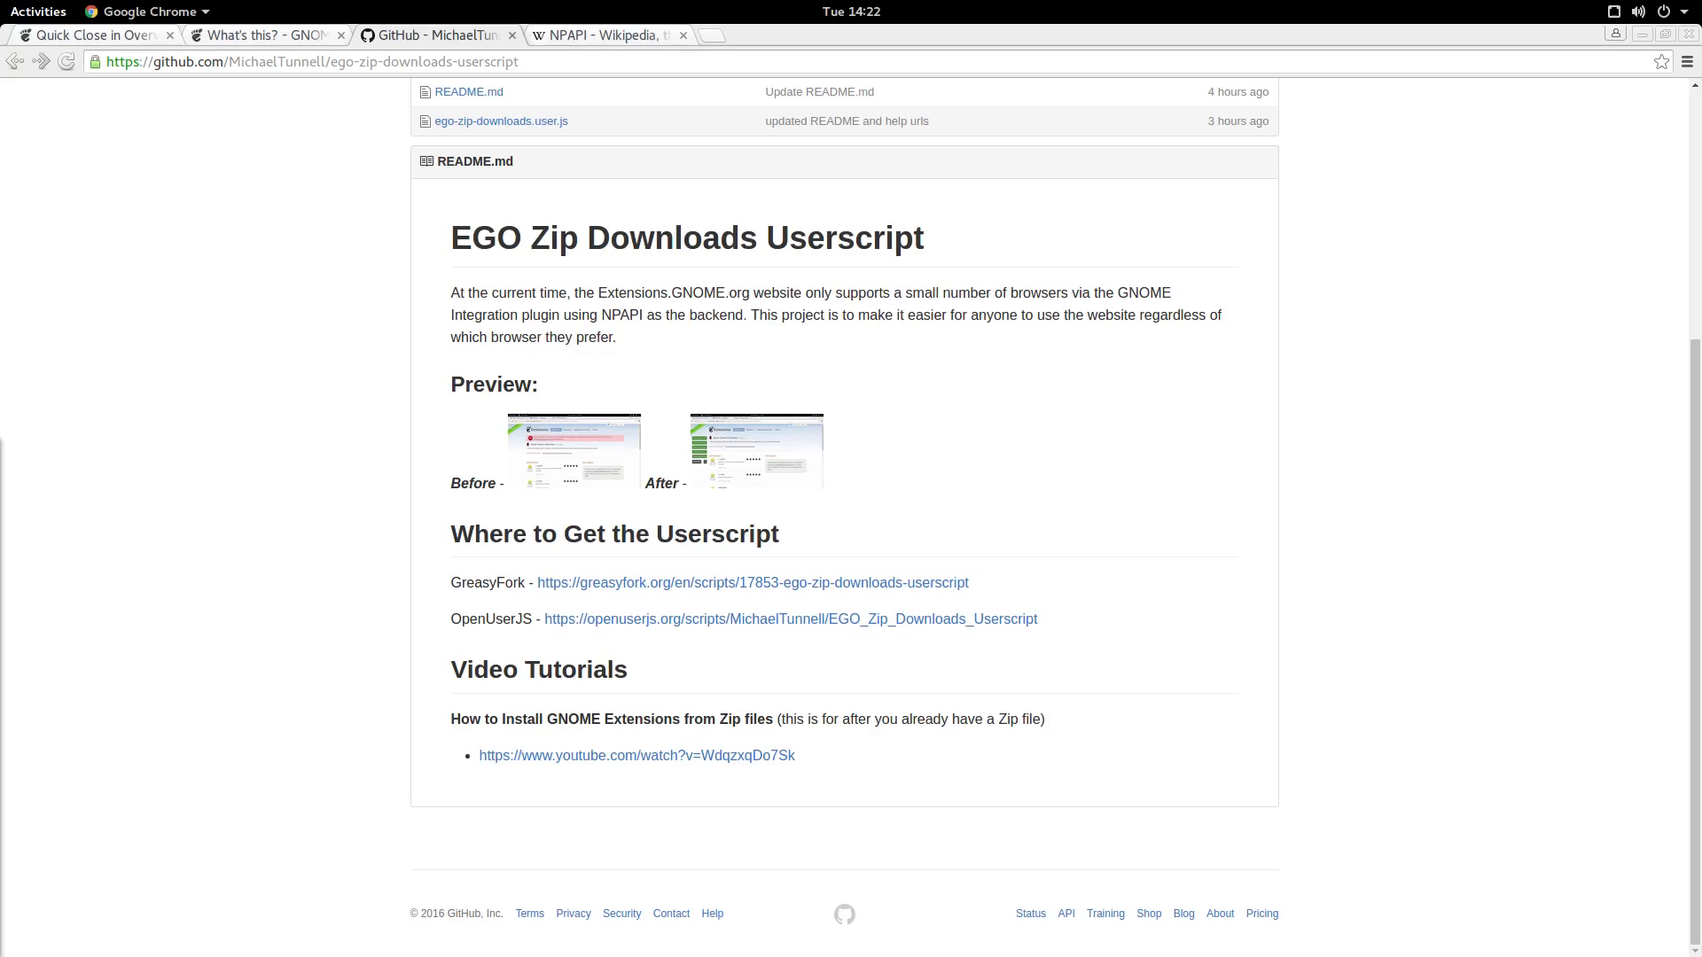
{"action": "mouse_move", "coordinate": [226, 206]}
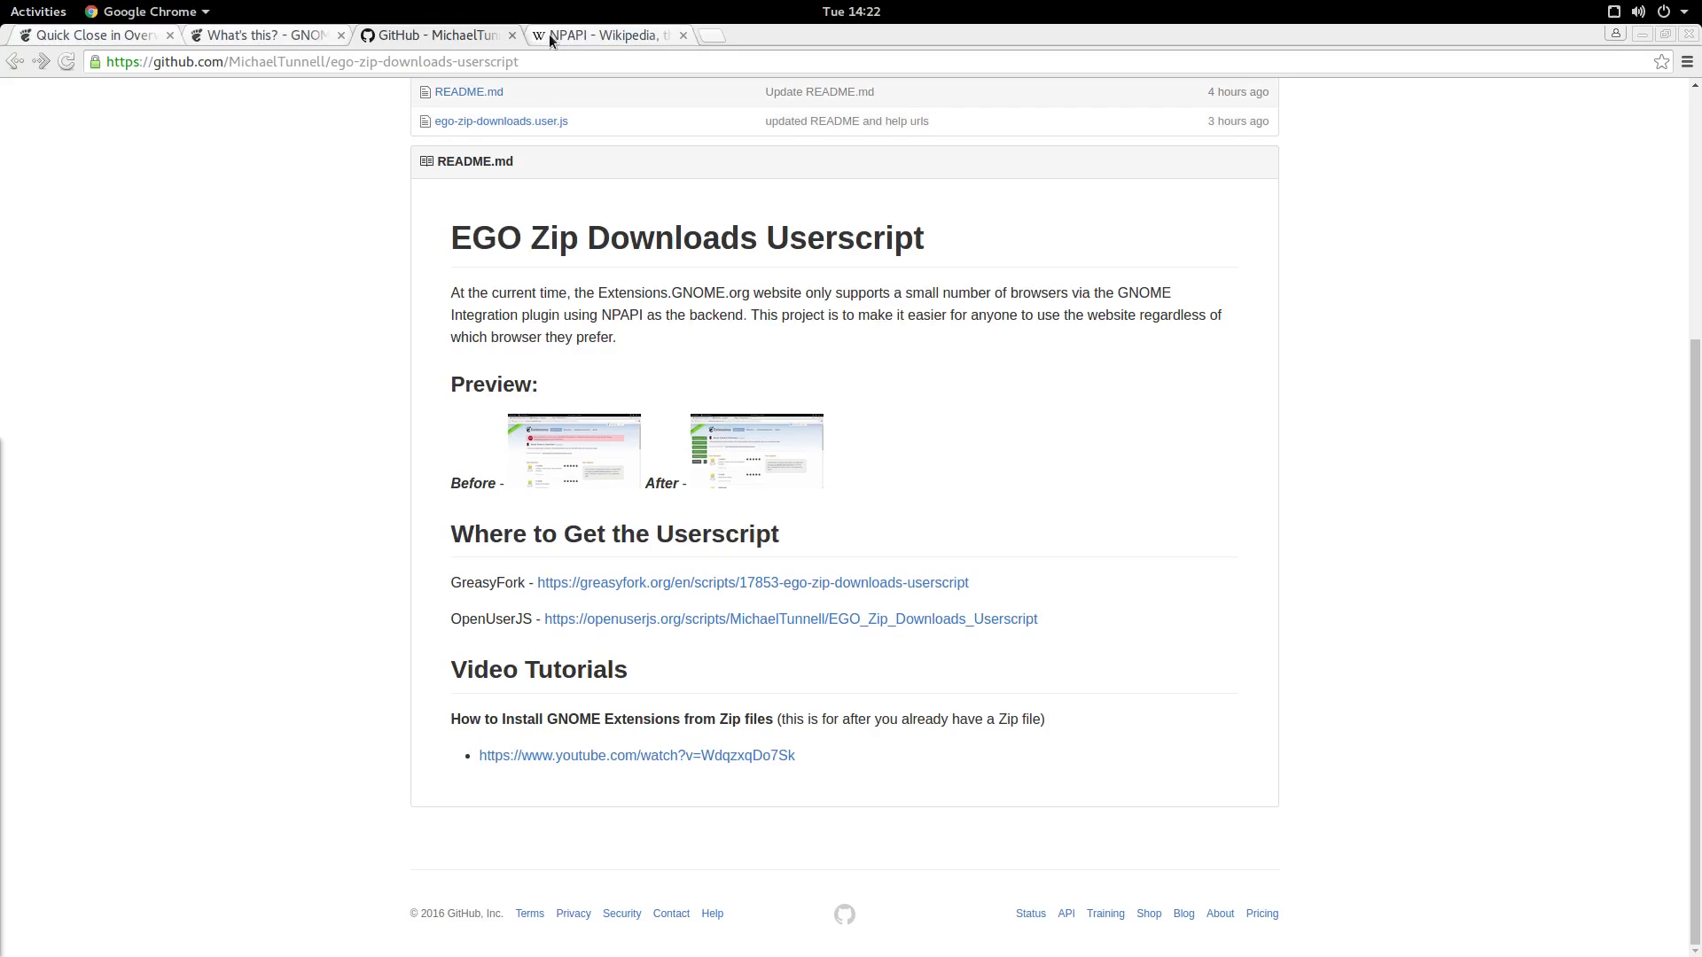
- Switch to the NPAPI Wikipedia article tab
{"action": "left_click", "coordinate": [603, 35]}
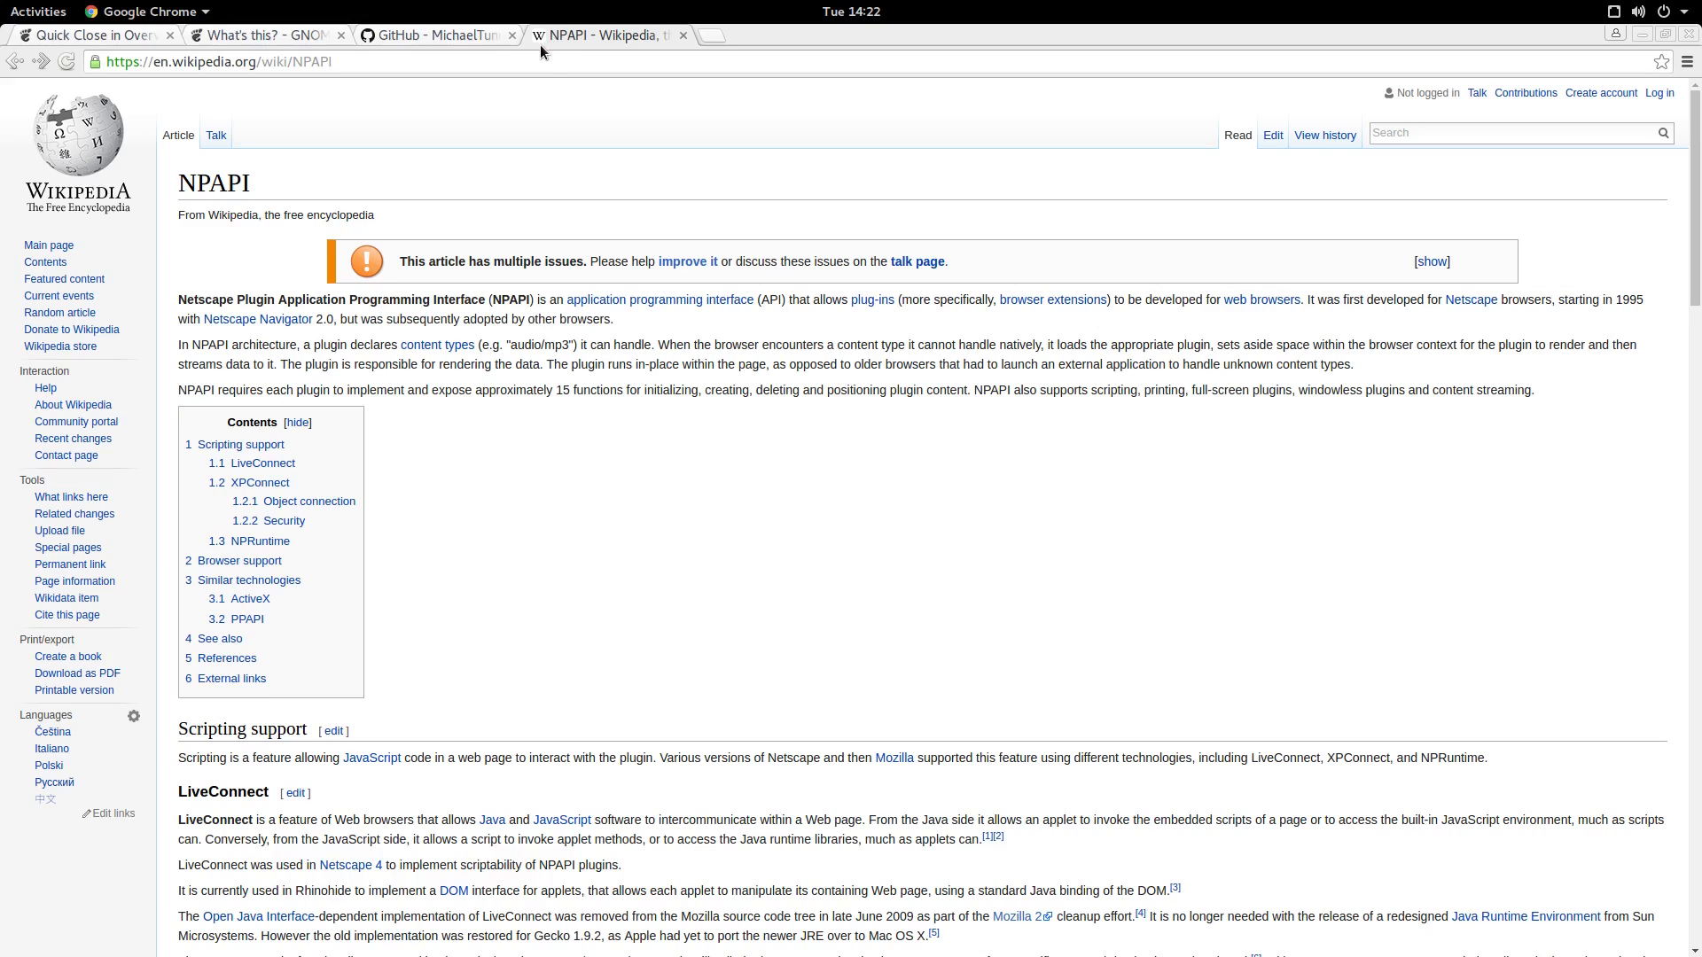
{"action": "mouse_move", "coordinate": [534, 55]}
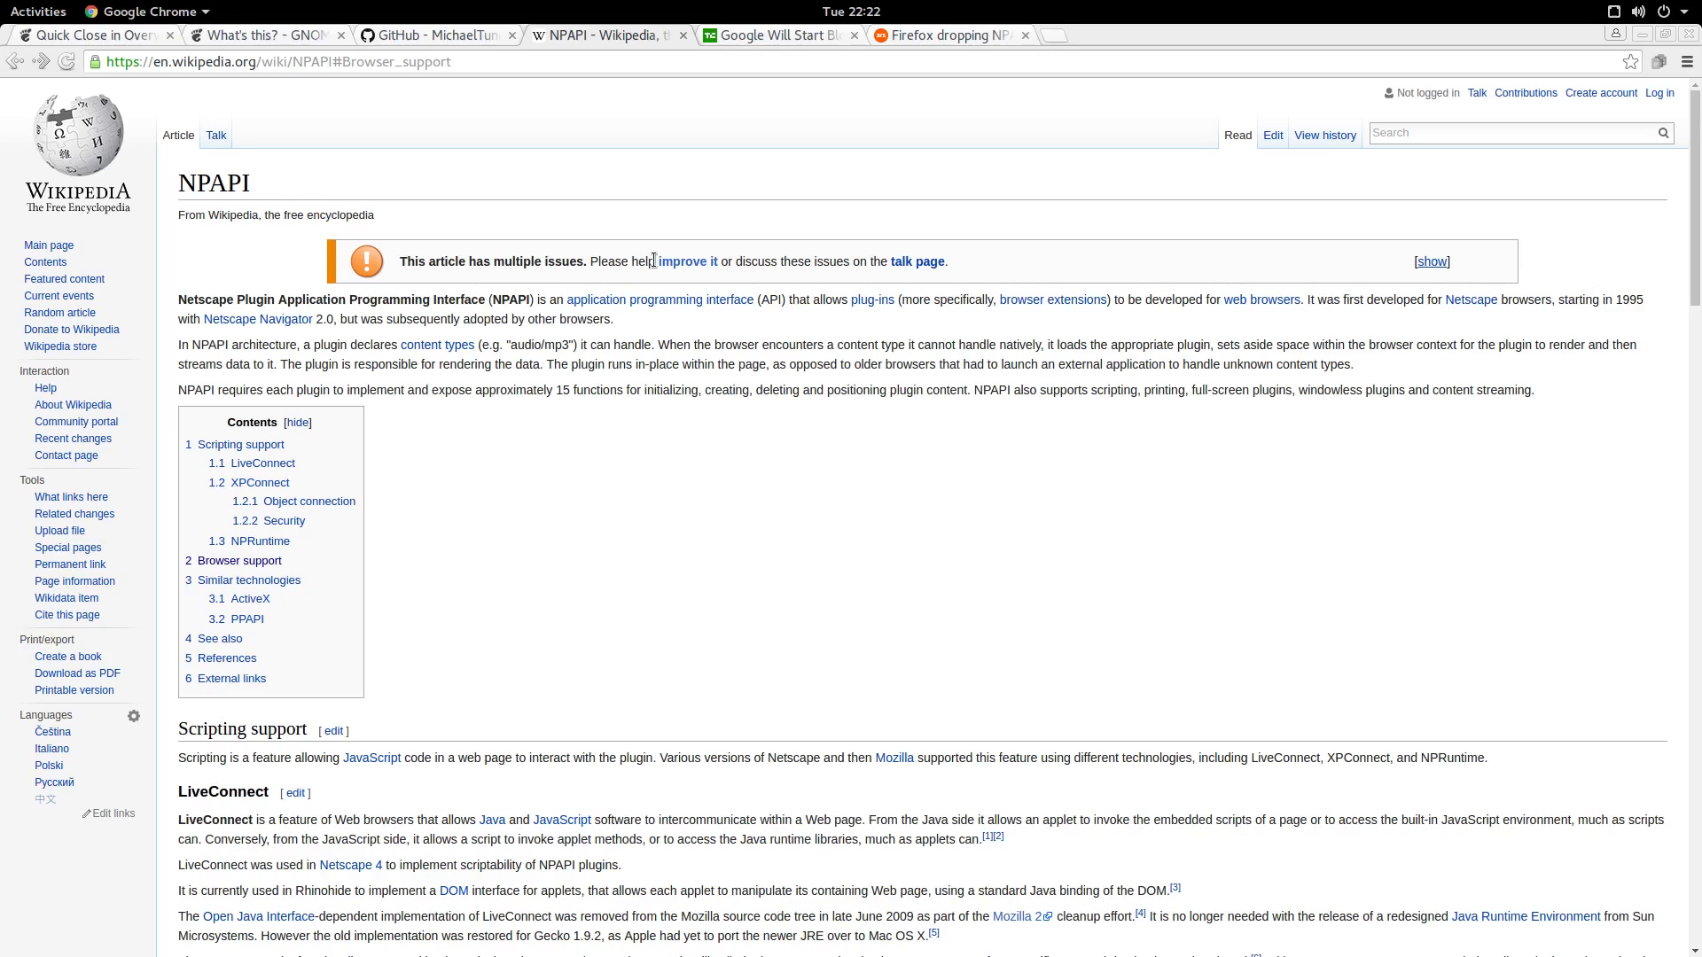
{"action": "mouse_move", "coordinate": [784, 174]}
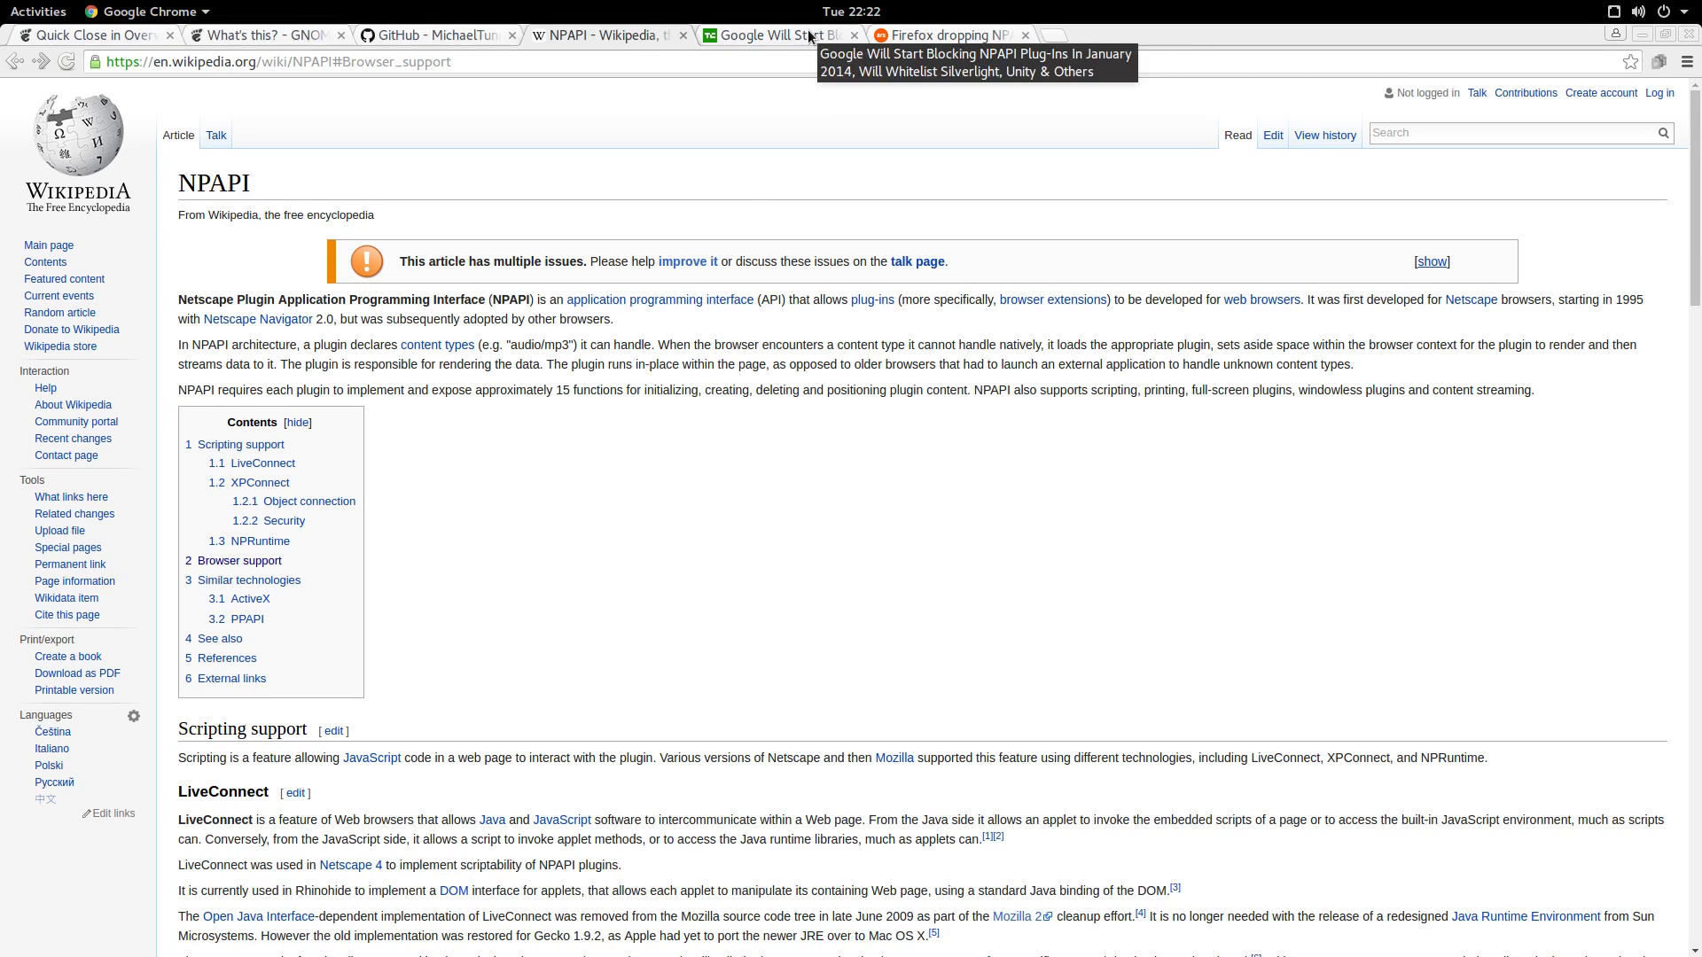
- Read the NPAPI news articles, then return to the Quick Close in Overview page
{"action": "left_click", "coordinate": [776, 35]}
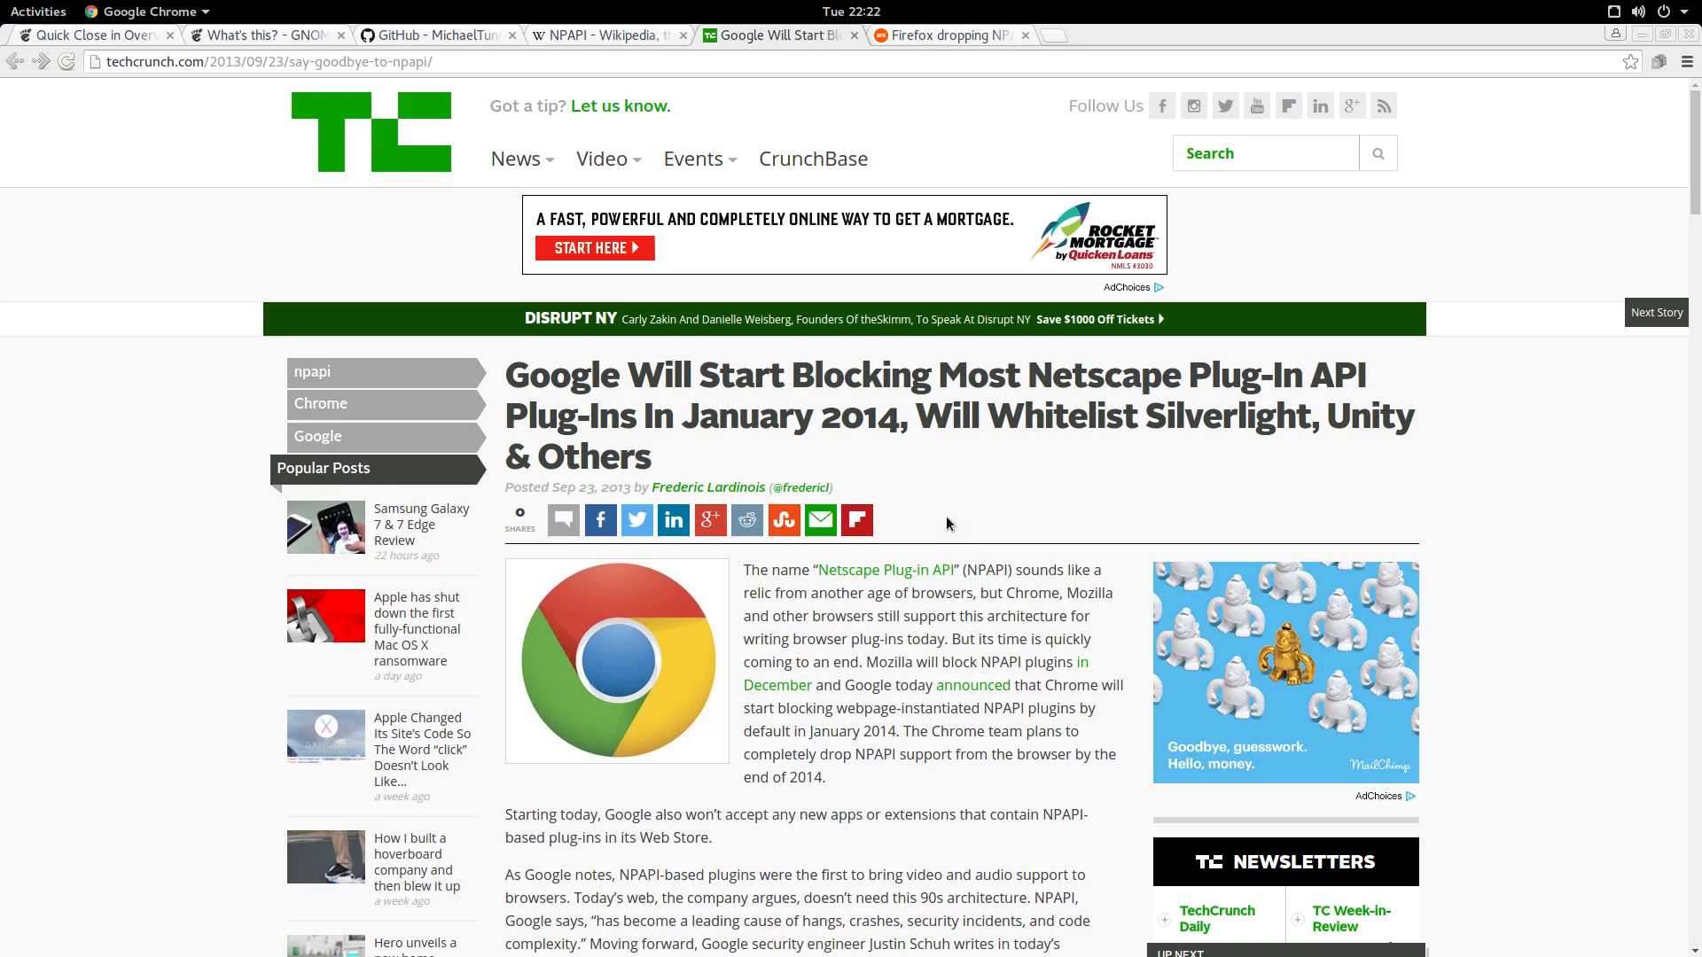
{"action": "mouse_move", "coordinate": [965, 530]}
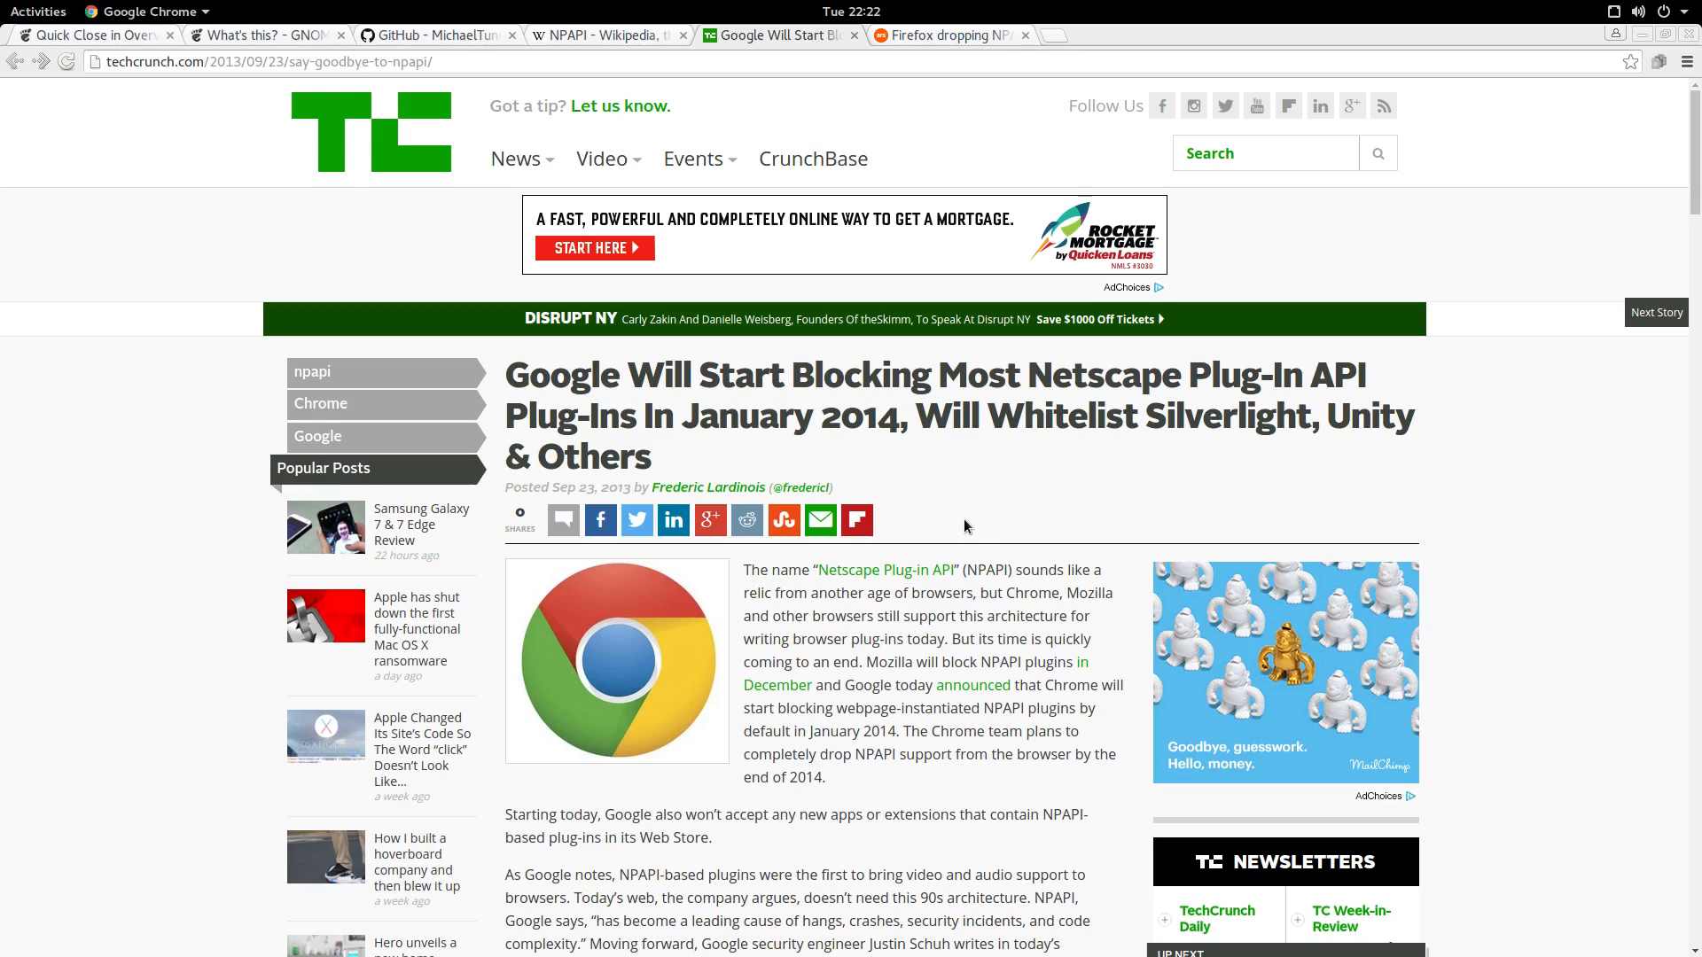
{"action": "left_click", "coordinate": [947, 35]}
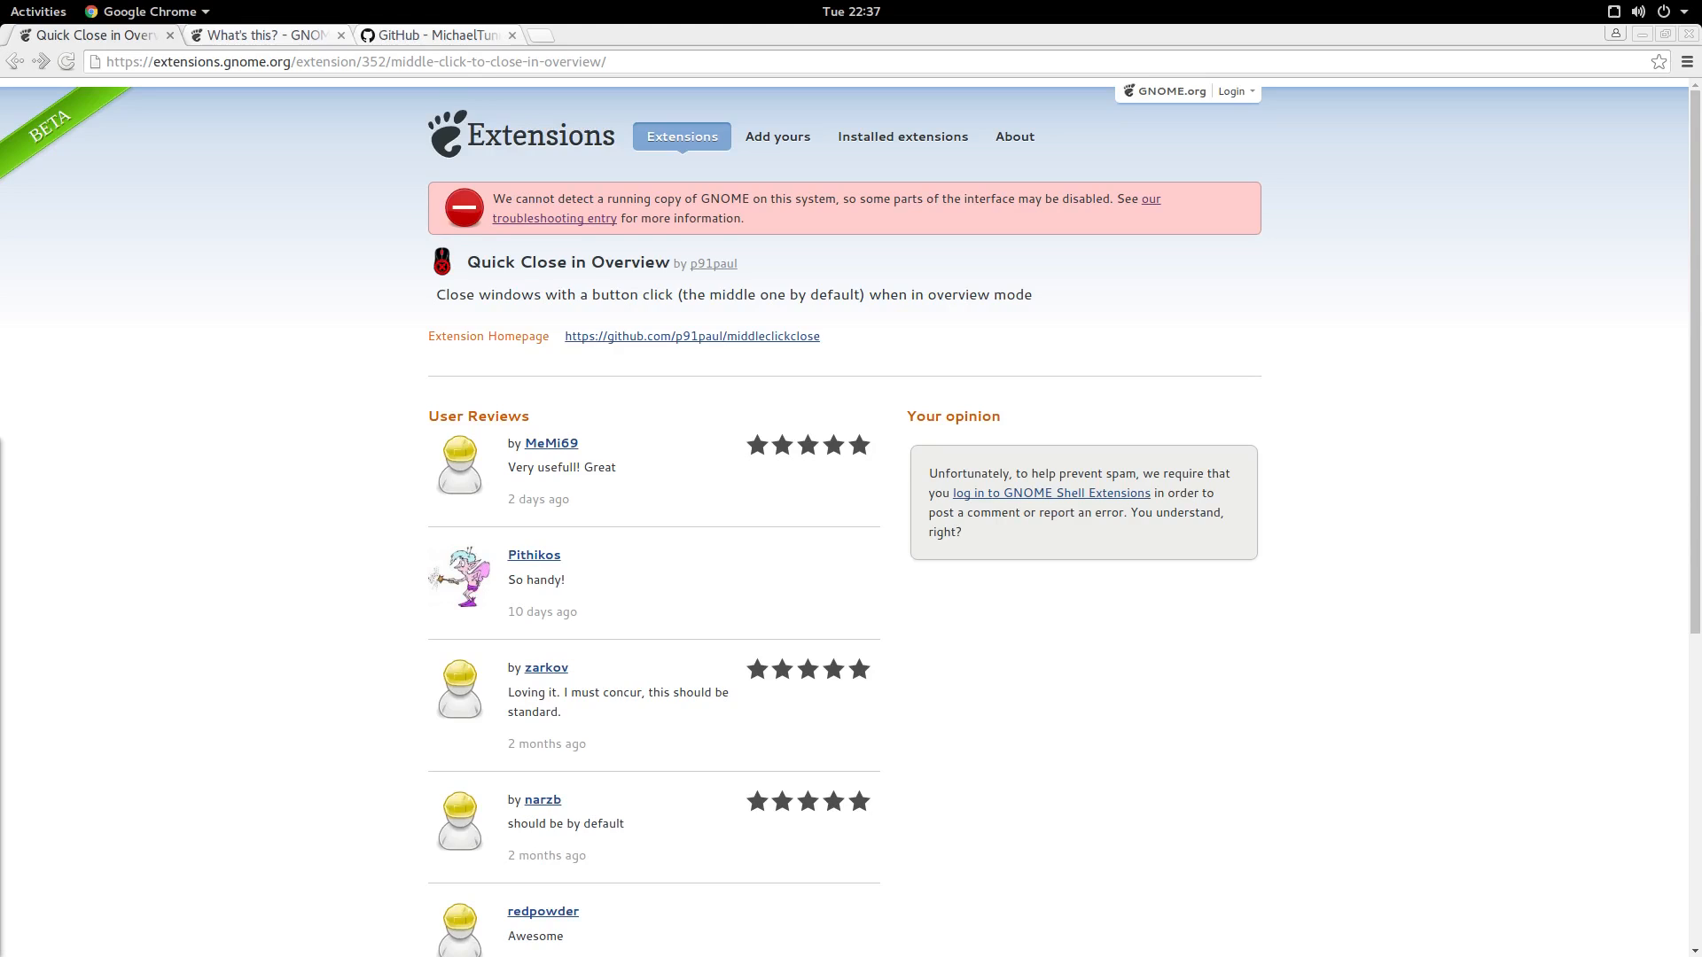
- Switch back to the EGO Zip Downloads Userscript GitHub README tab
{"action": "left_click", "coordinate": [434, 35]}
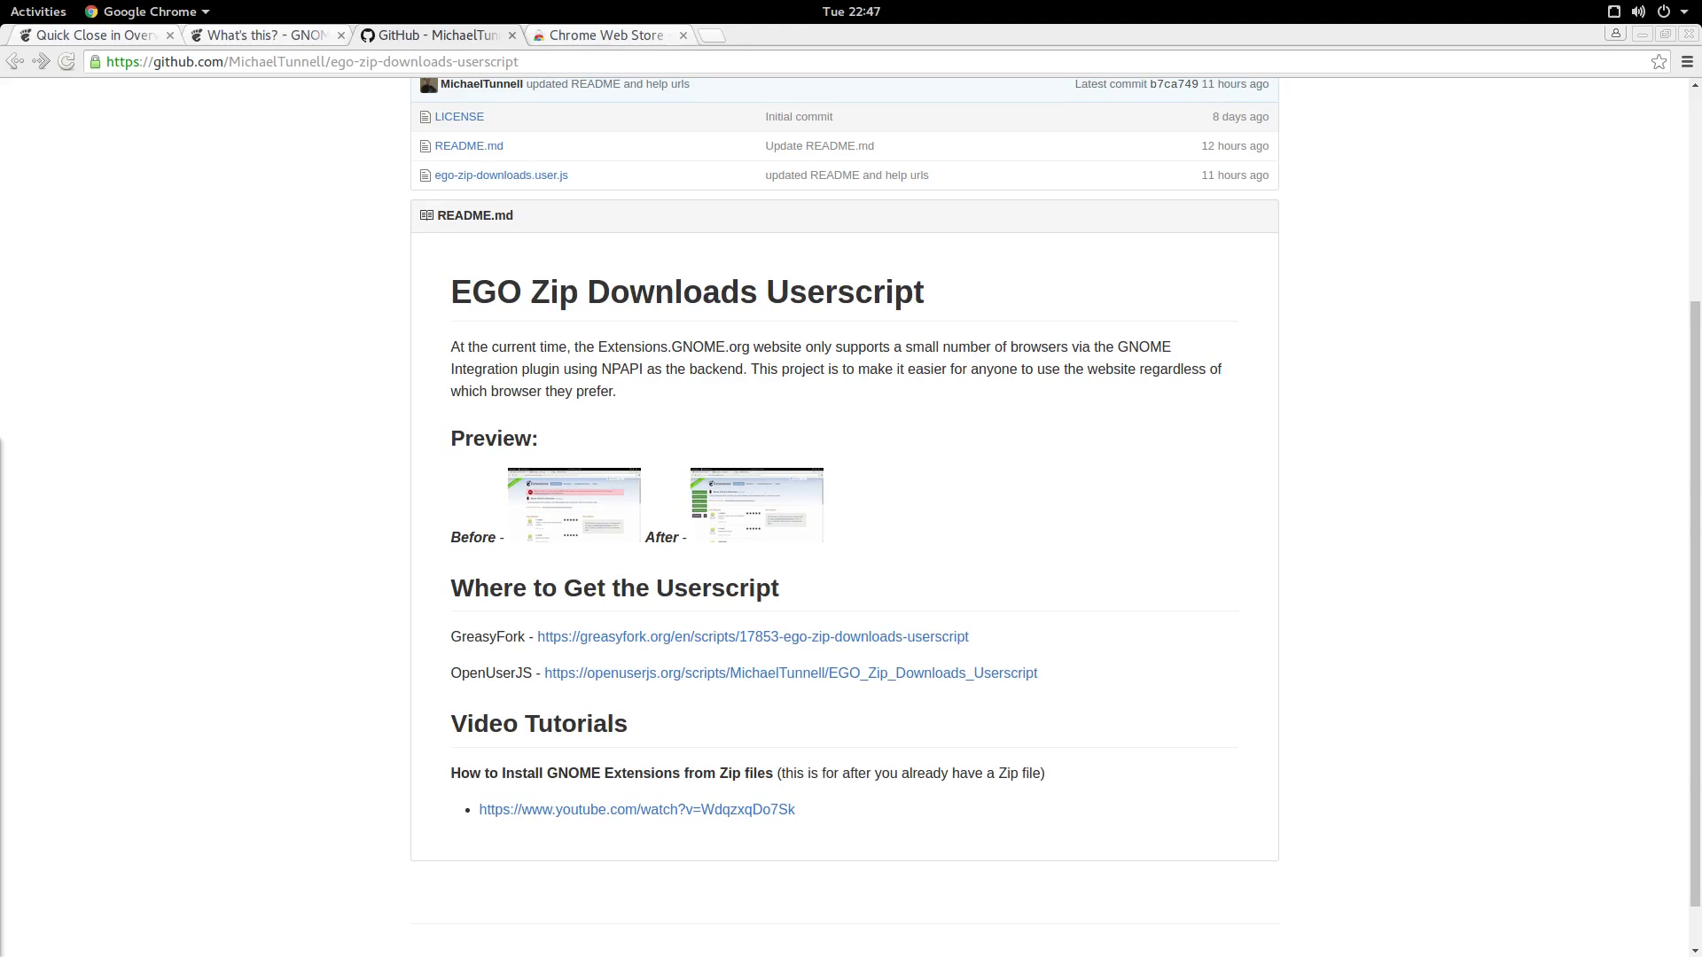
{"action": "mouse_move", "coordinate": [608, 35]}
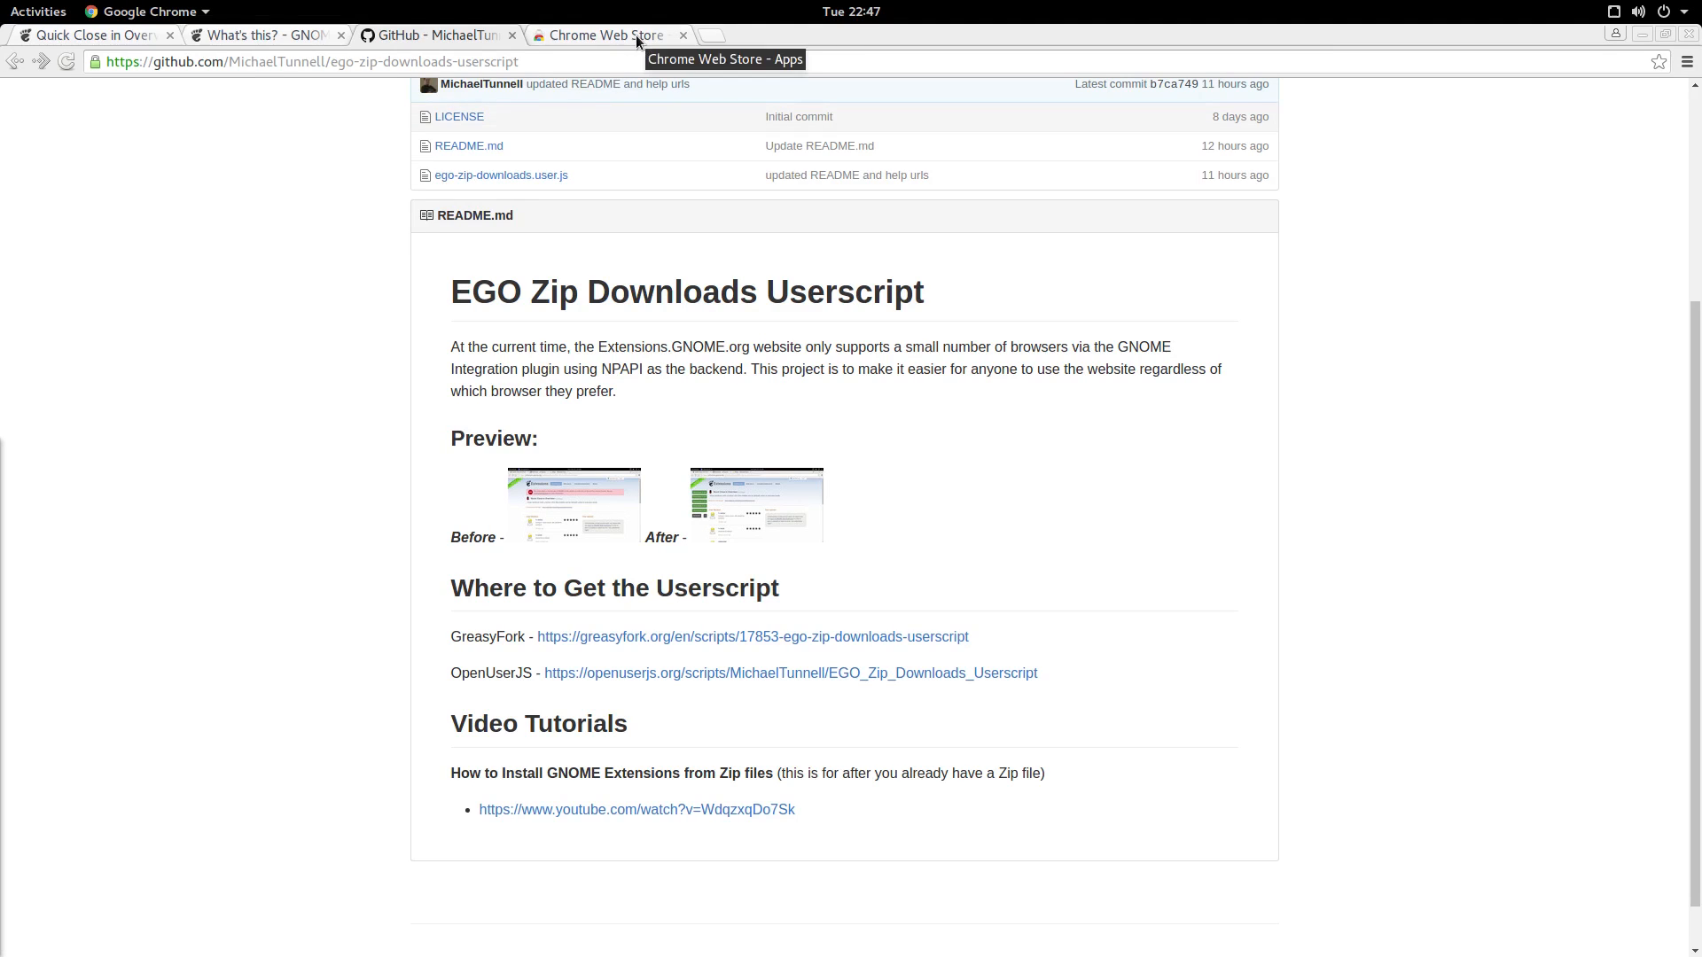
- Search the Chrome Web Store for 'tamper' and add Tampermonkey to Chrome
{"action": "left_click", "coordinate": [603, 36]}
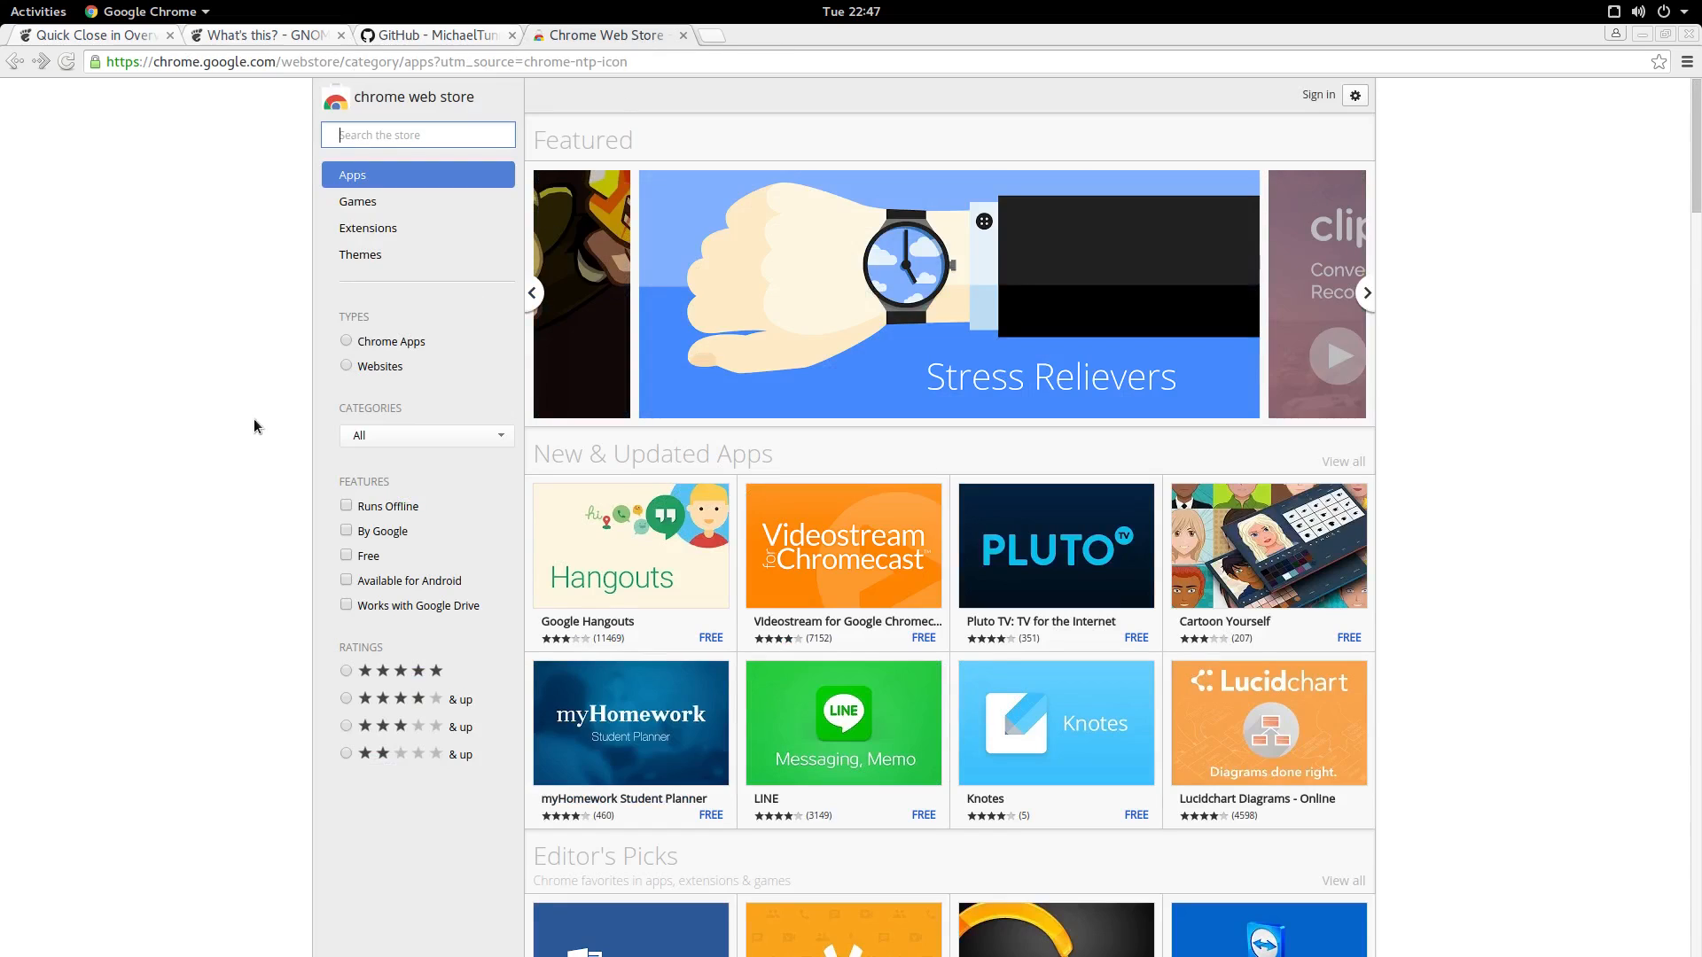
{"action": "left_click", "coordinate": [418, 134]}
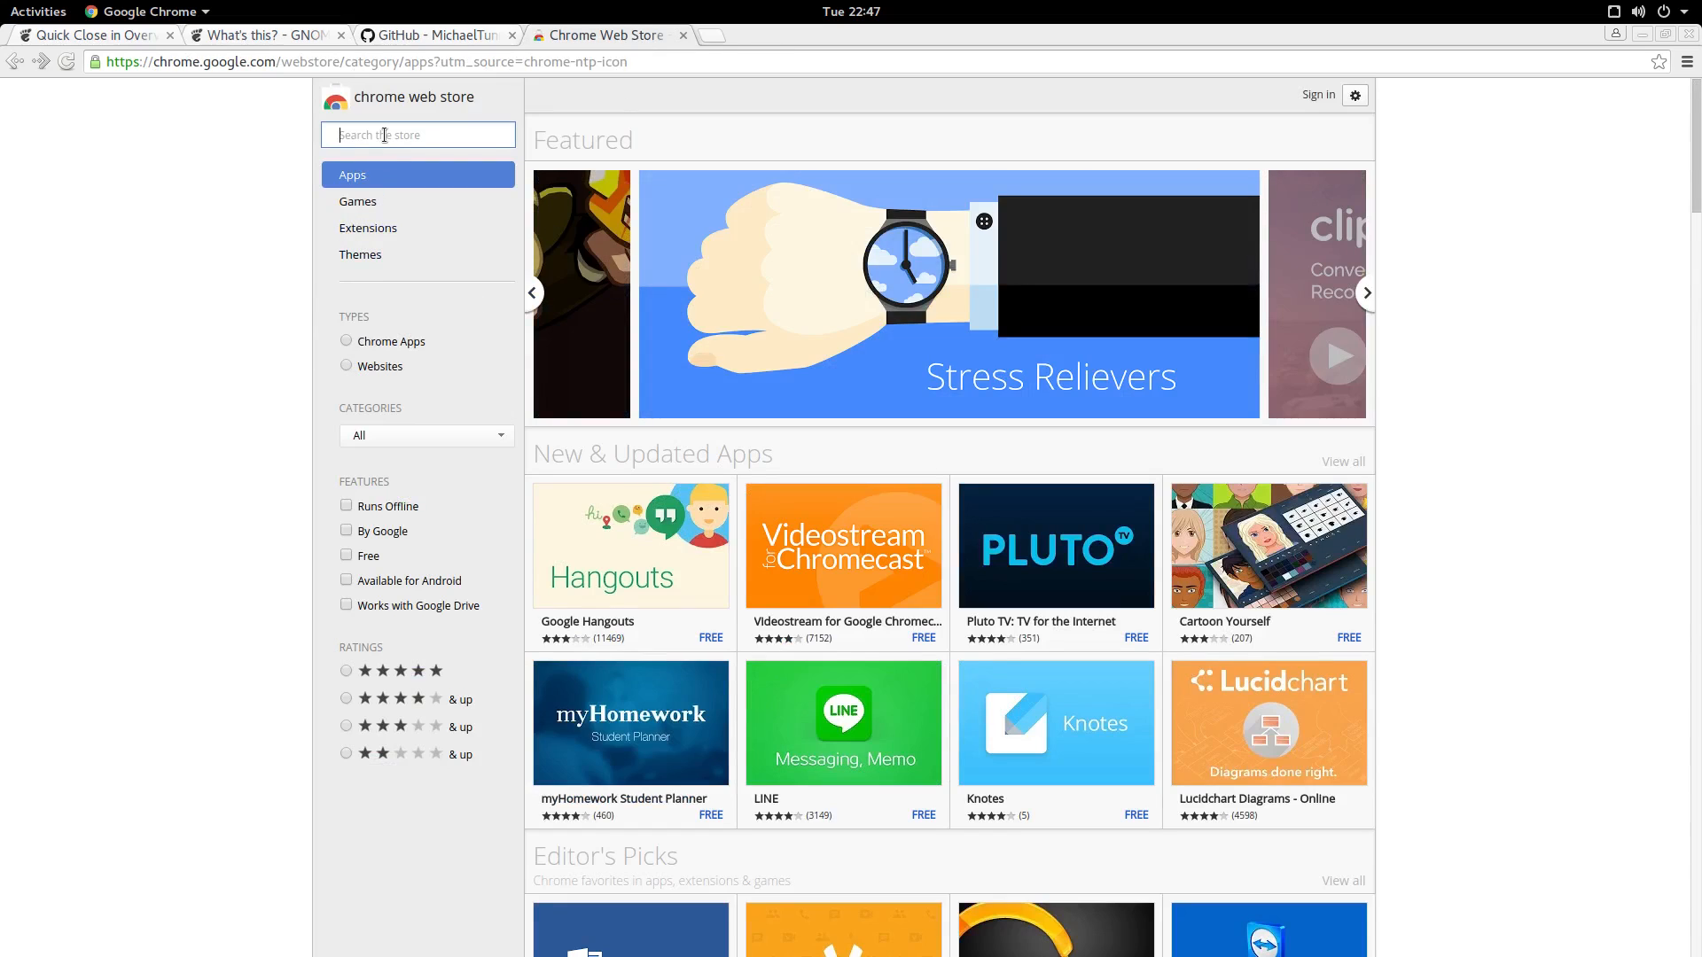
{"action": "type", "text": "tamper"}
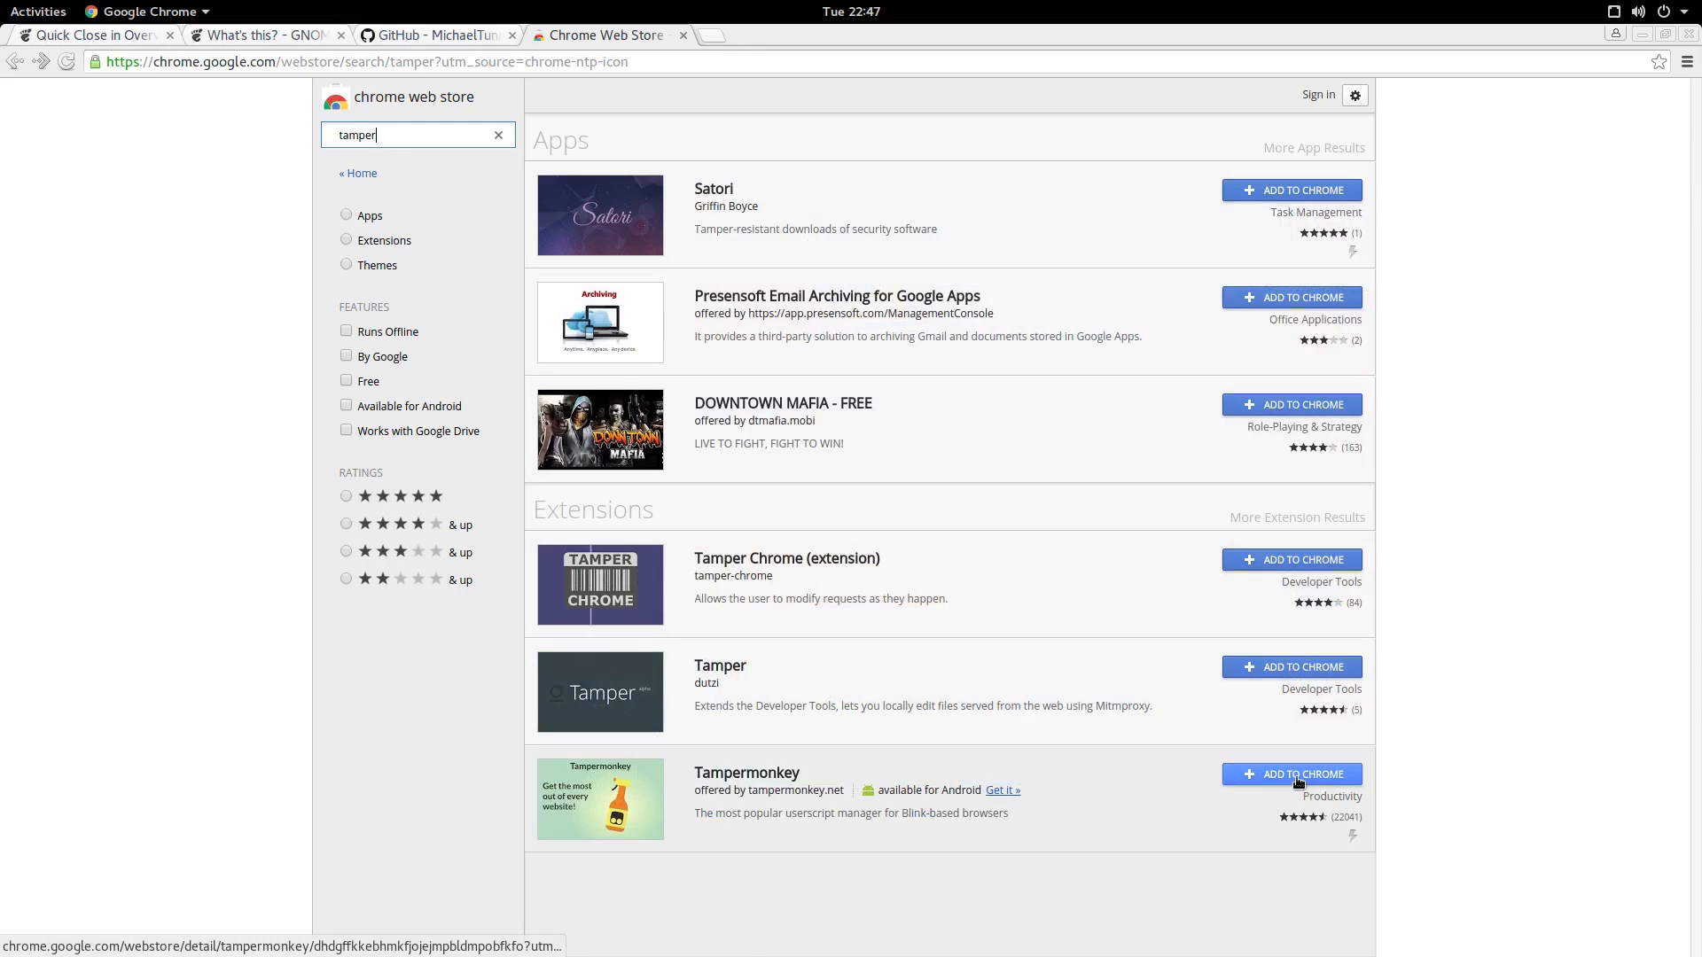
{"action": "left_click", "coordinate": [1291, 774]}
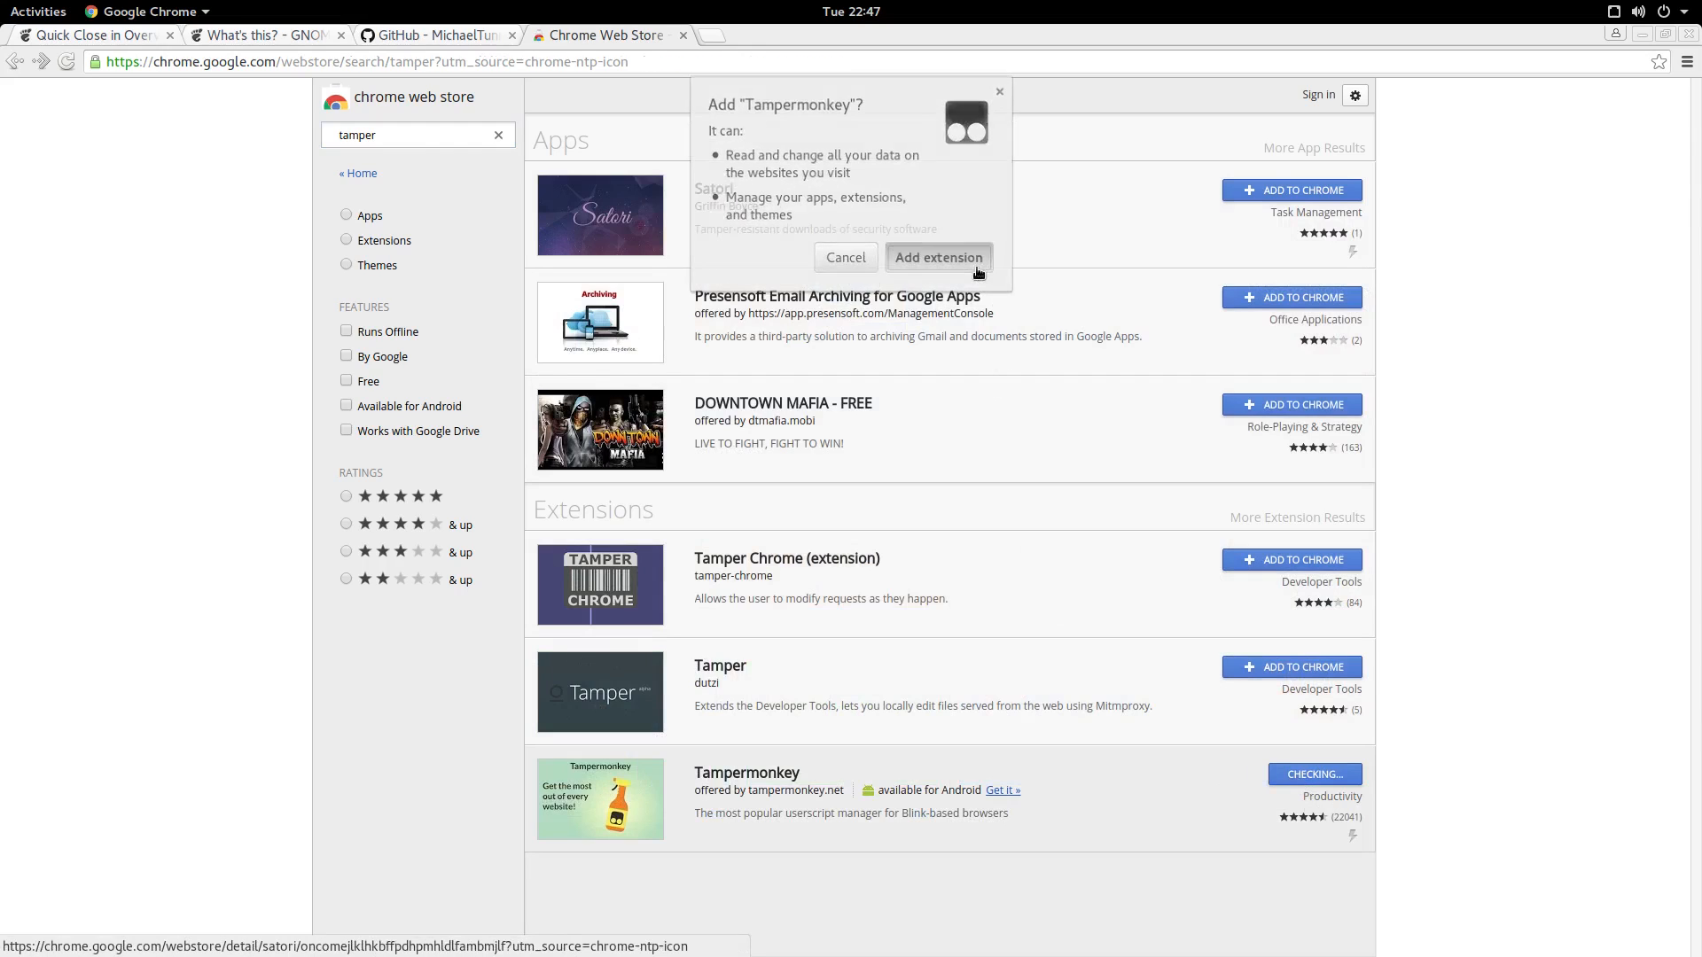
{"action": "left_click", "coordinate": [936, 257]}
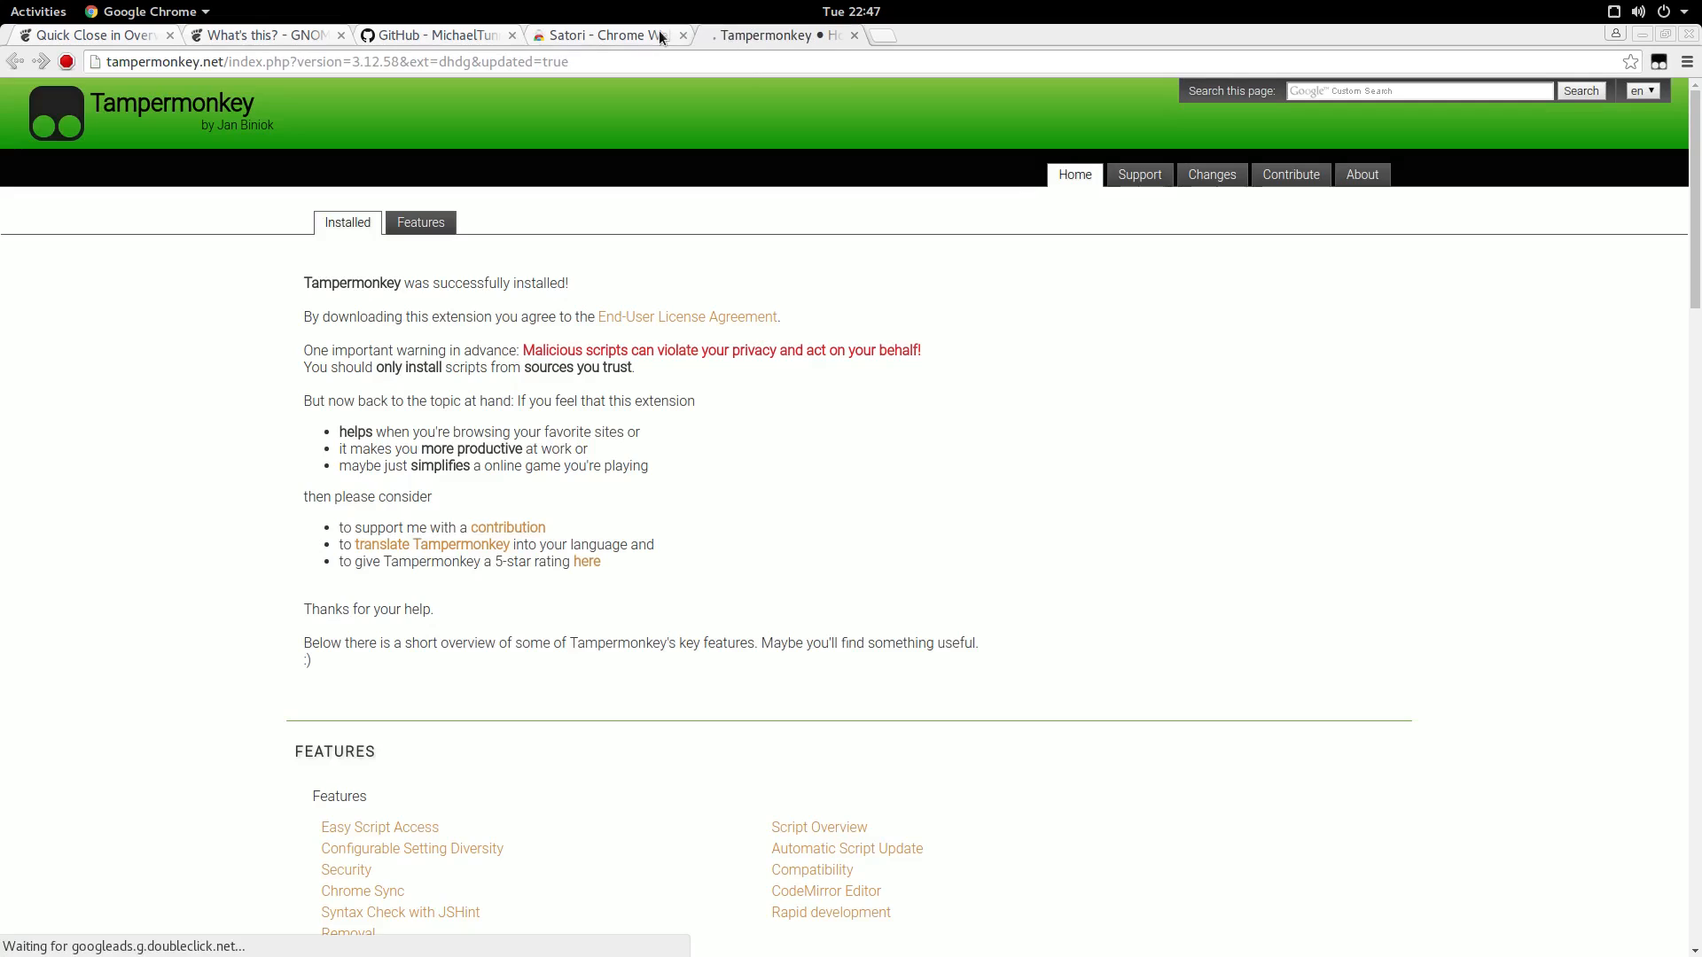
- Close the leftover Chrome Web Store tab, keeping Tampermonkey's installation page
{"action": "left_click", "coordinate": [682, 36]}
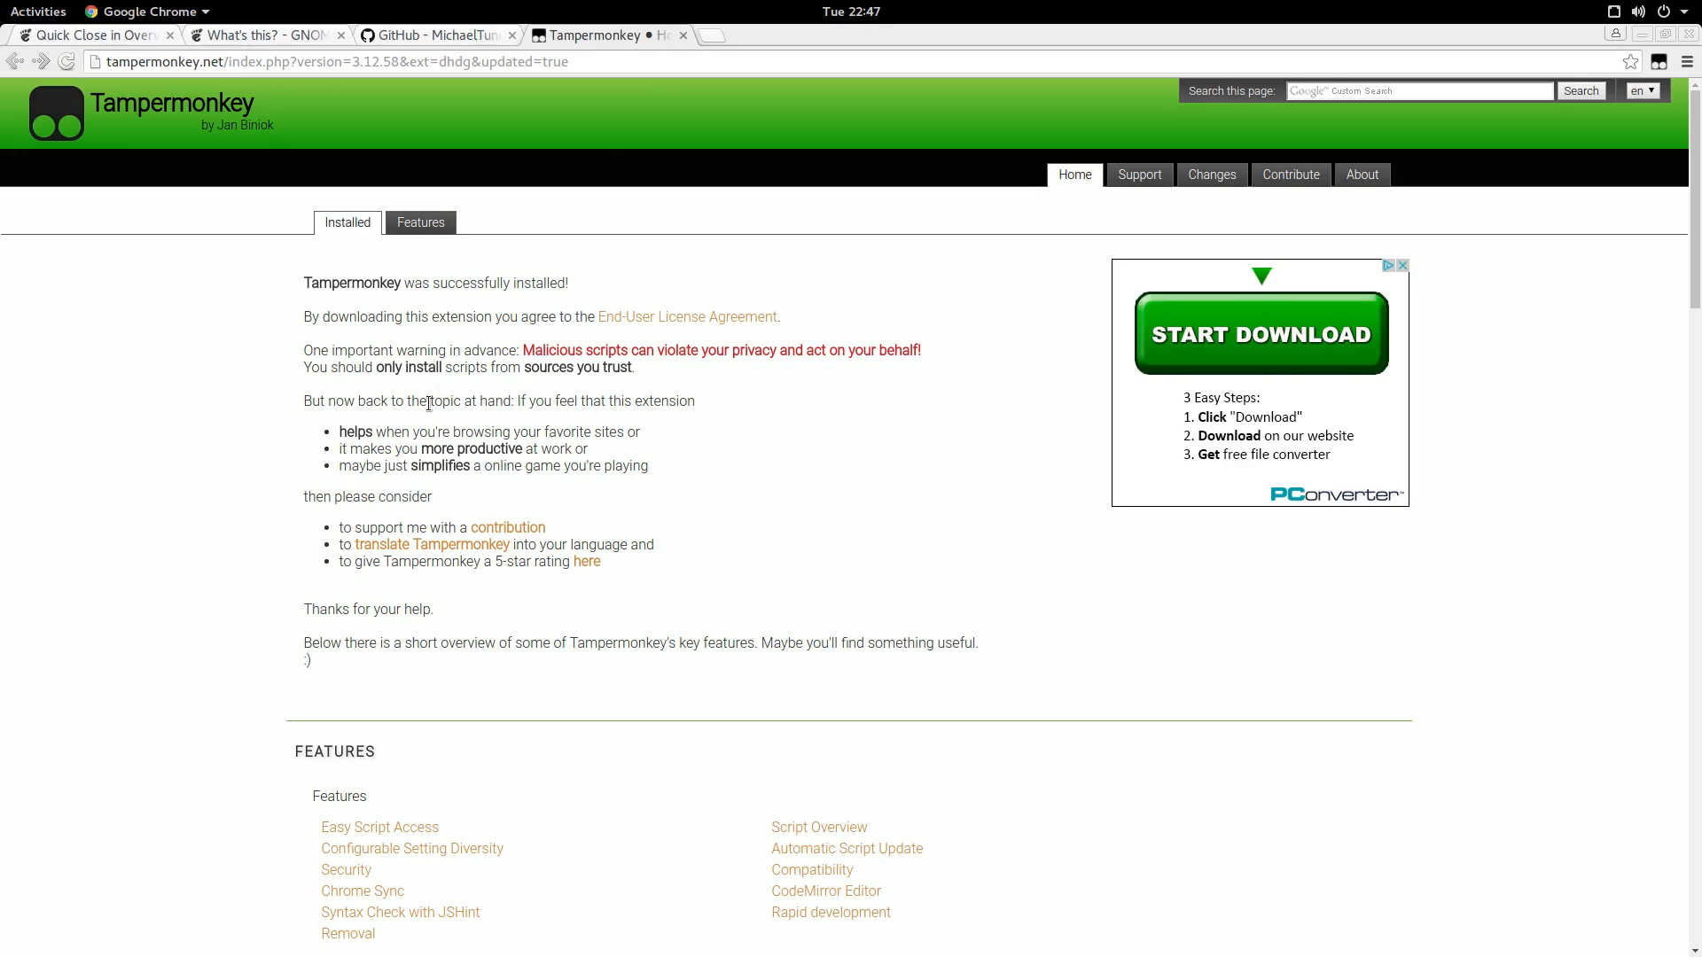
{"action": "mouse_move", "coordinate": [317, 514]}
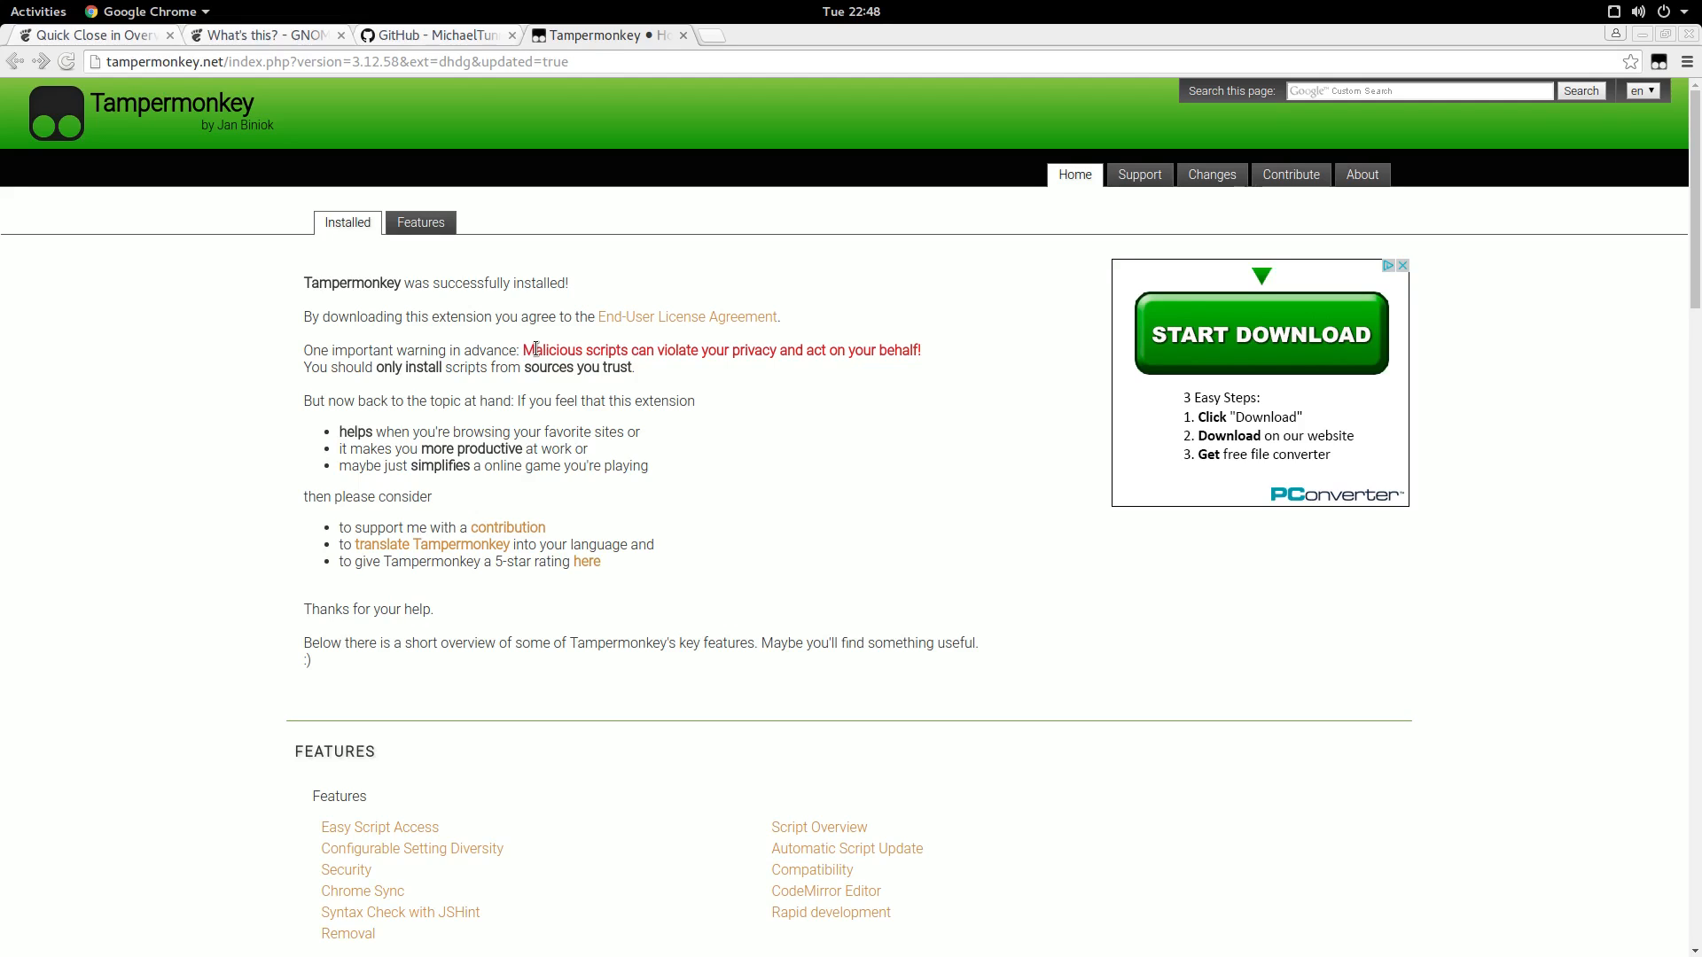
{"action": "mouse_move", "coordinate": [55, 186]}
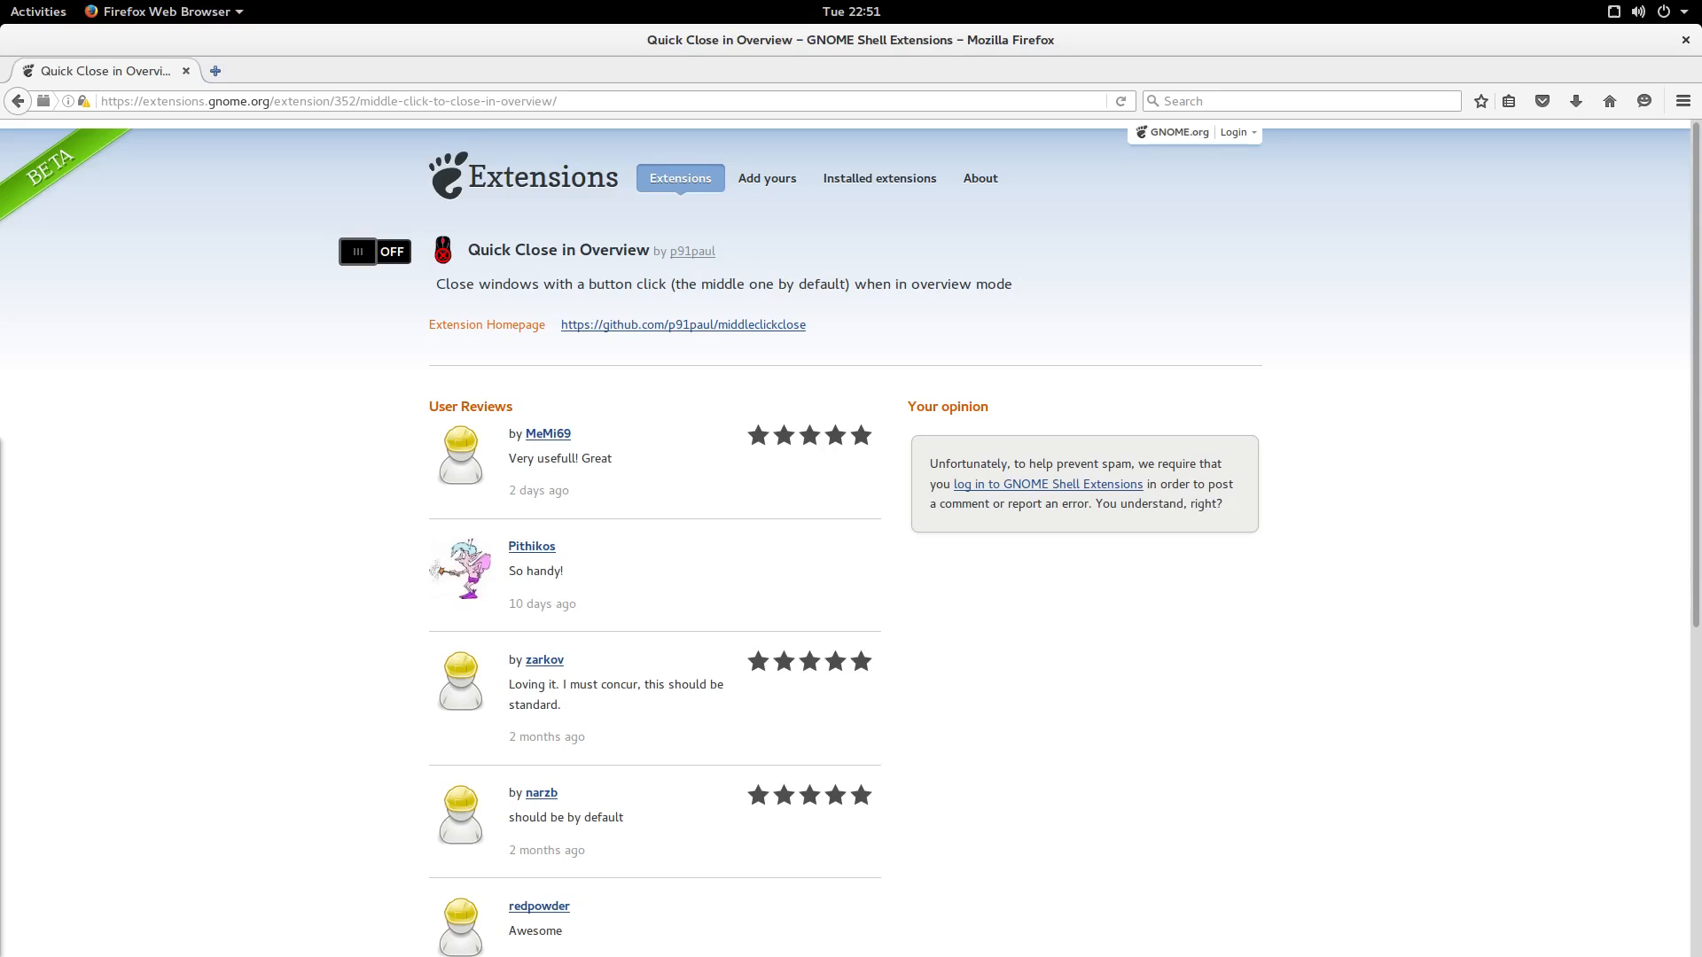
{"action": "mouse_move", "coordinate": [231, 650]}
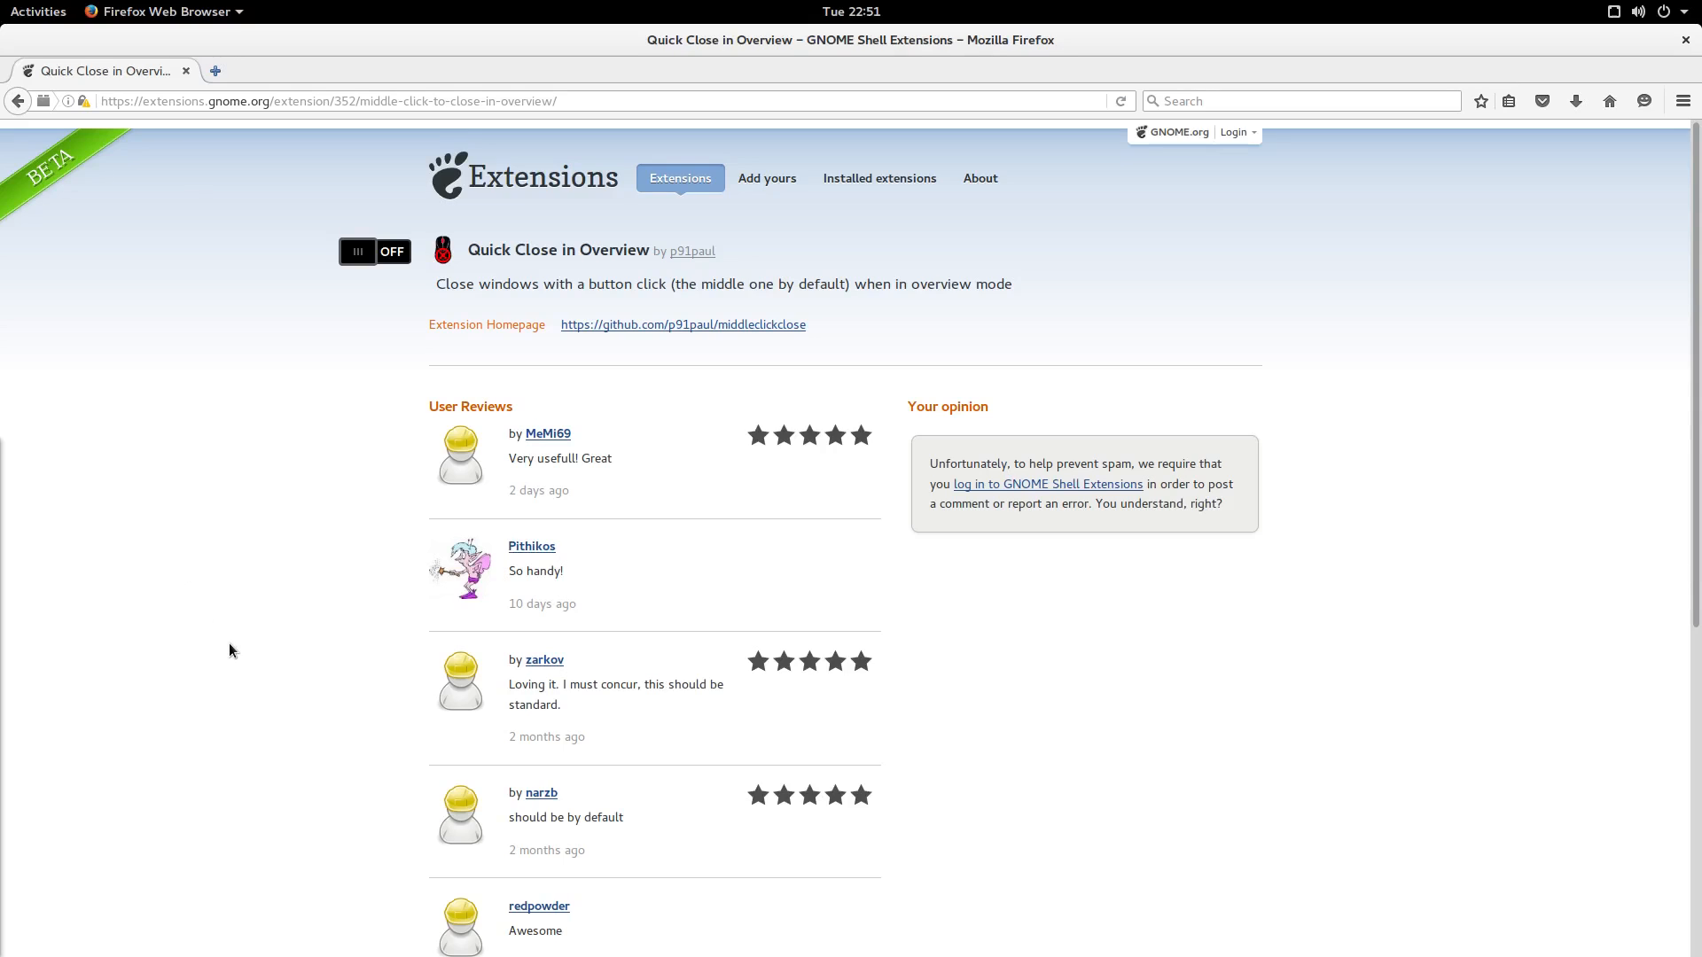
{"action": "mouse_move", "coordinate": [154, 486]}
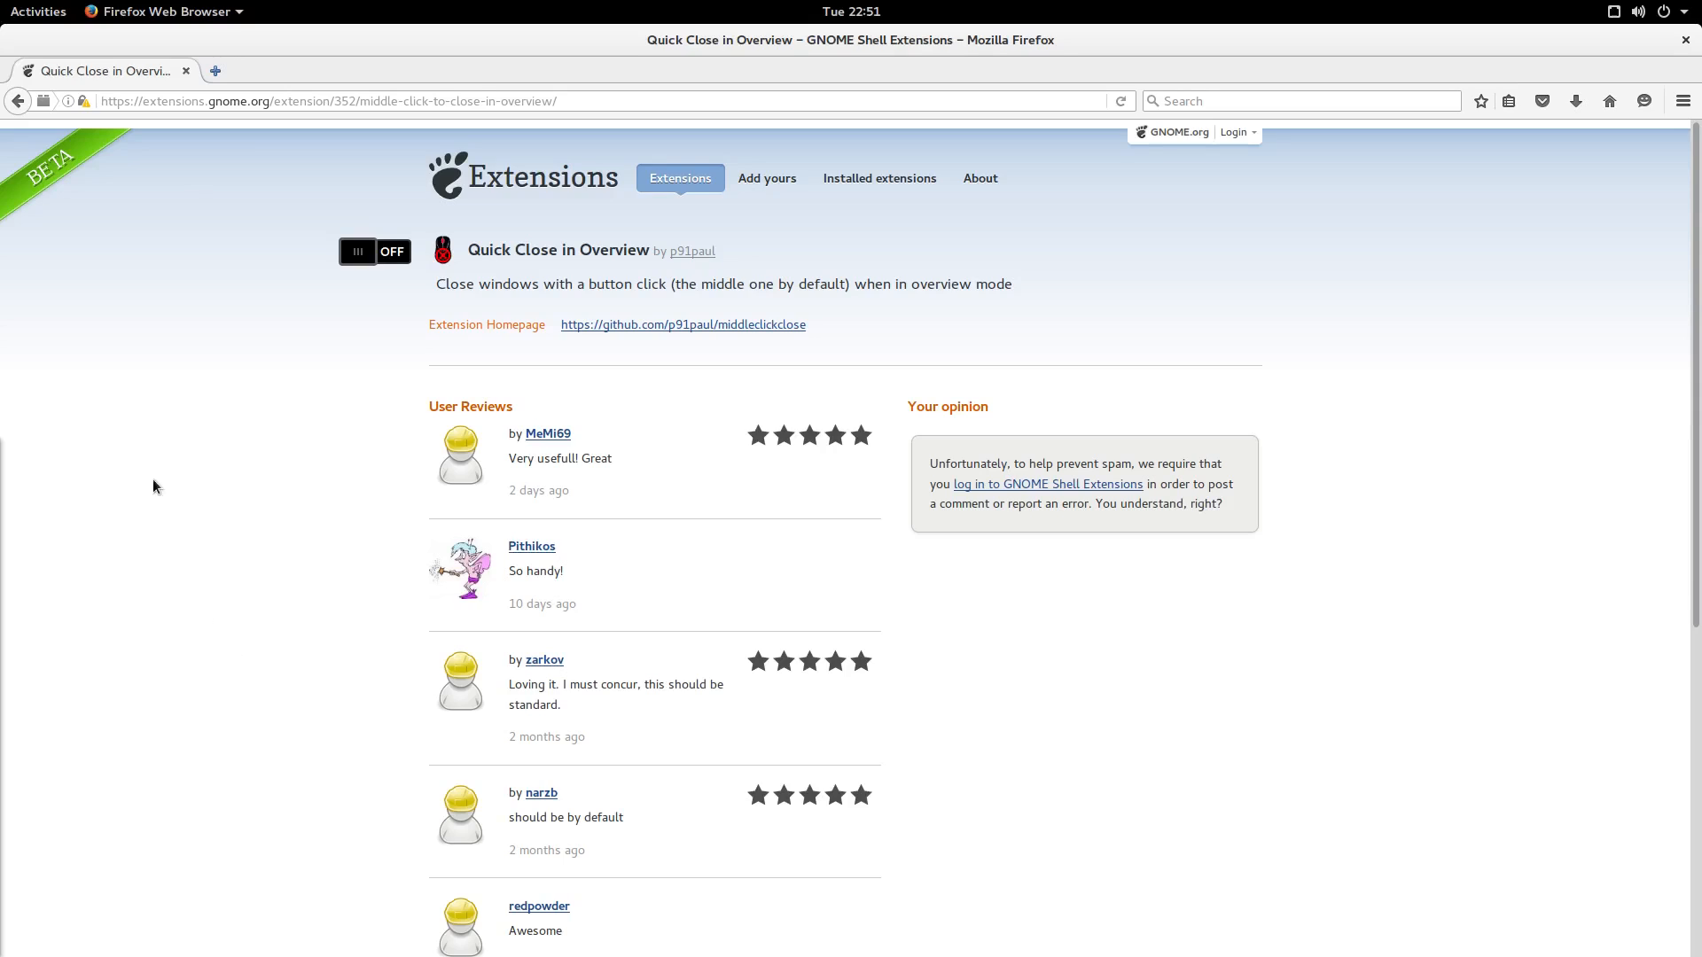
- In Firefox's add-ons manager, search 'grease' and install Greasemonkey from the results
{"action": "left_click", "coordinate": [1685, 99]}
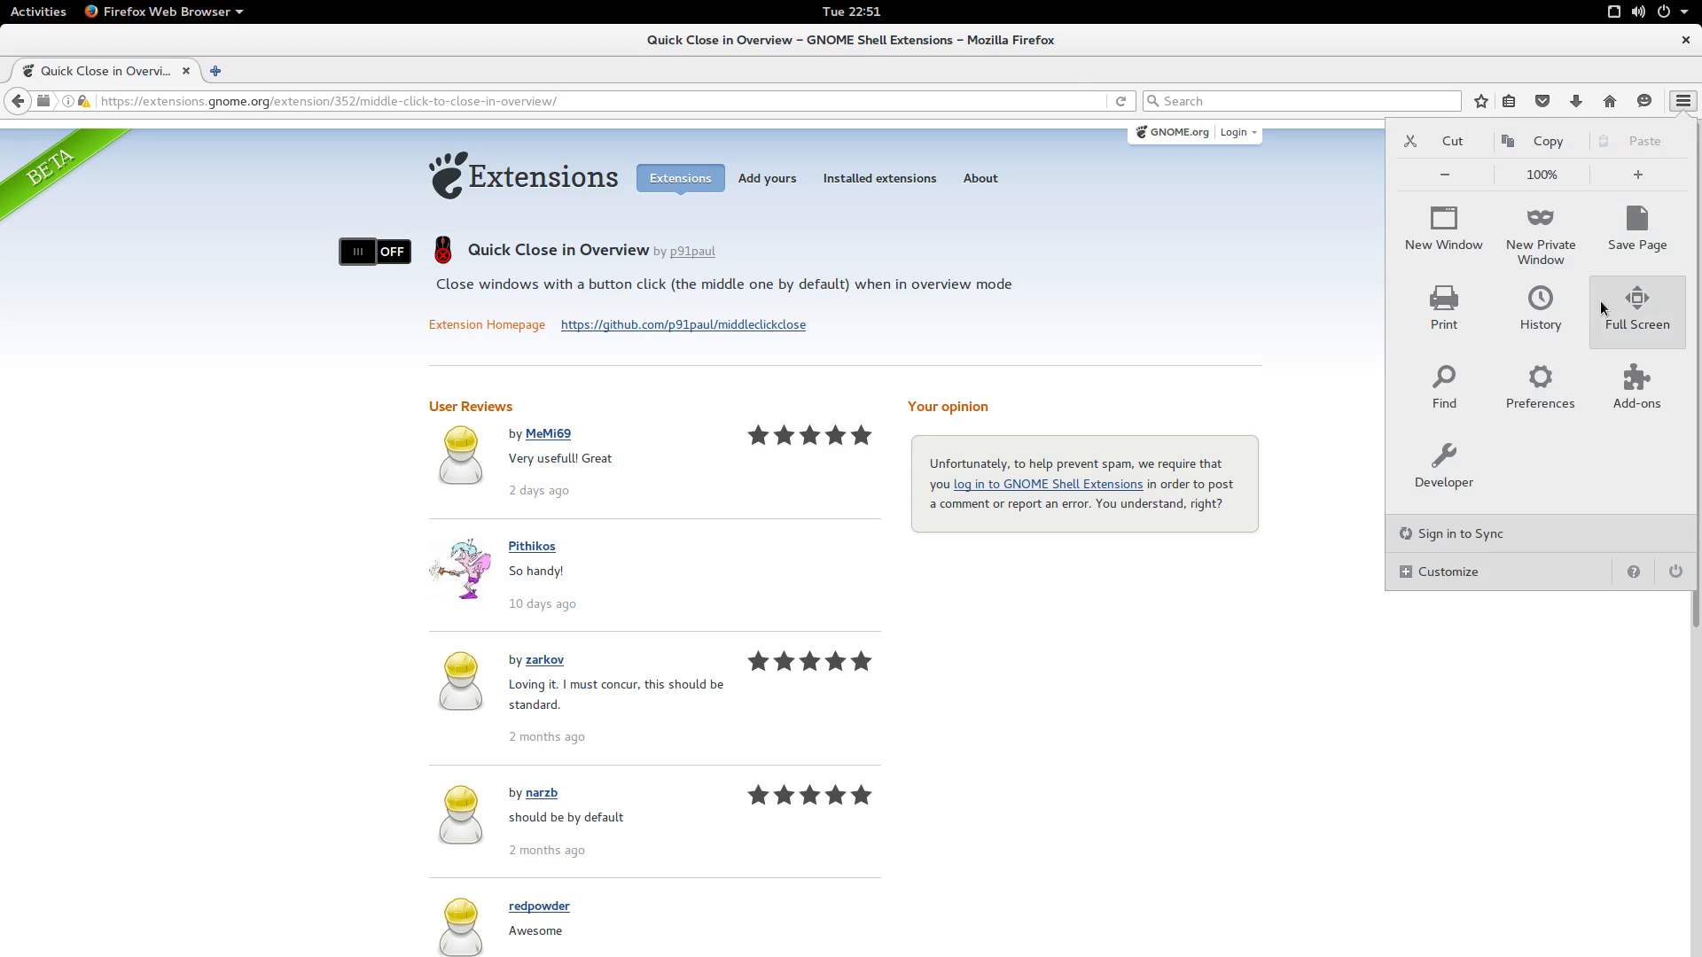
{"action": "left_click", "coordinate": [1636, 387]}
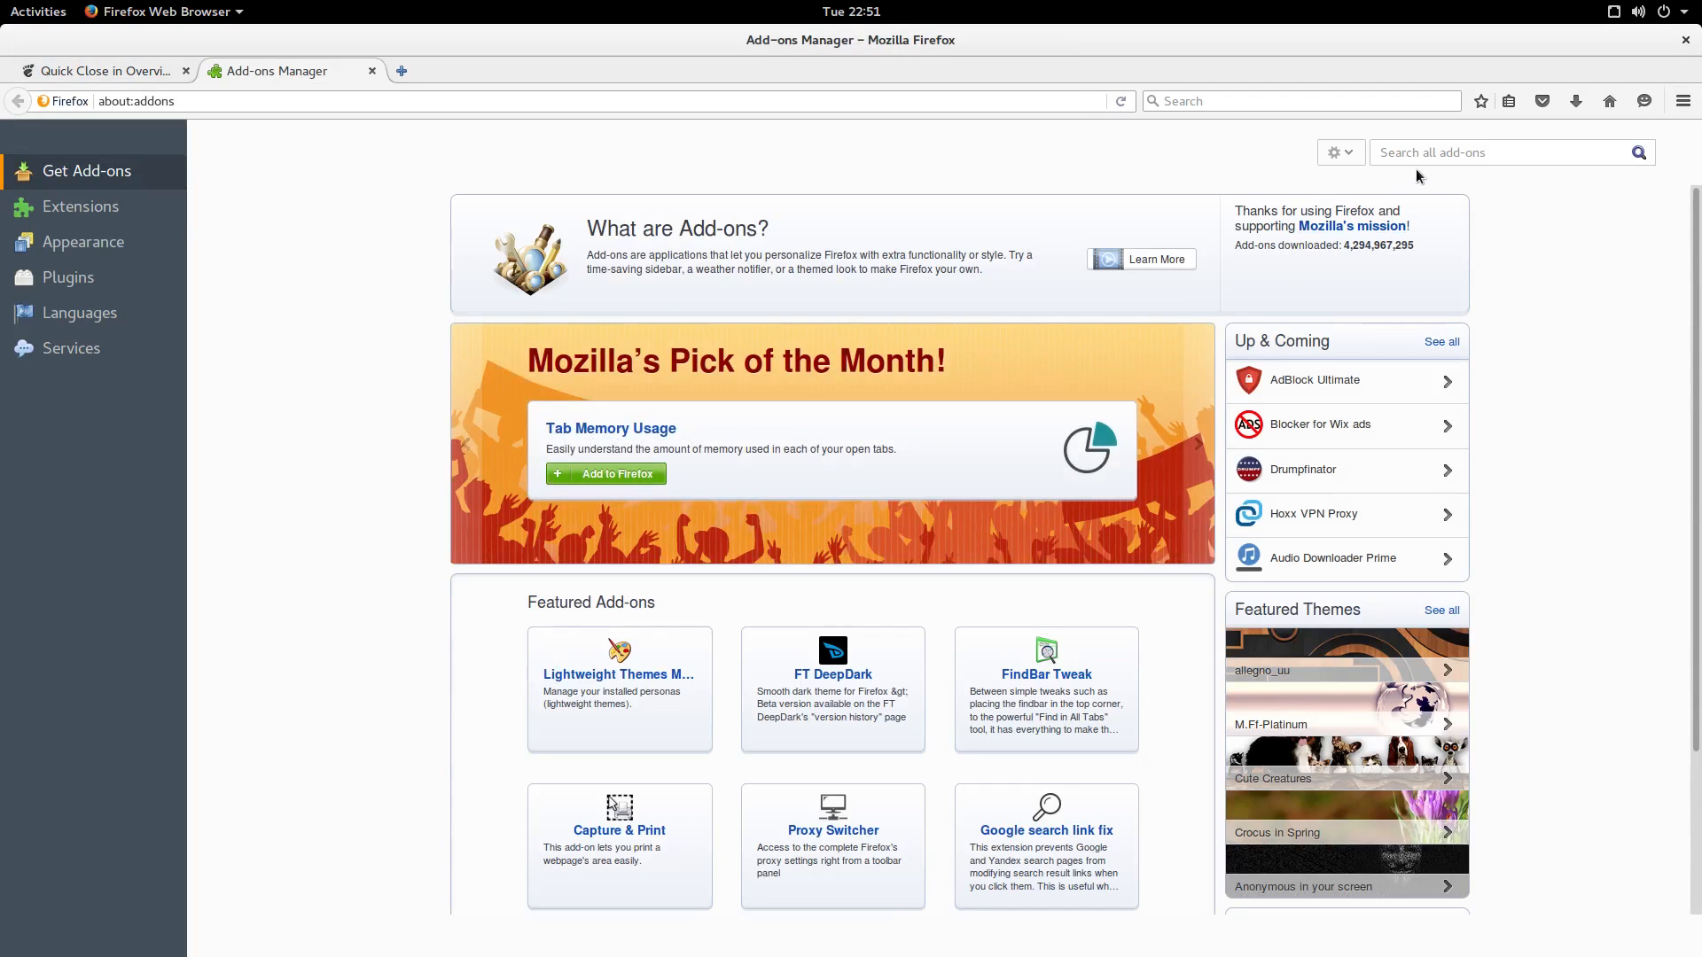
{"action": "left_click", "coordinate": [1503, 152]}
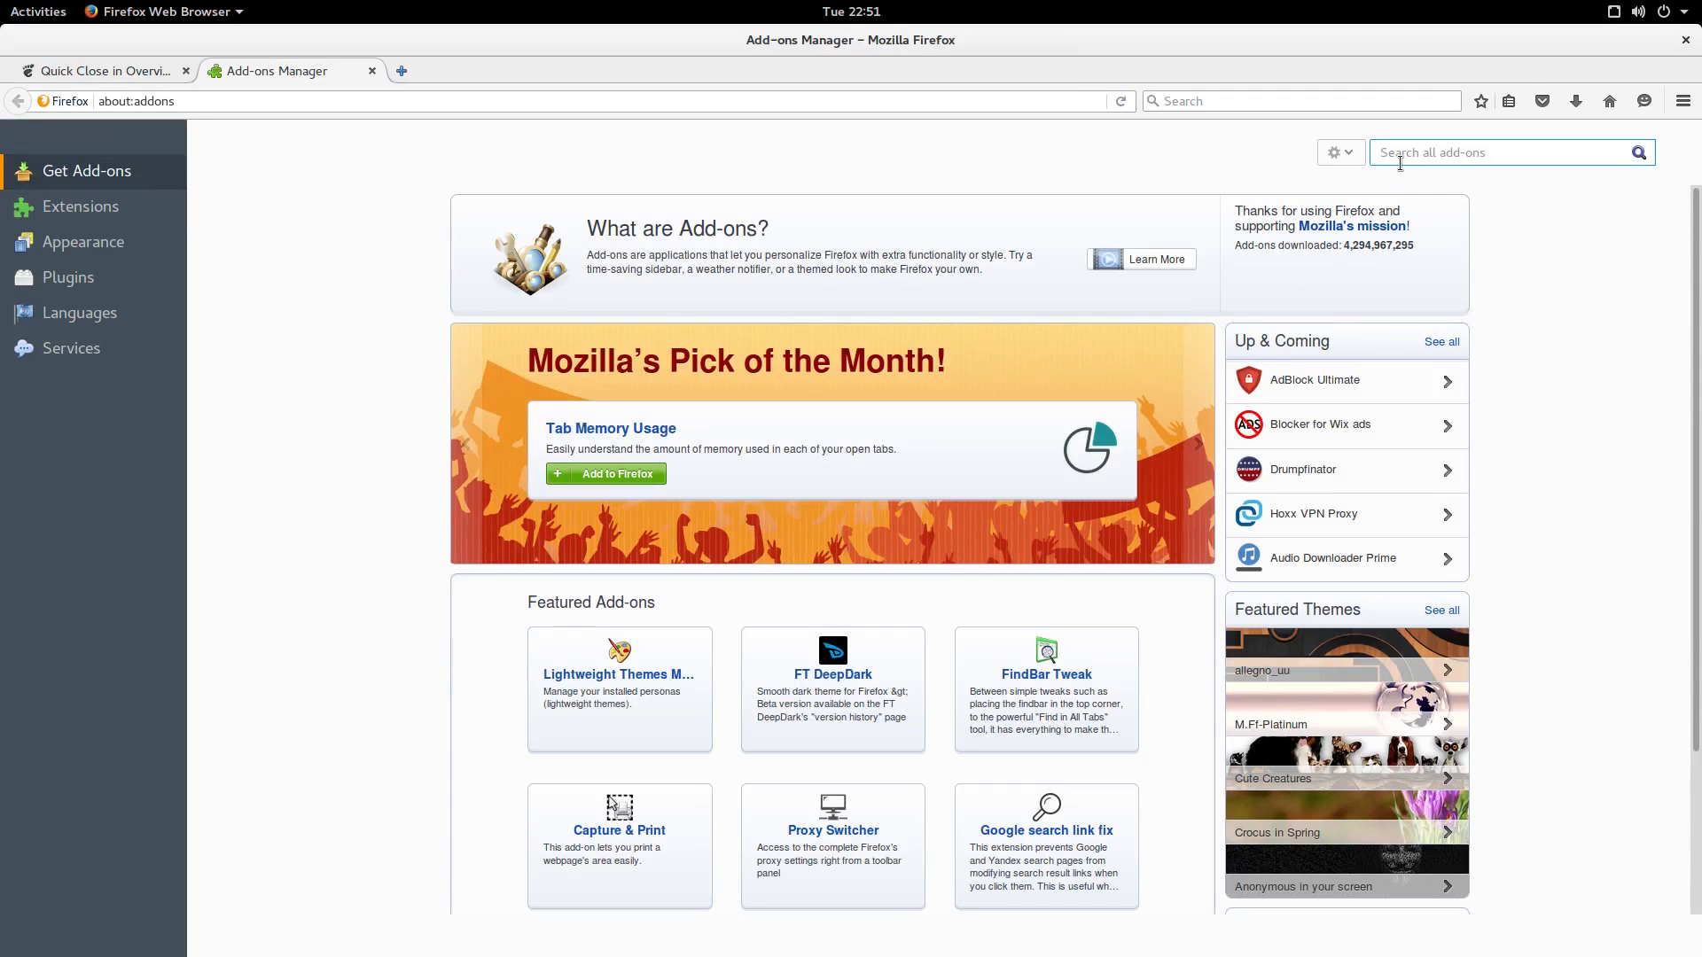
{"action": "type", "text": "grease"}
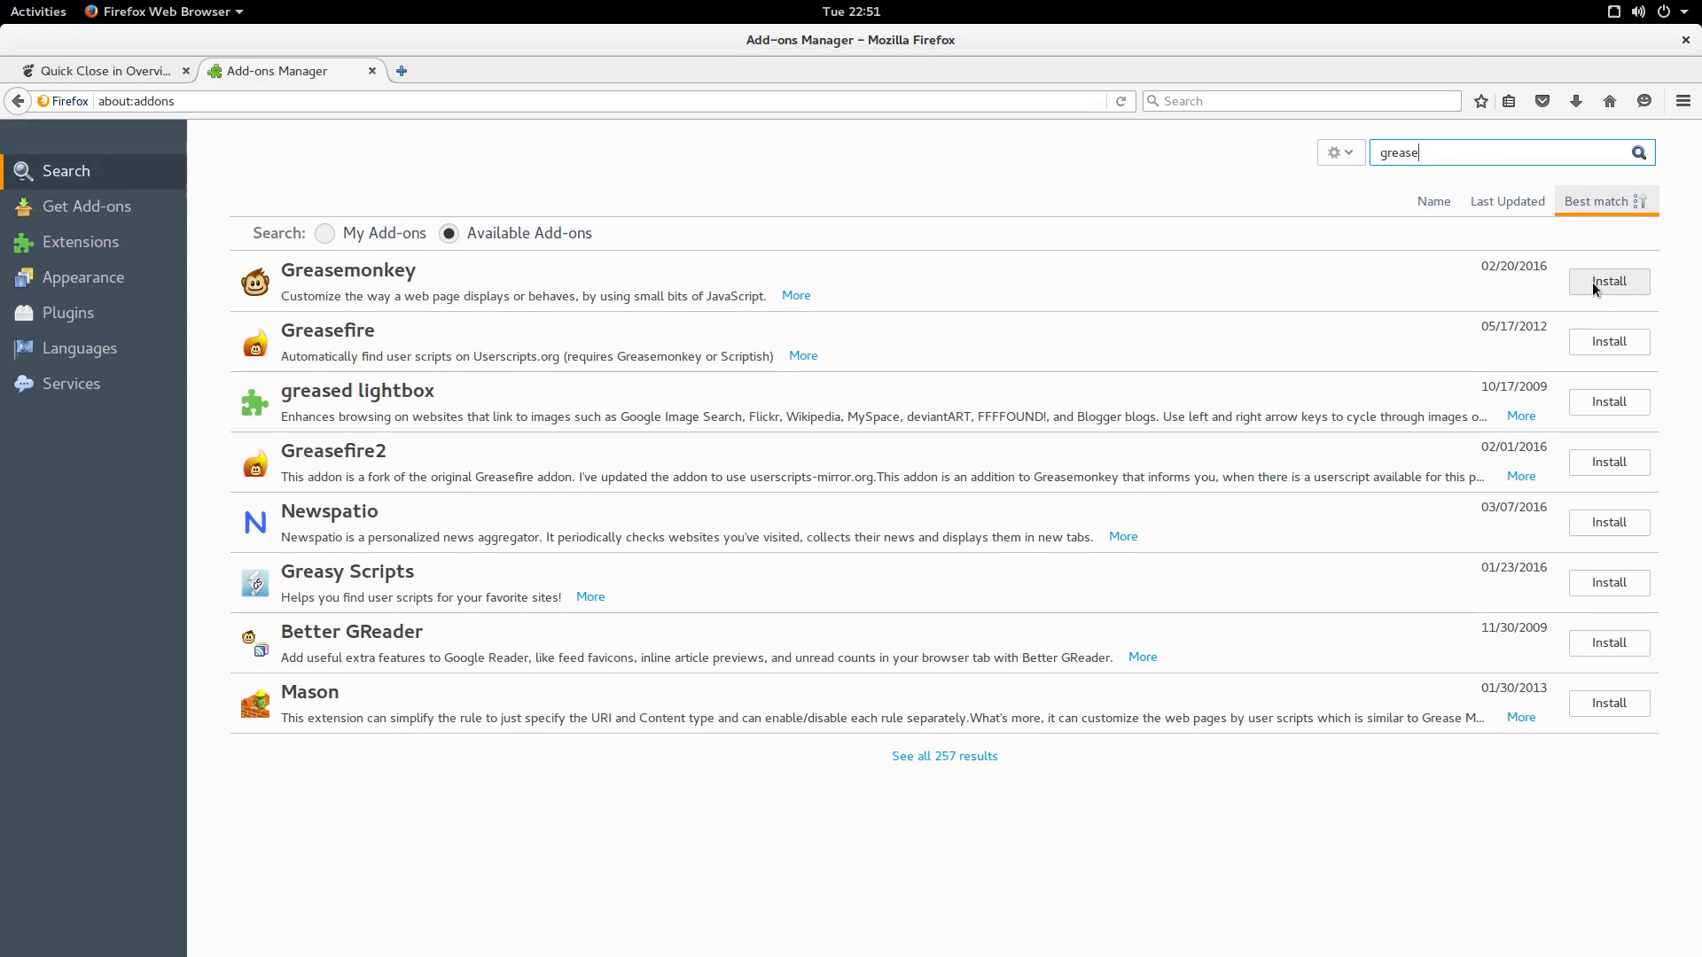
{"action": "left_click", "coordinate": [1608, 282]}
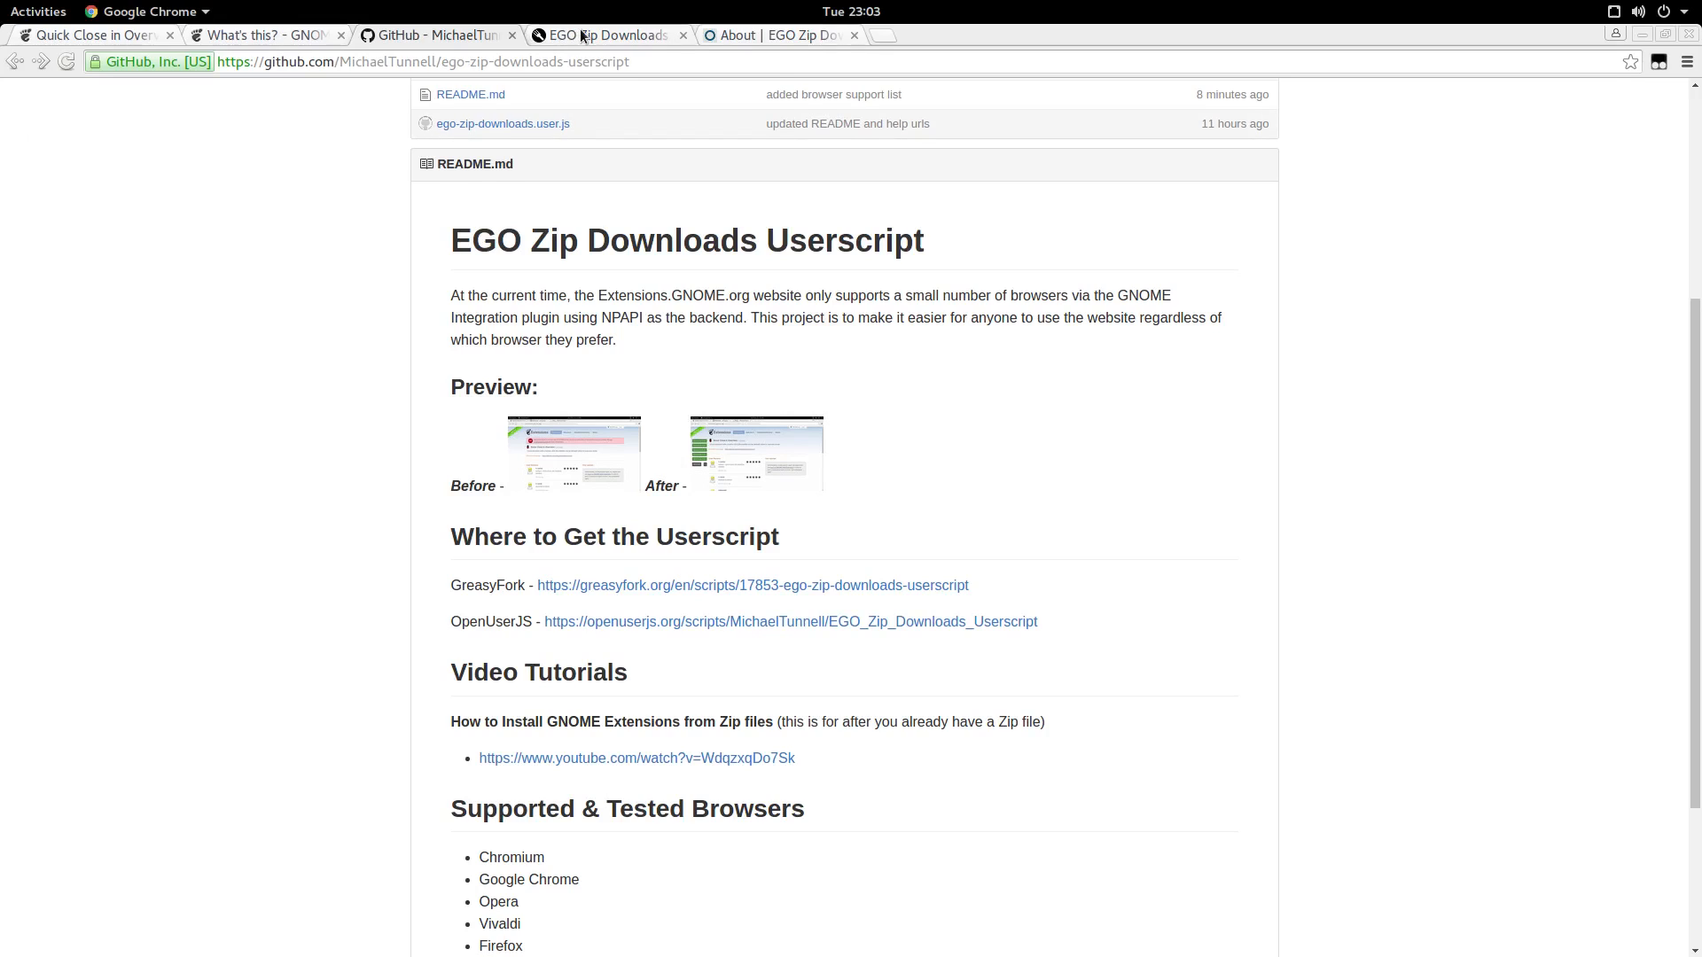
- View the script's Greasy Fork and OpenUserJS pages, then close the OpenUserJS page
{"action": "left_click", "coordinate": [751, 585]}
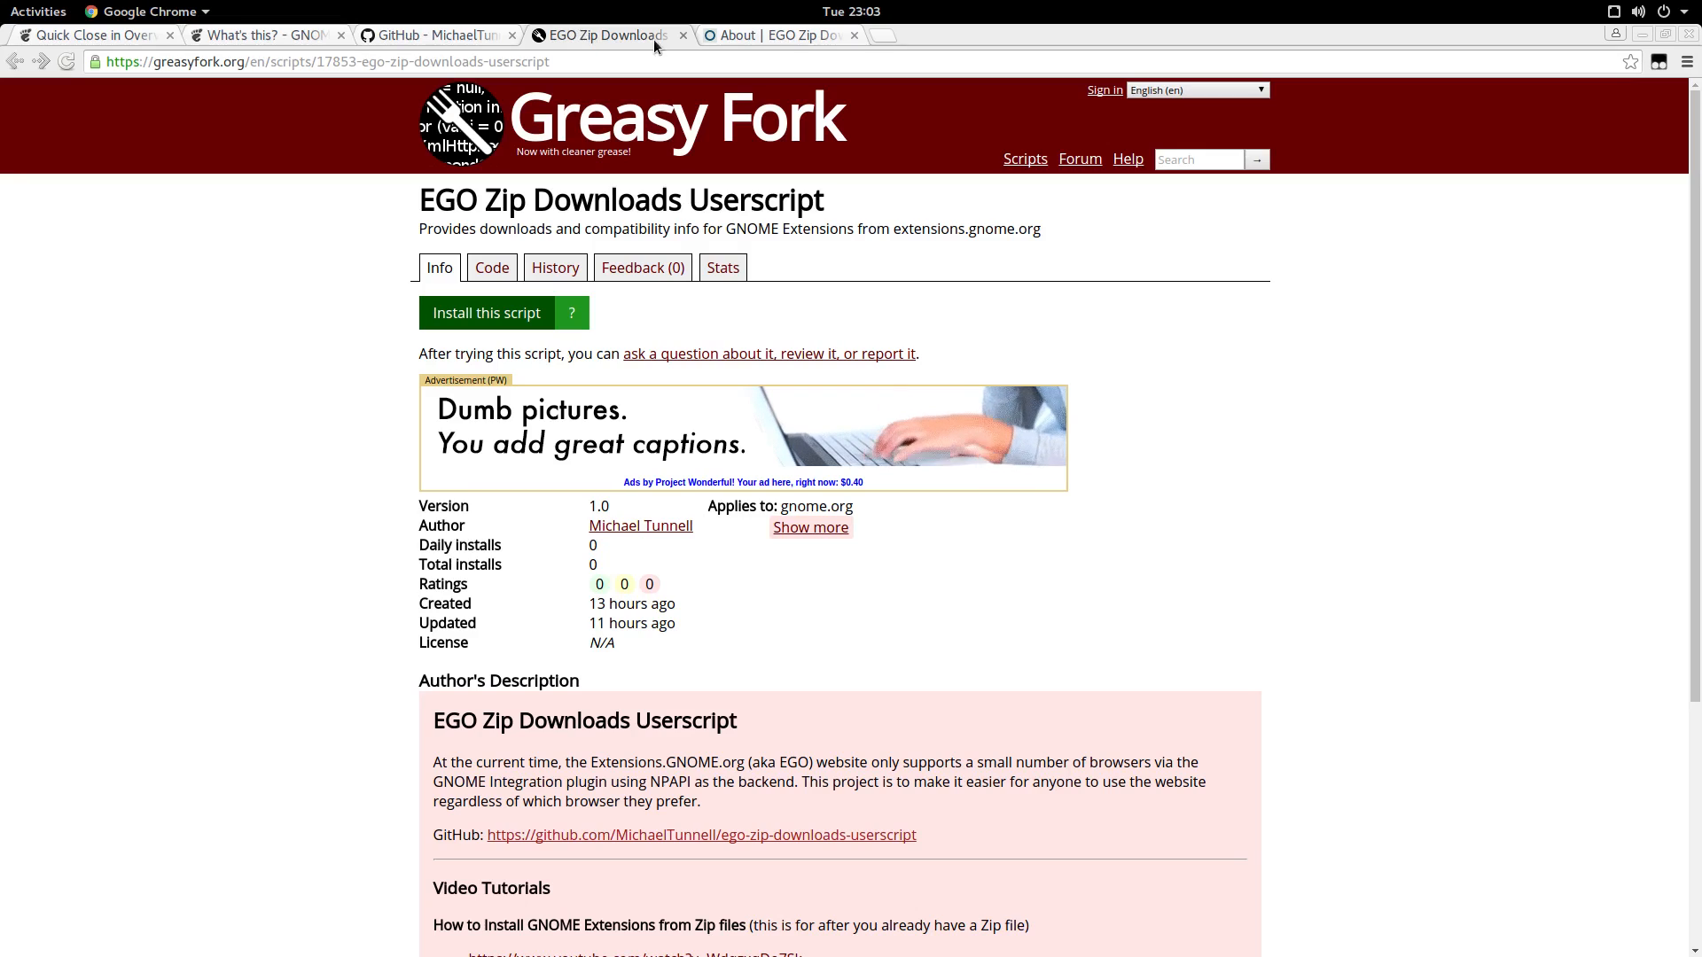
{"action": "left_click", "coordinate": [776, 36]}
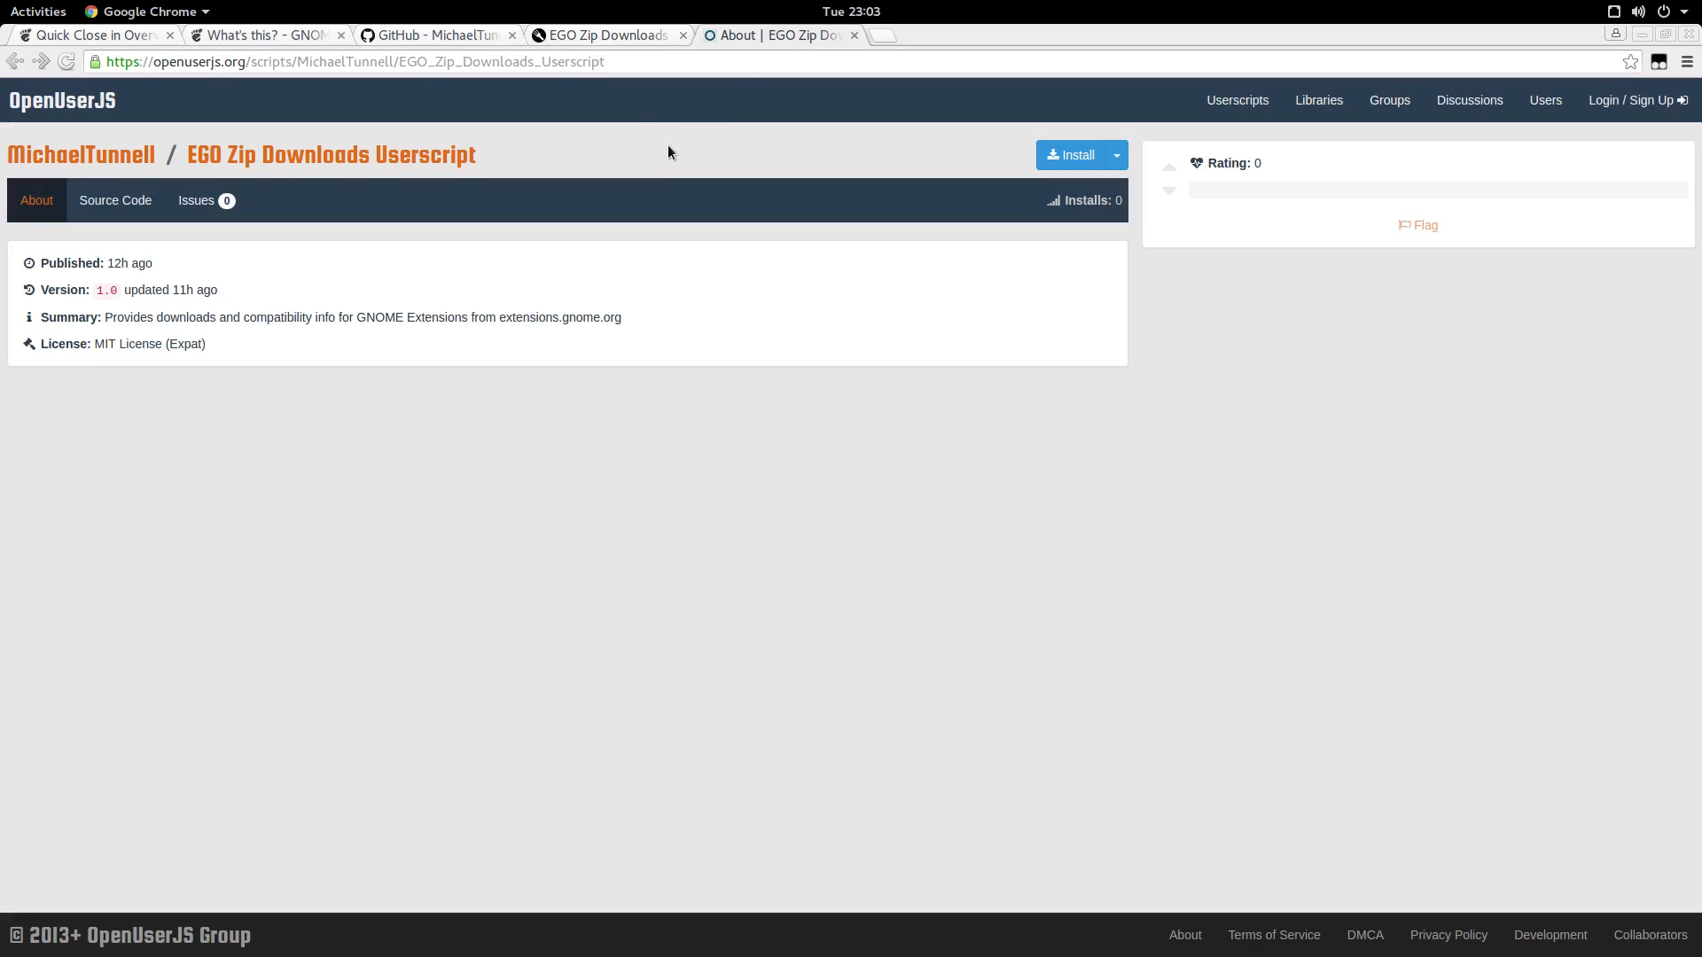
{"action": "left_click", "coordinate": [434, 35]}
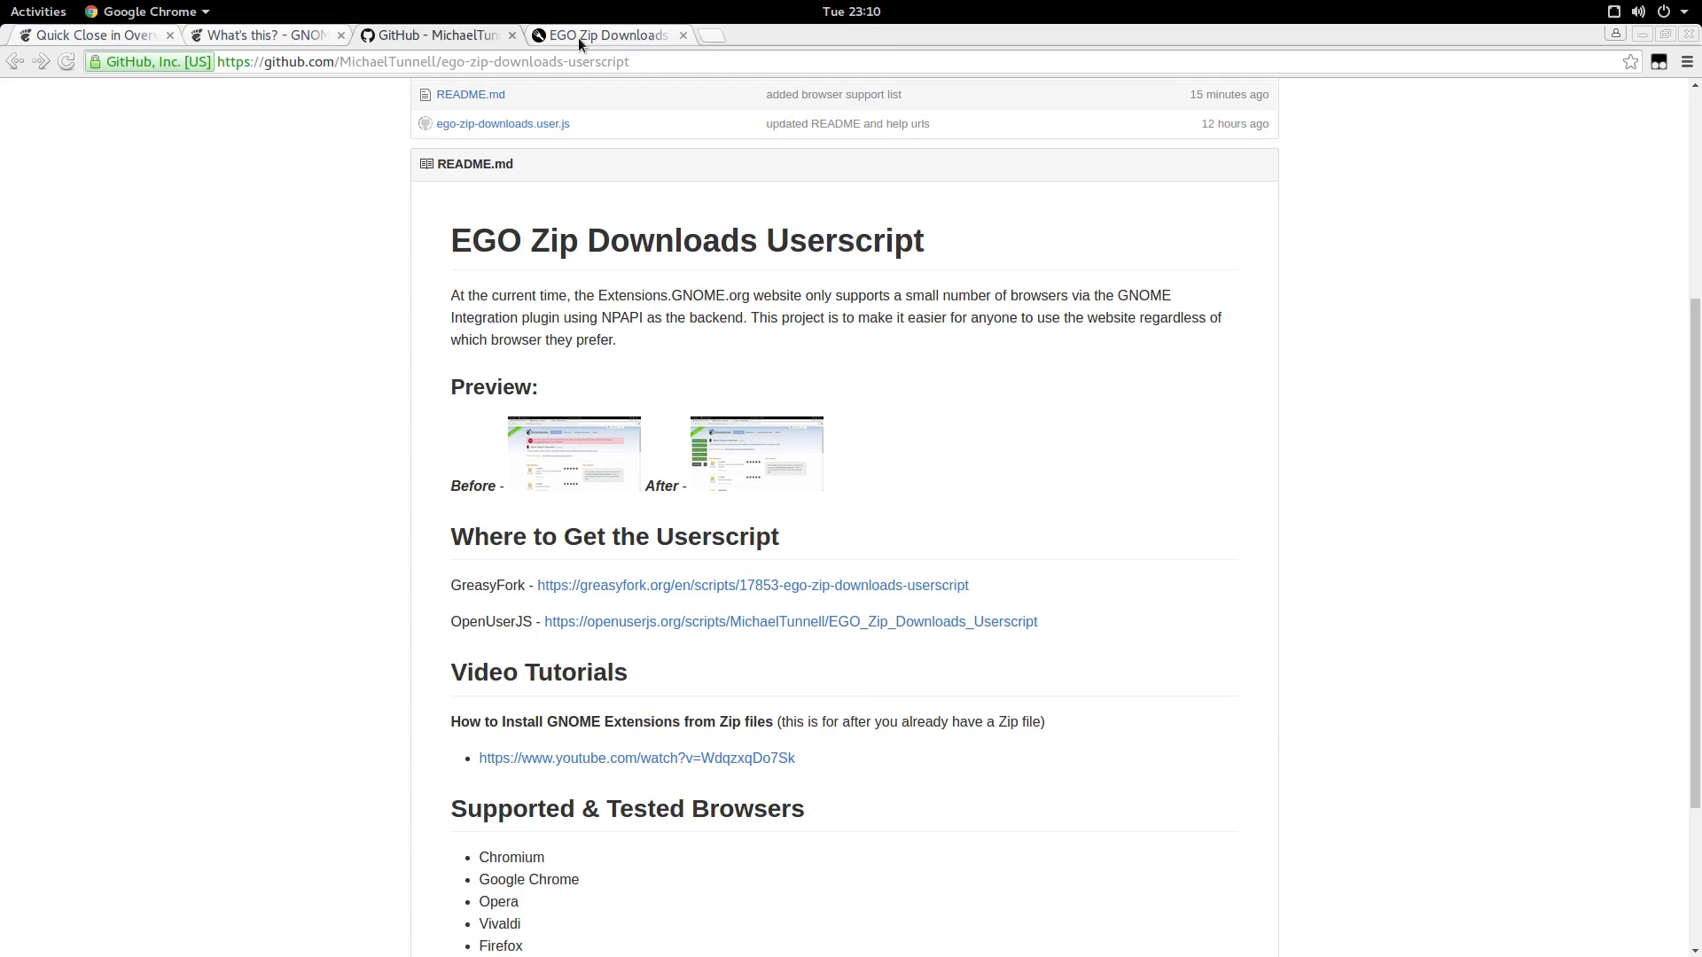
- Start installing the userscript from its Greasy Fork page into Tampermonkey
{"action": "left_click", "coordinate": [752, 585]}
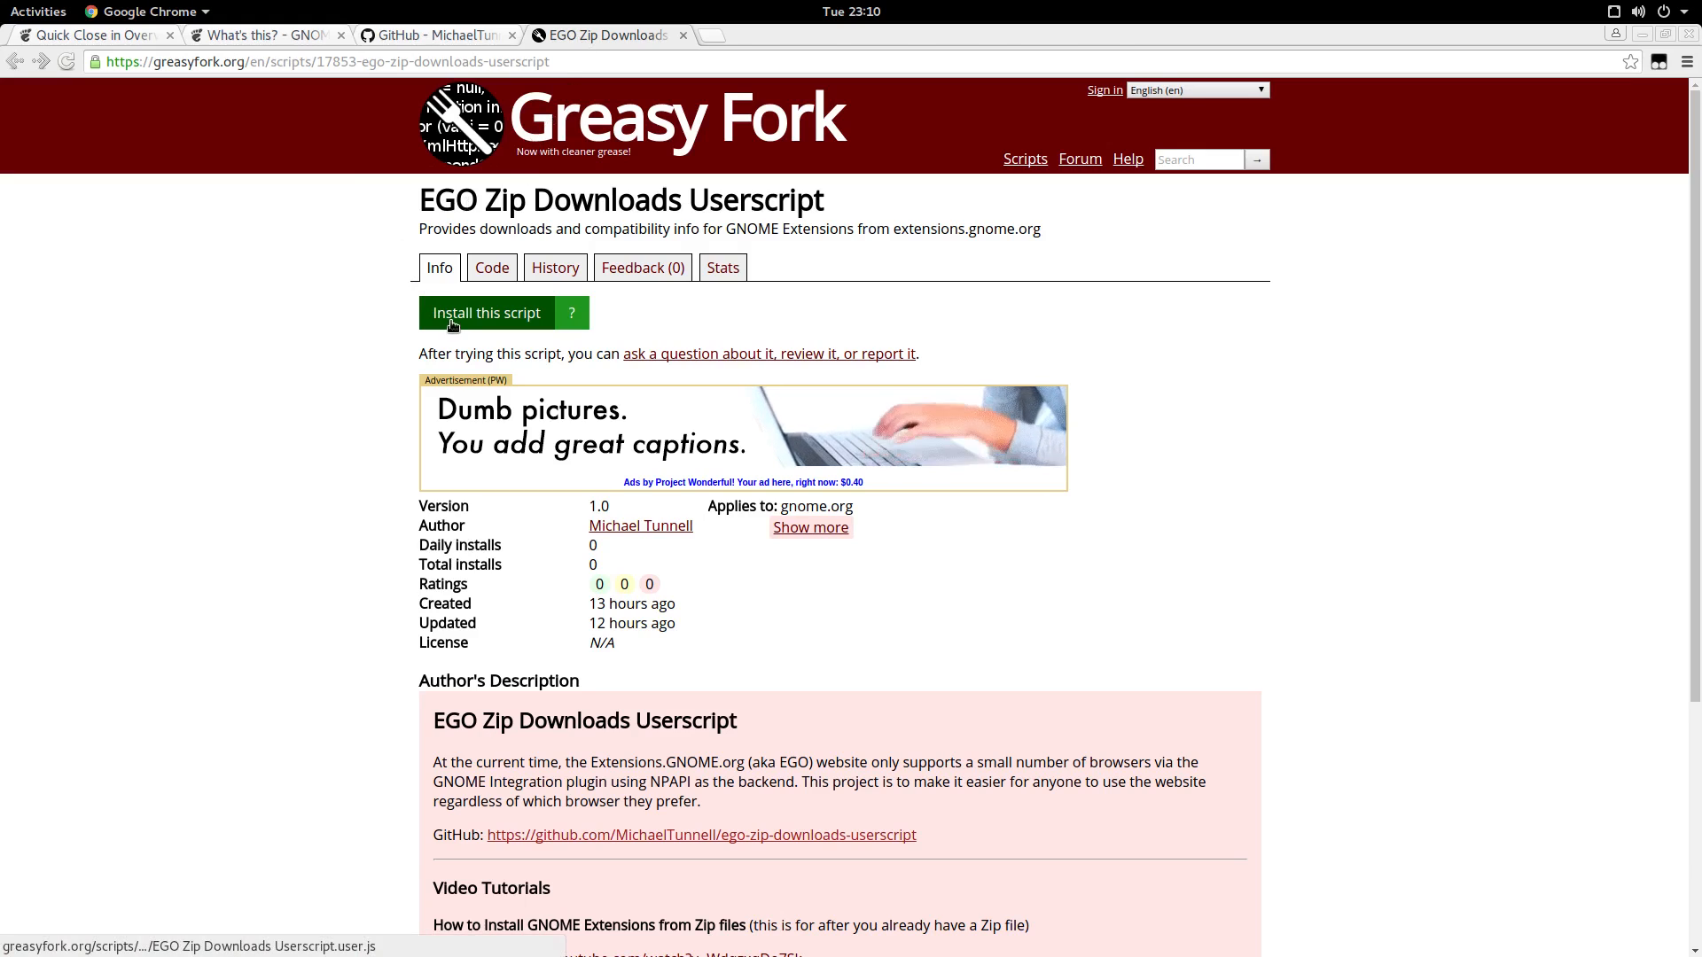
{"action": "left_click", "coordinate": [486, 312]}
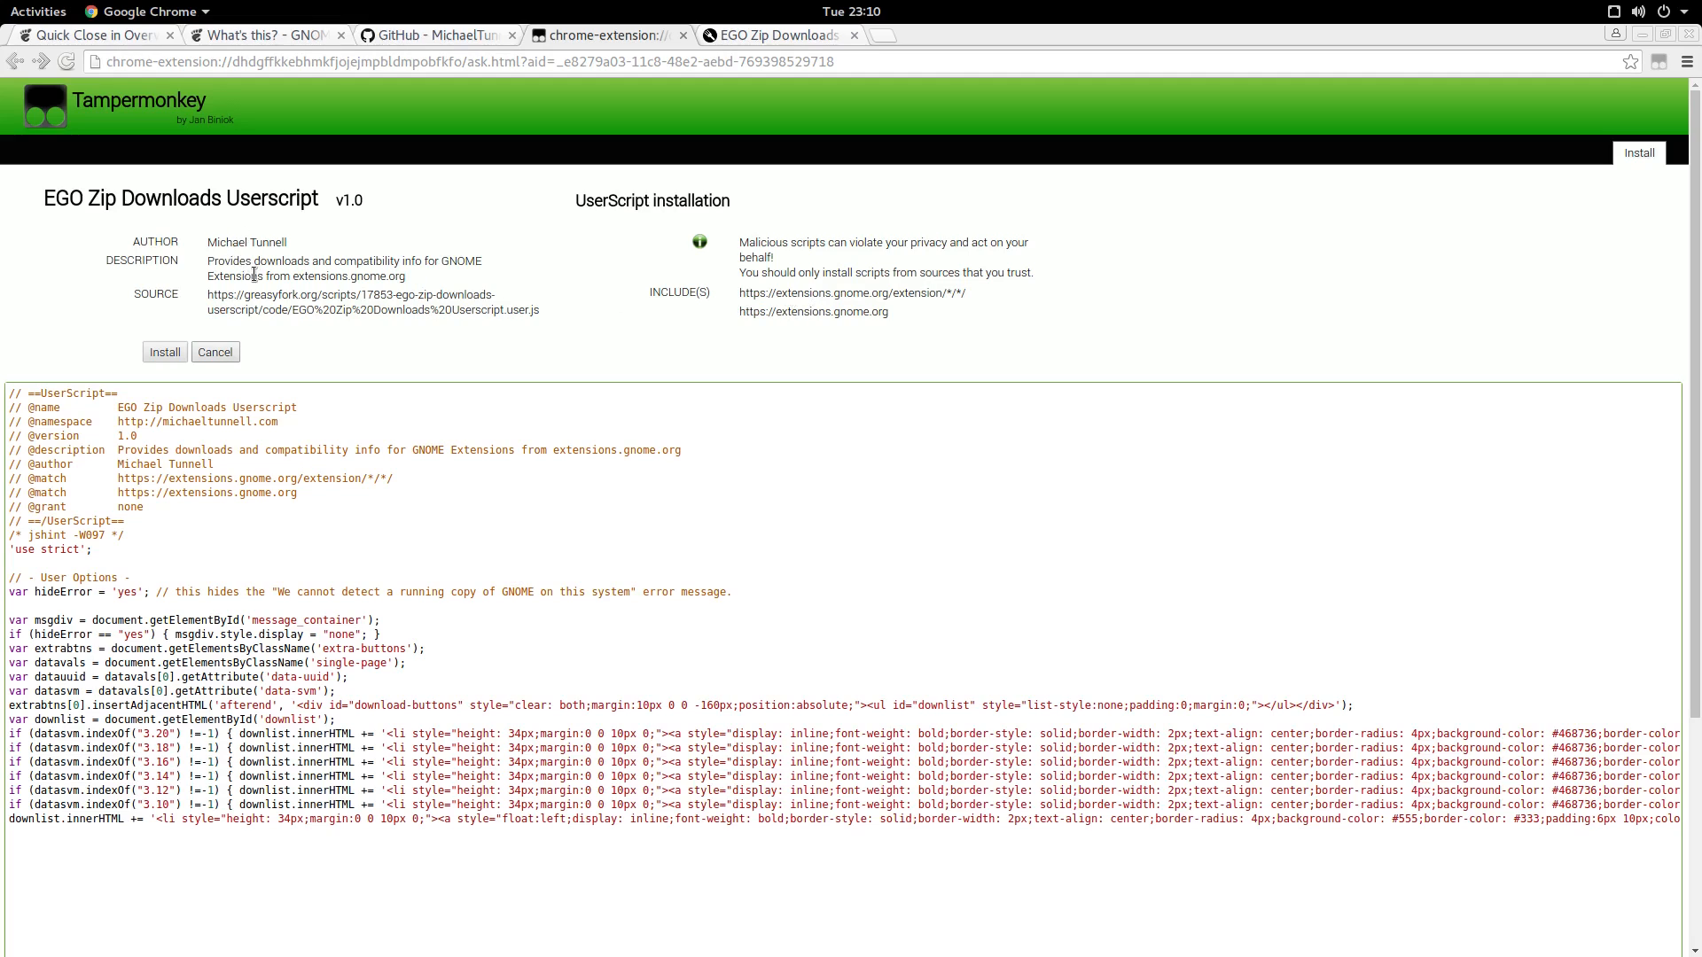
{"action": "mouse_move", "coordinate": [558, 718]}
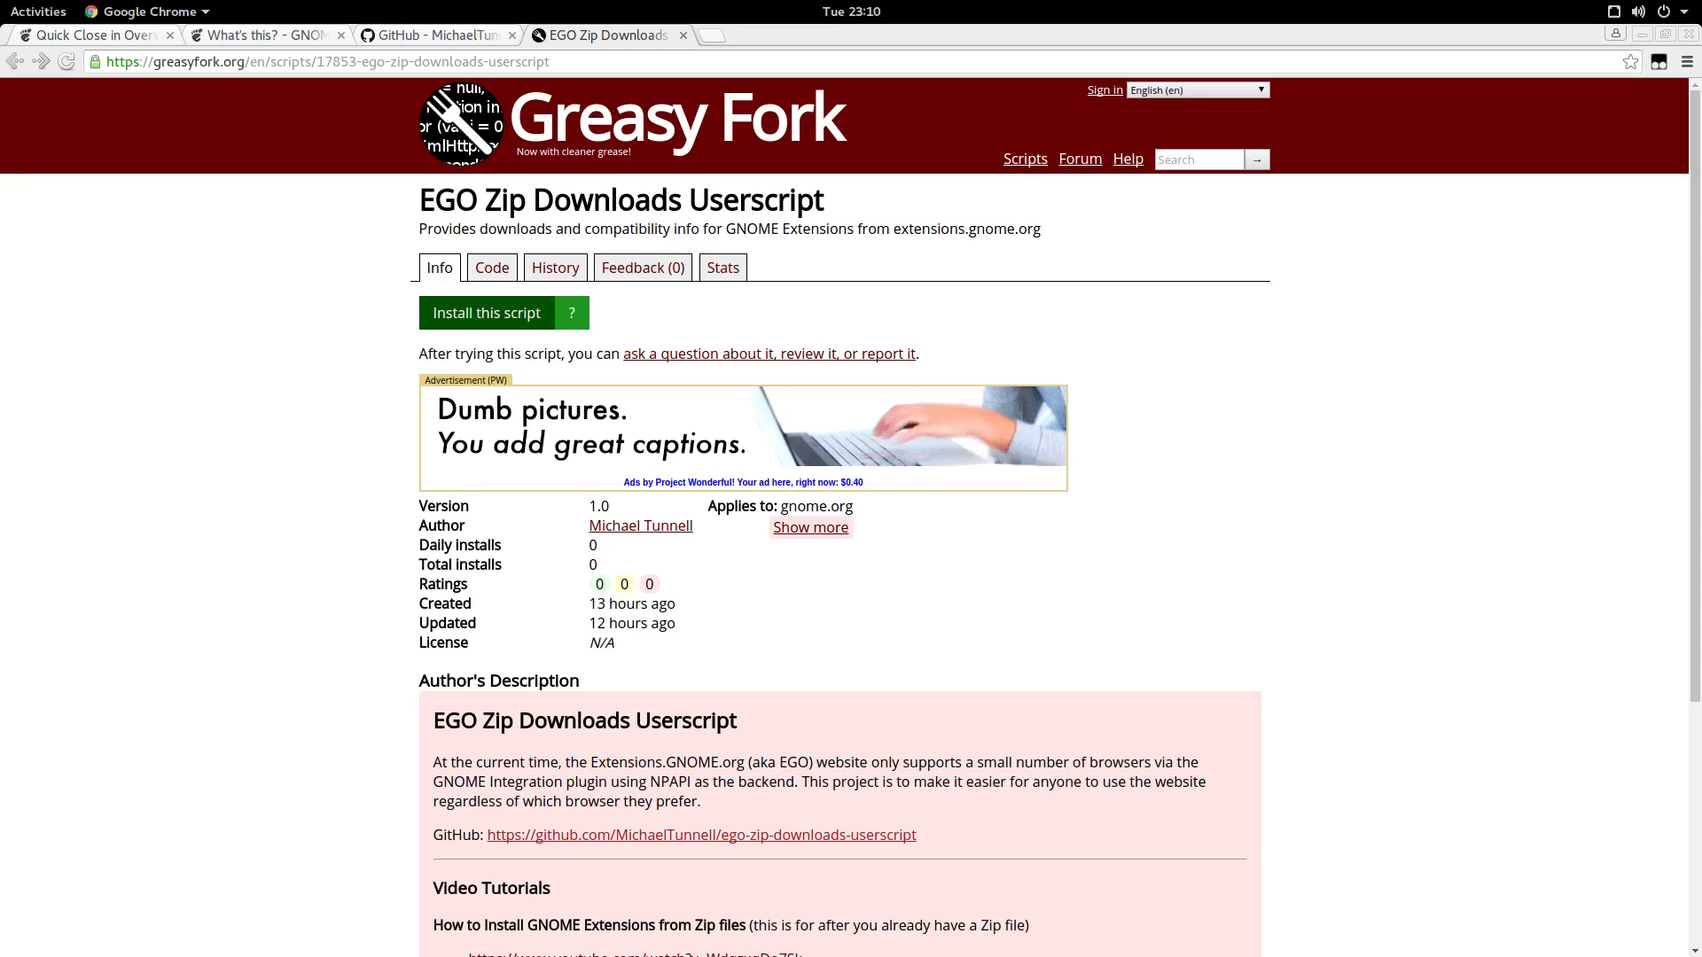
- Reload the Quick Close in Overview page, browse Extensions and view the Applications Menu extension
{"action": "left_click", "coordinate": [92, 35]}
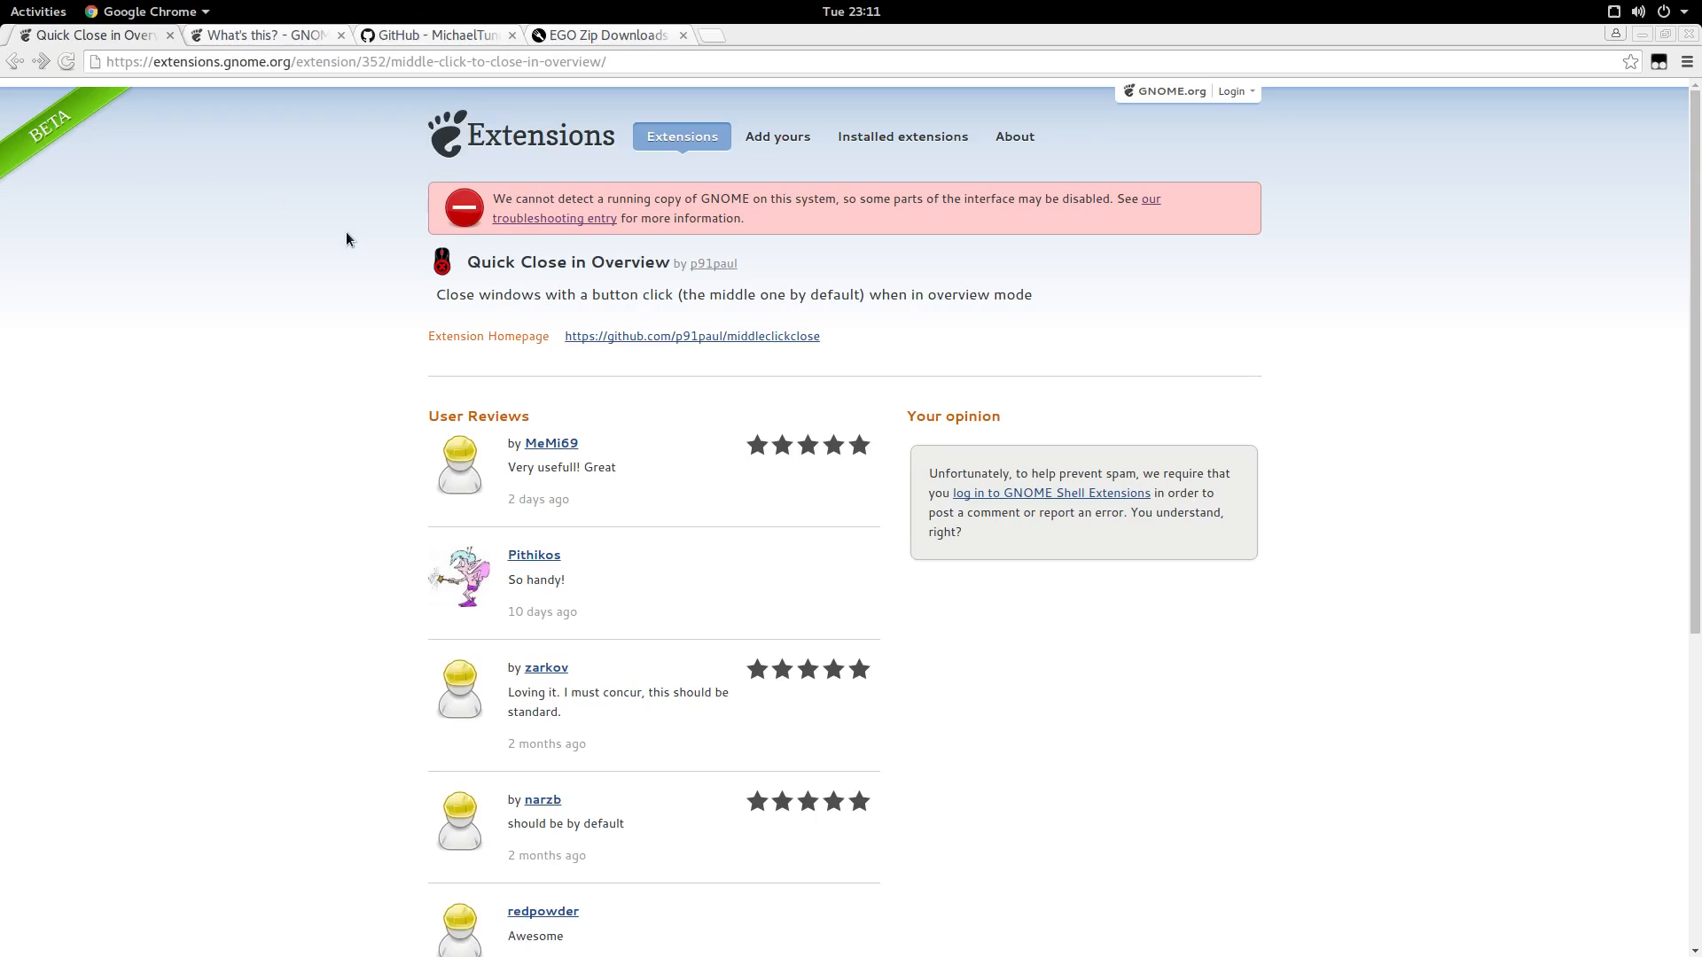
{"action": "right_click", "coordinate": [348, 239]}
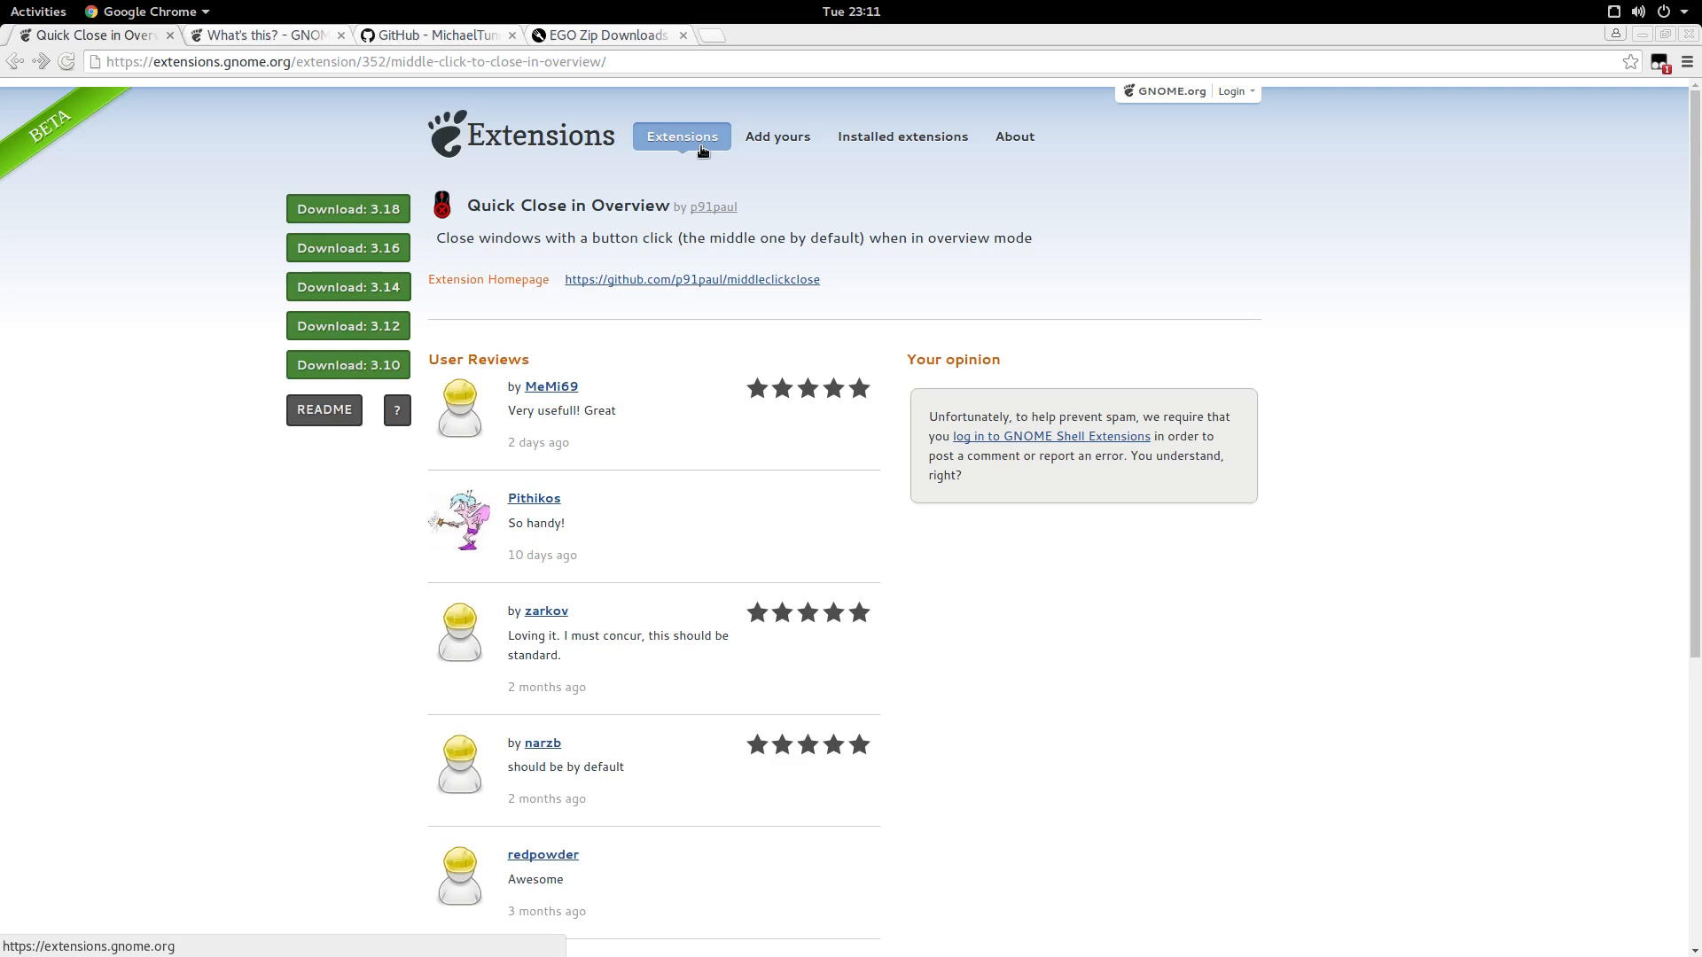
{"action": "mouse_move", "coordinate": [192, 291]}
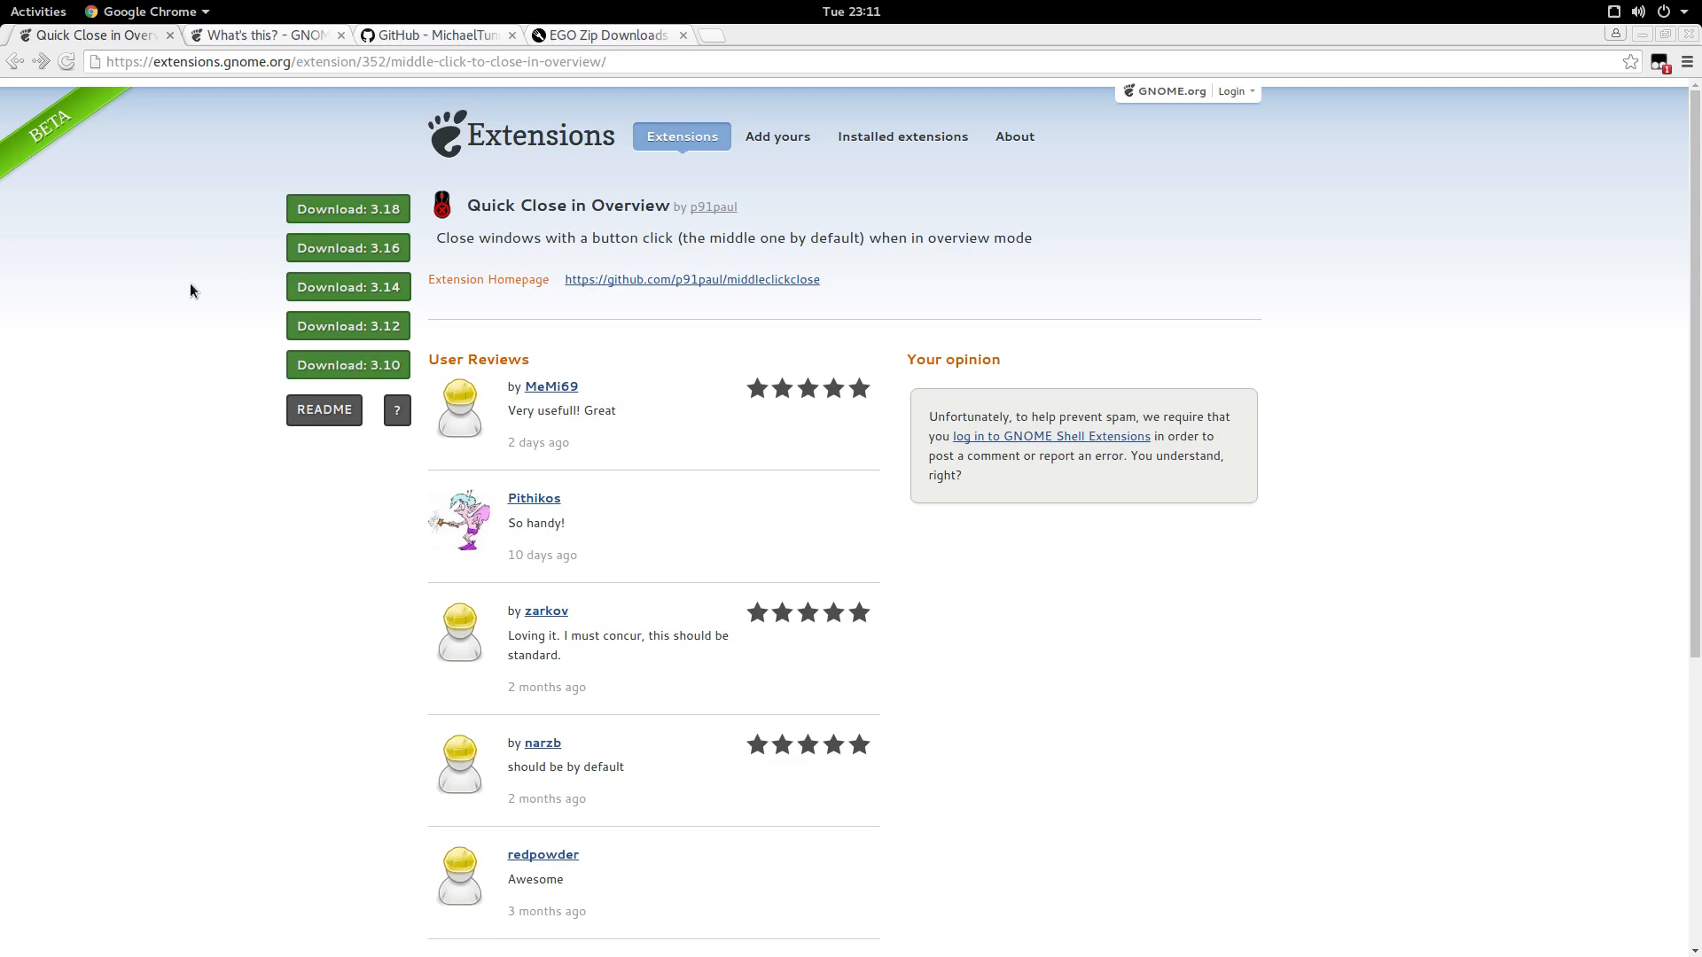
{"action": "left_click", "coordinate": [681, 137]}
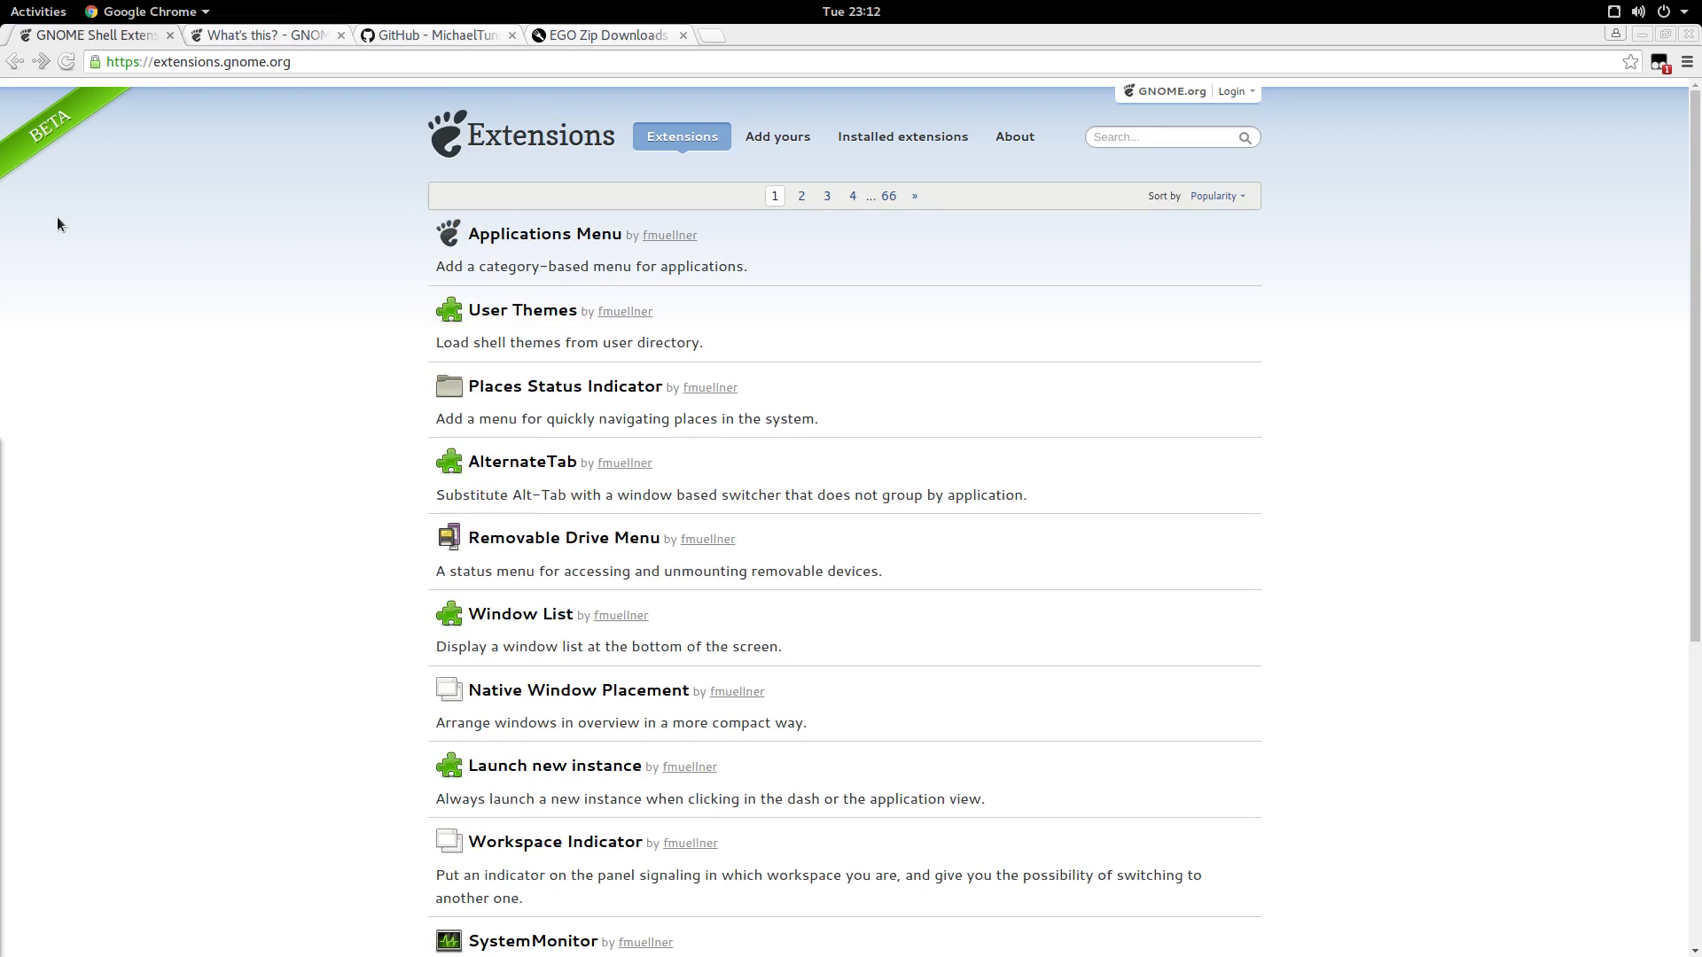
{"action": "mouse_move", "coordinate": [515, 317]}
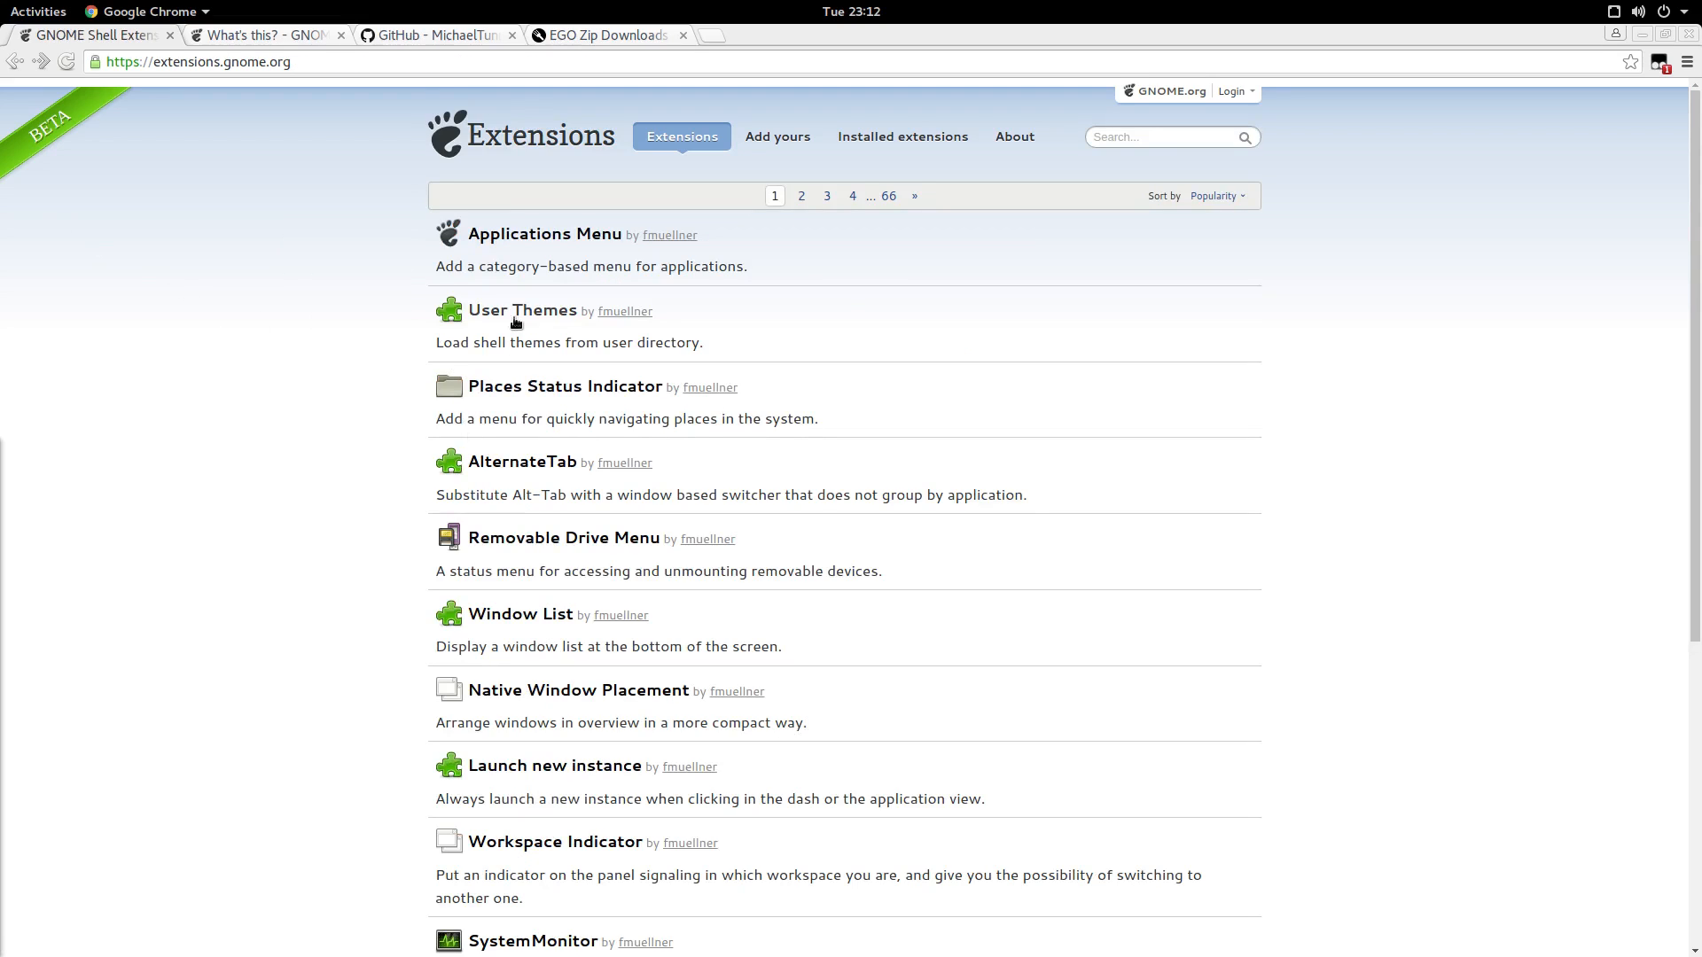
{"action": "mouse_move", "coordinate": [544, 234]}
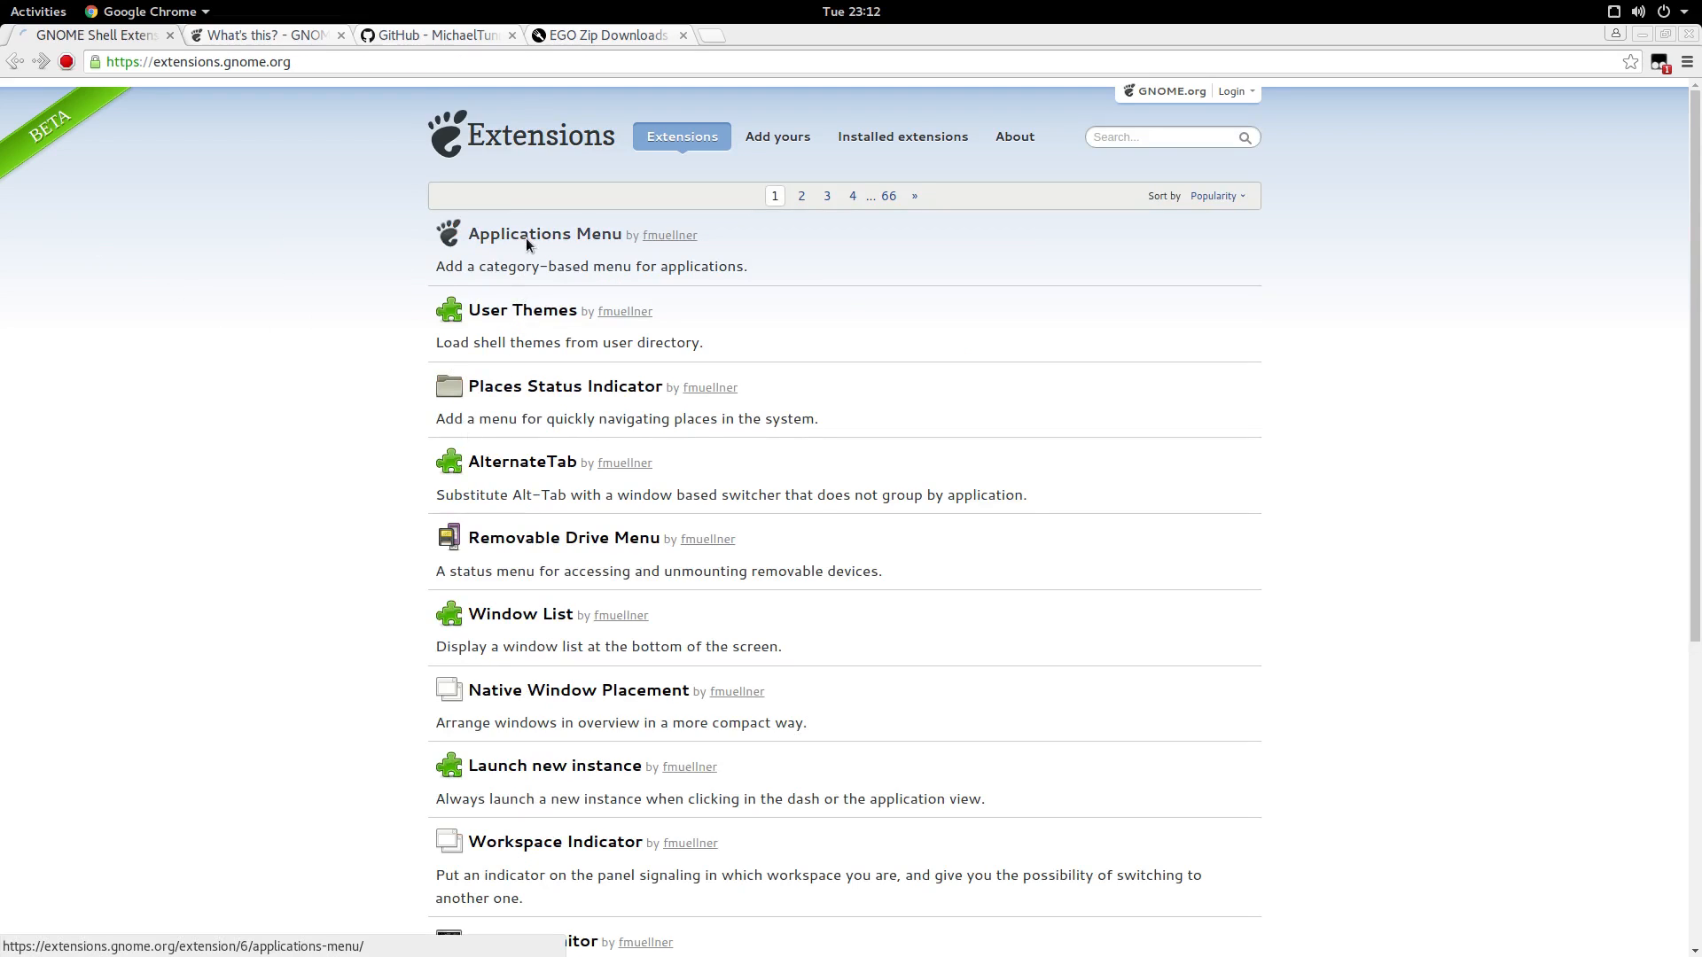
{"action": "left_click", "coordinate": [544, 234]}
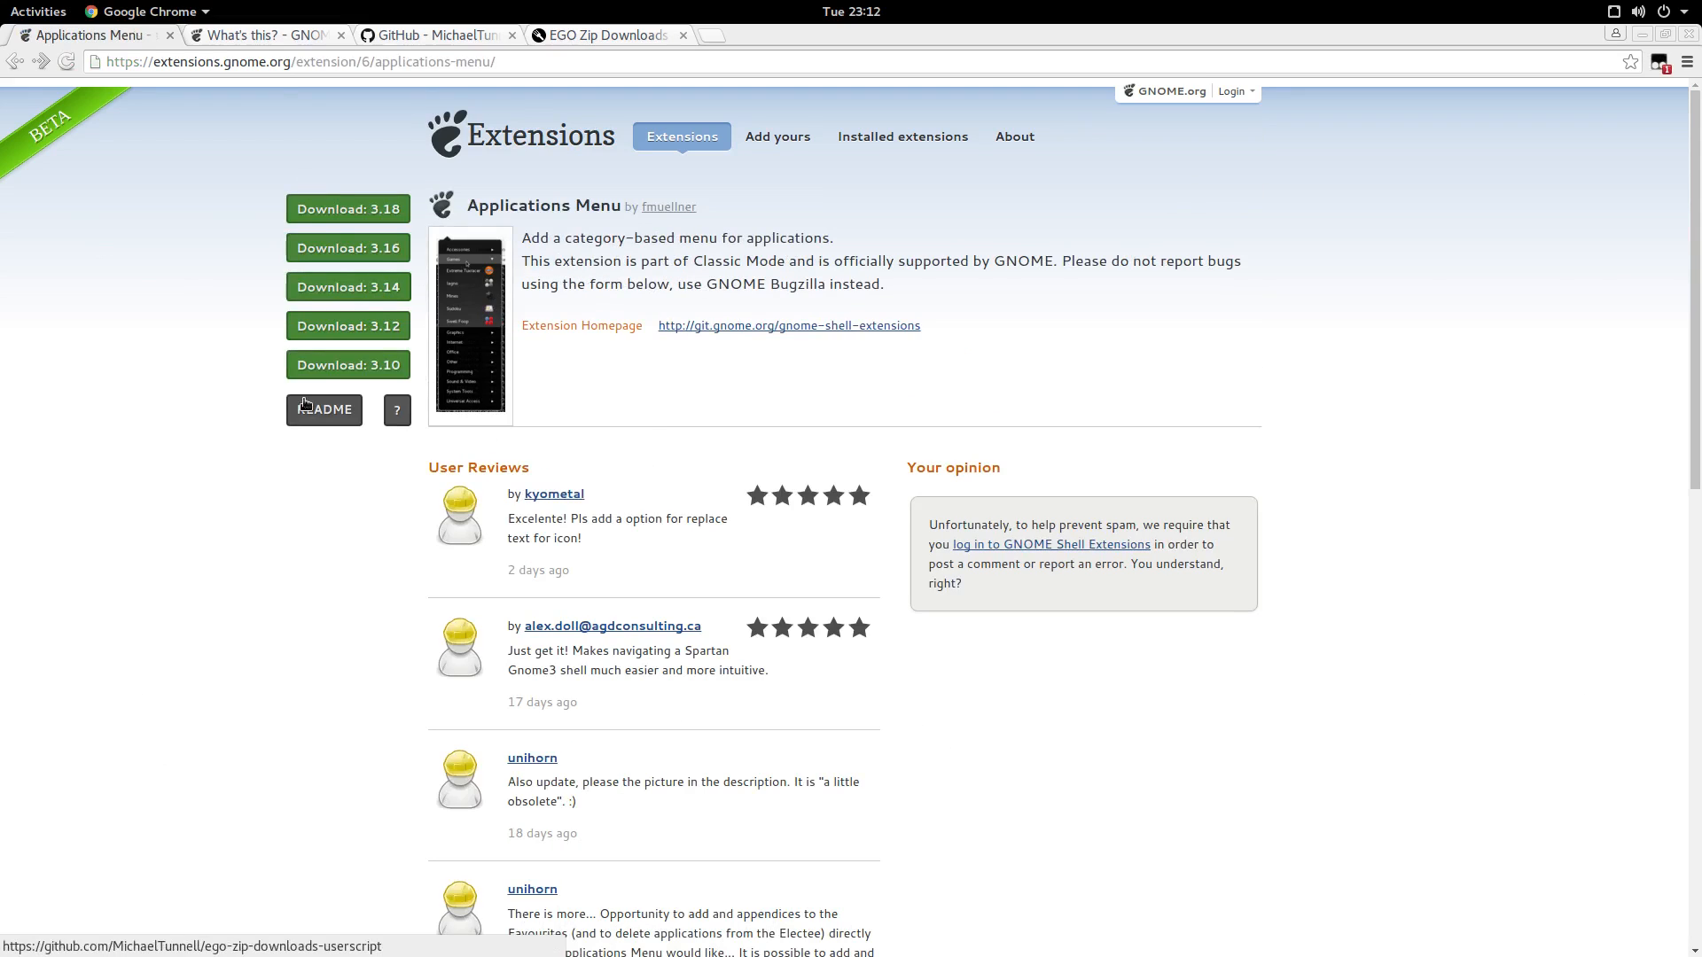
{"action": "mouse_move", "coordinate": [304, 589]}
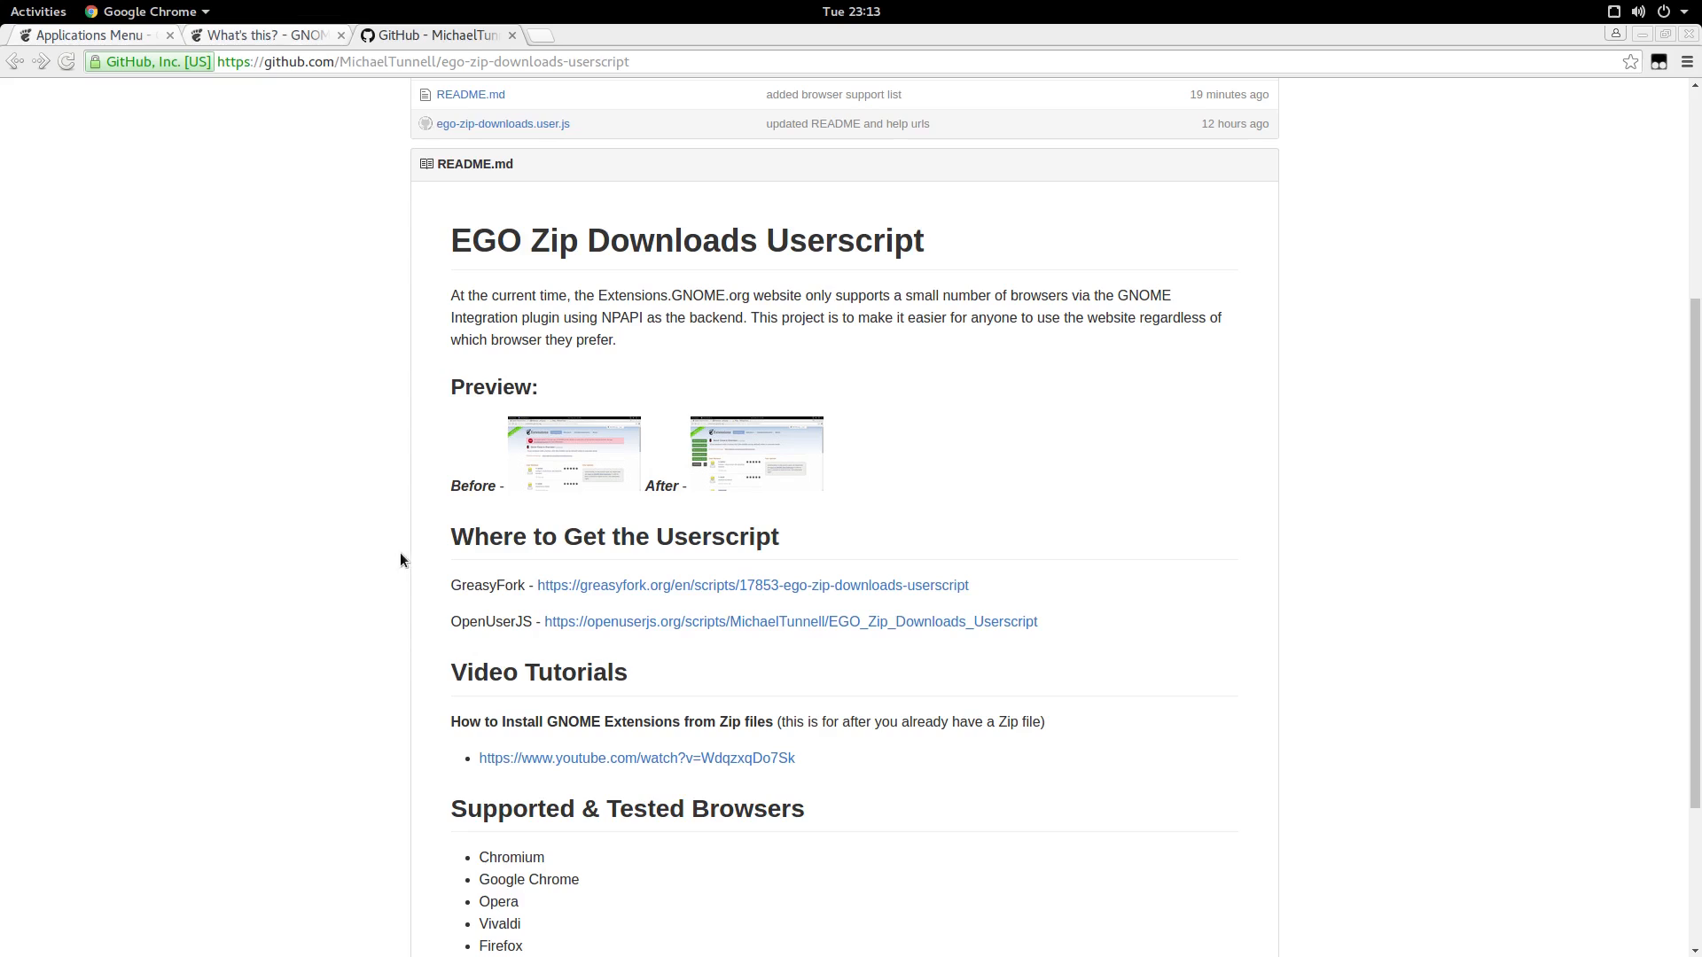
{"action": "mouse_move", "coordinate": [418, 681]}
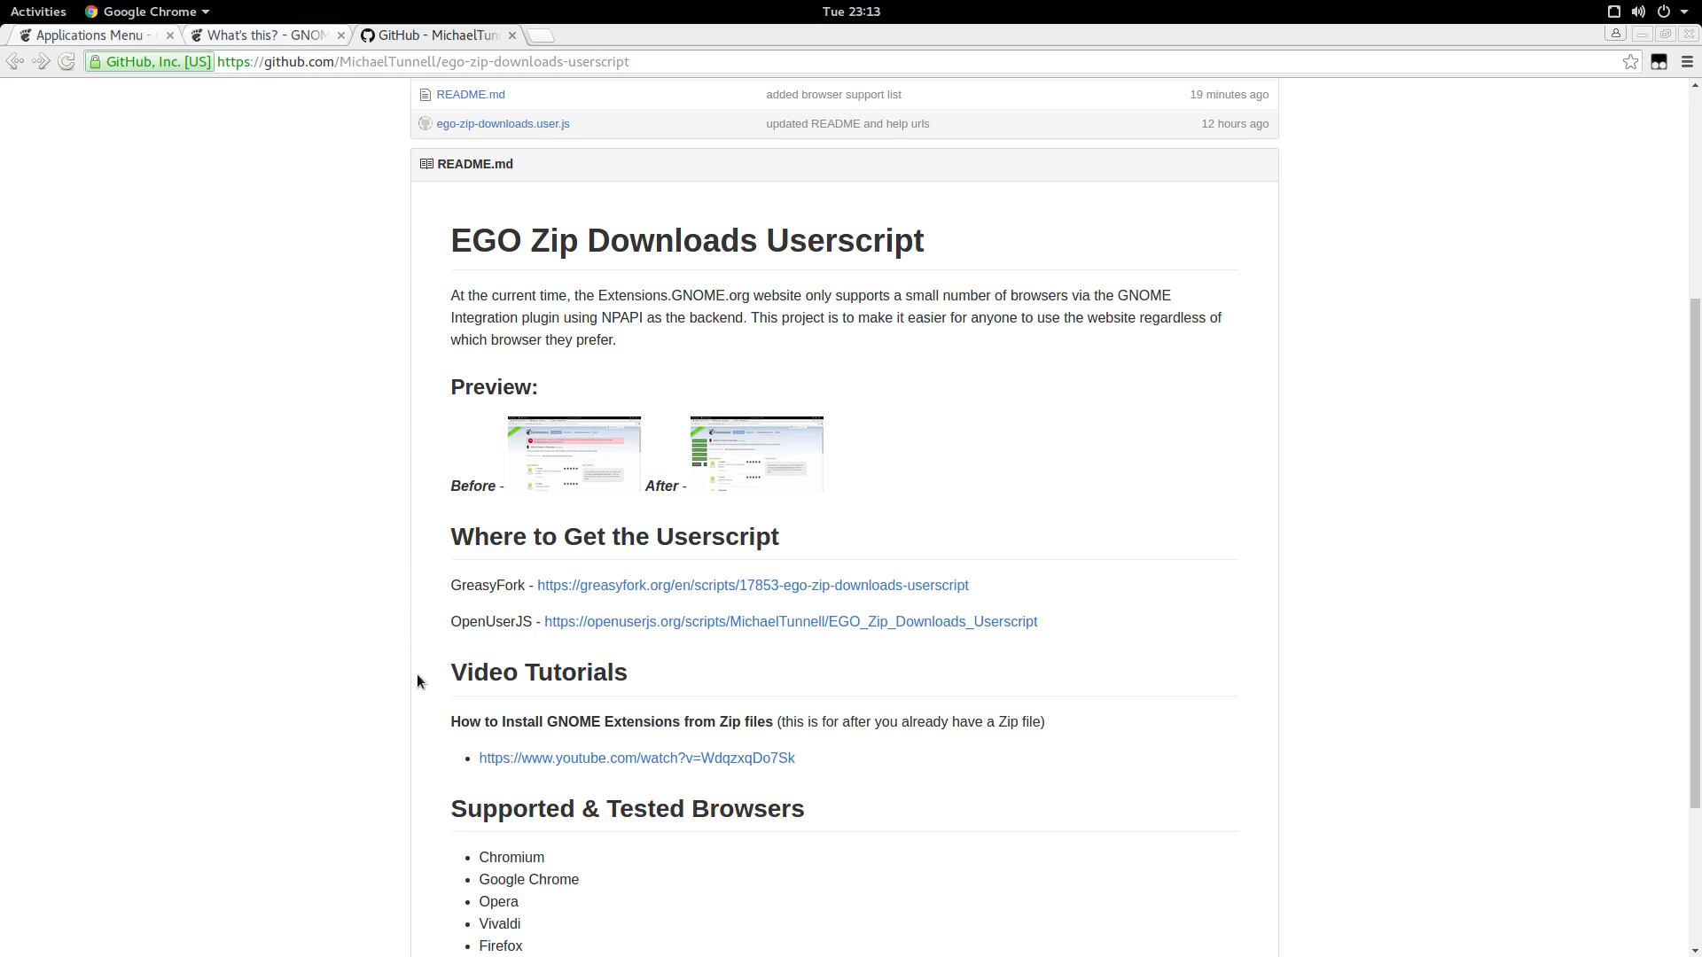
{"action": "mouse_move", "coordinate": [684, 739]}
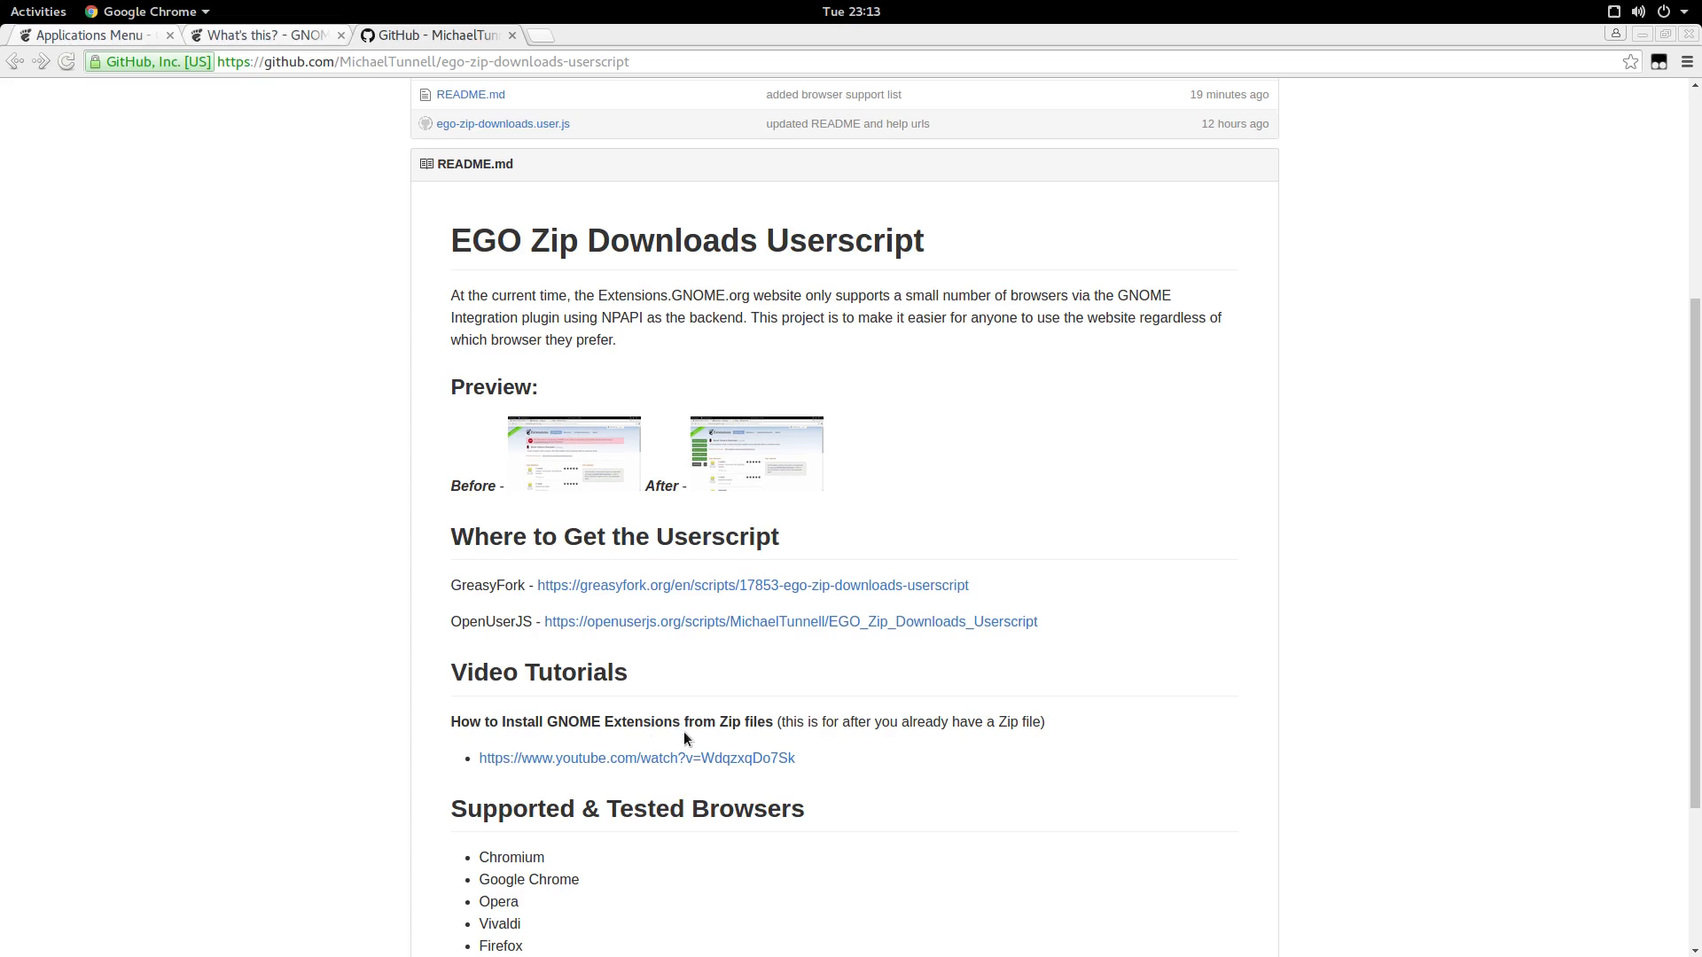